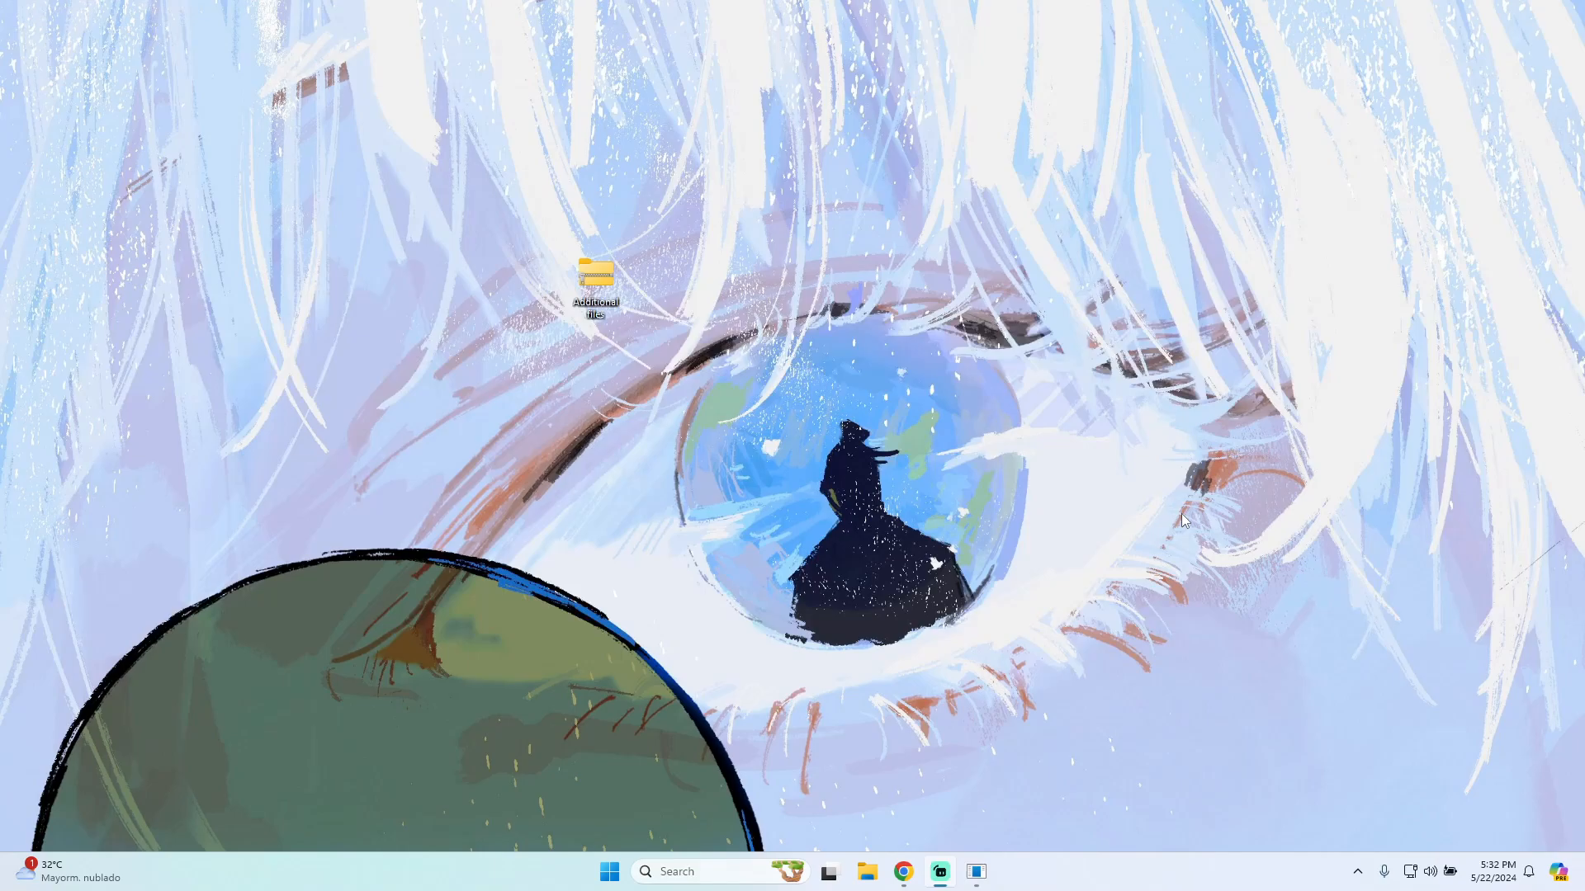
mouse_move(1147, 517)
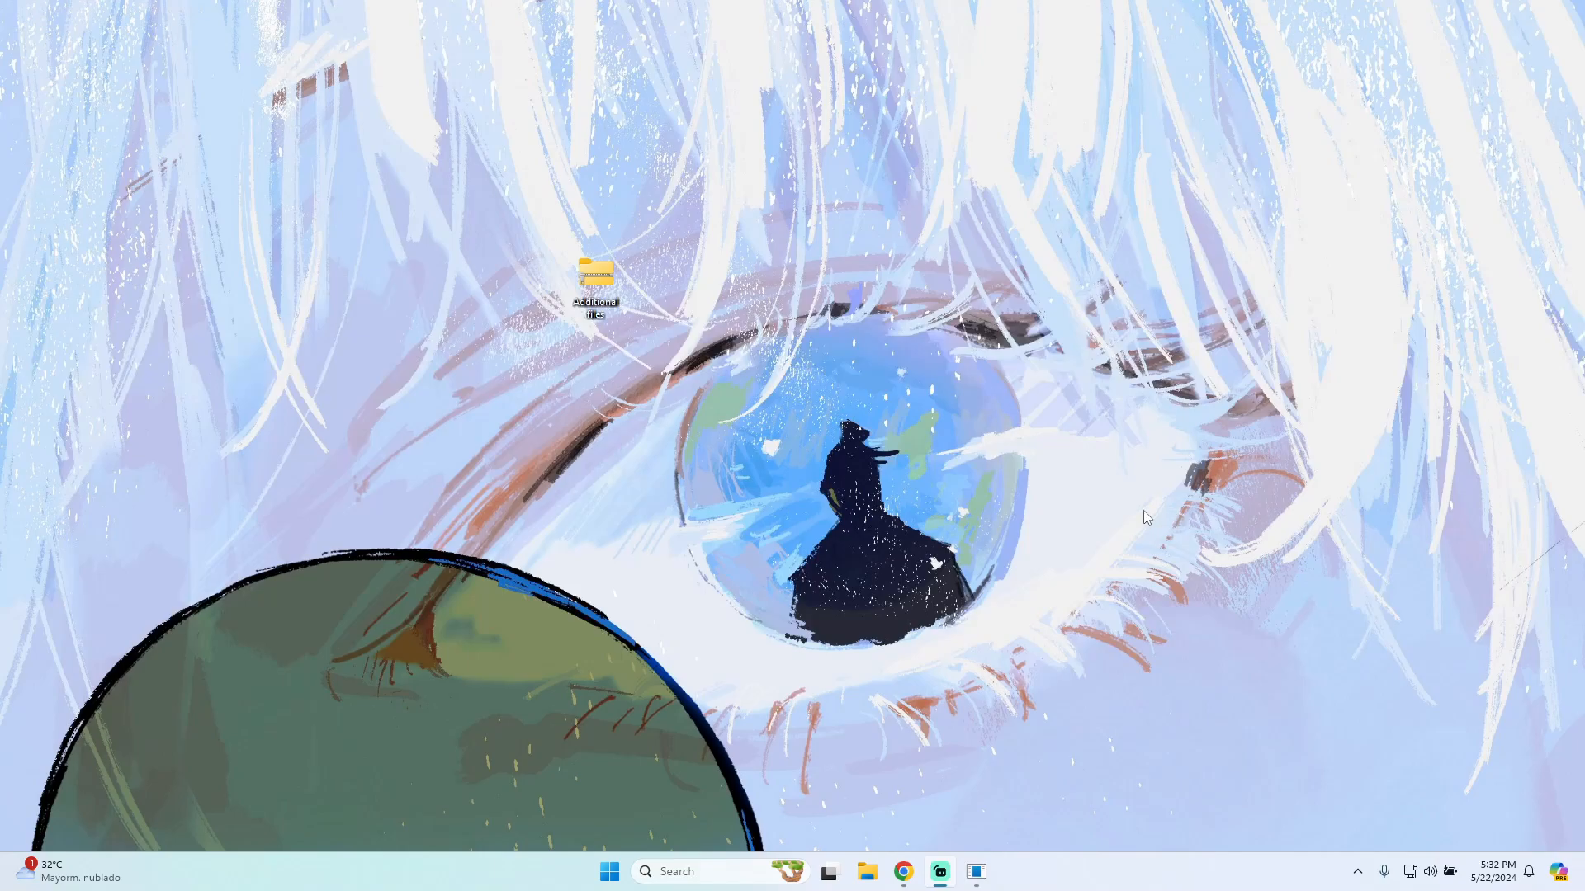
mouse_move(1076, 526)
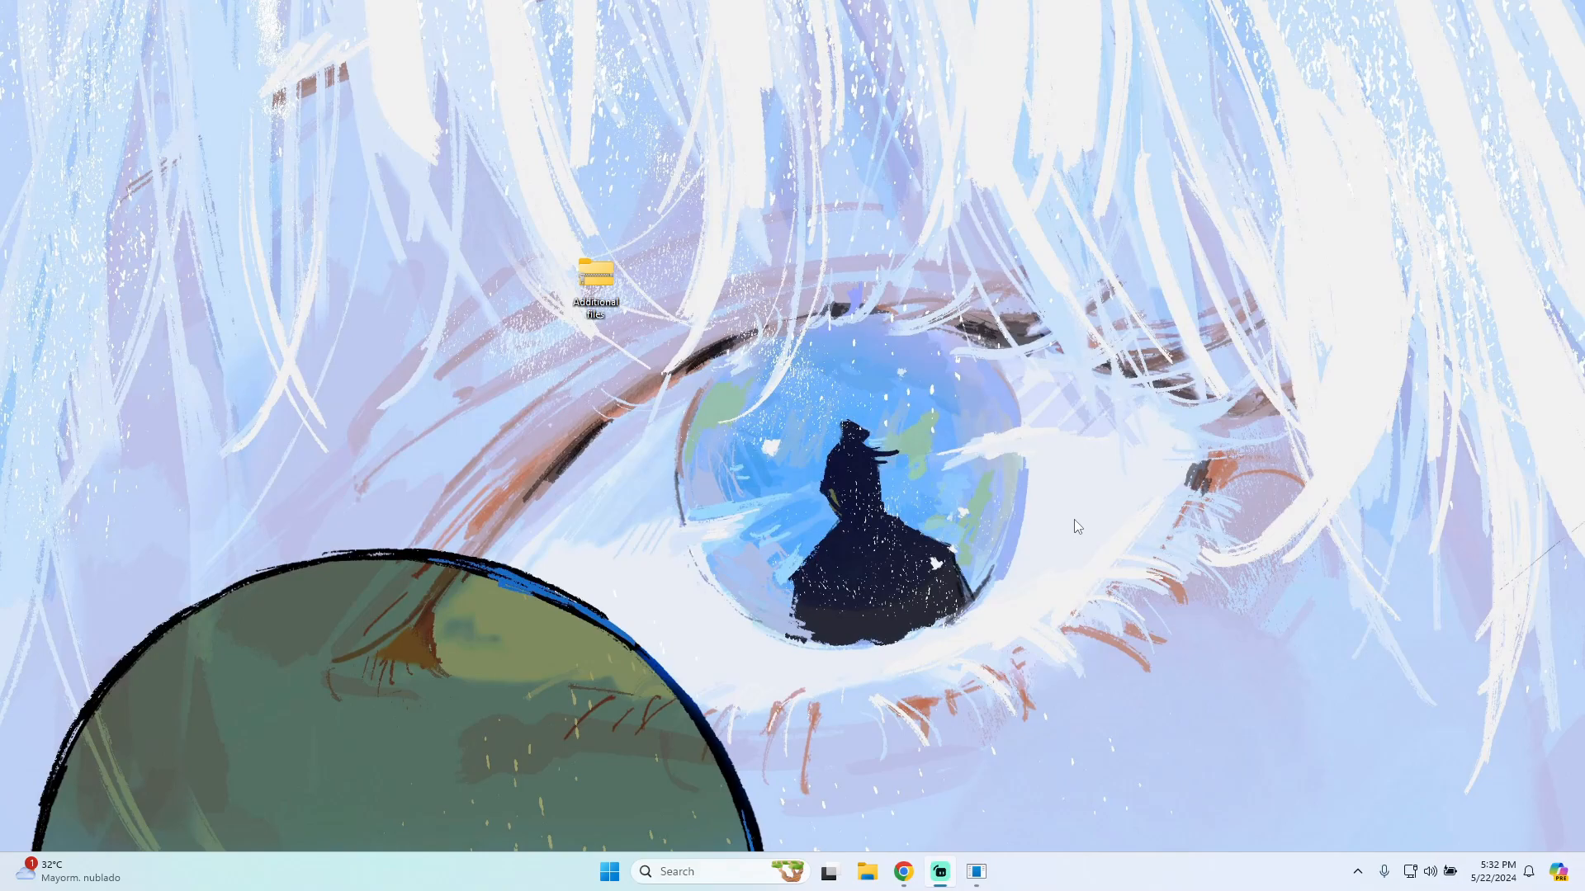
mouse_move(1038, 490)
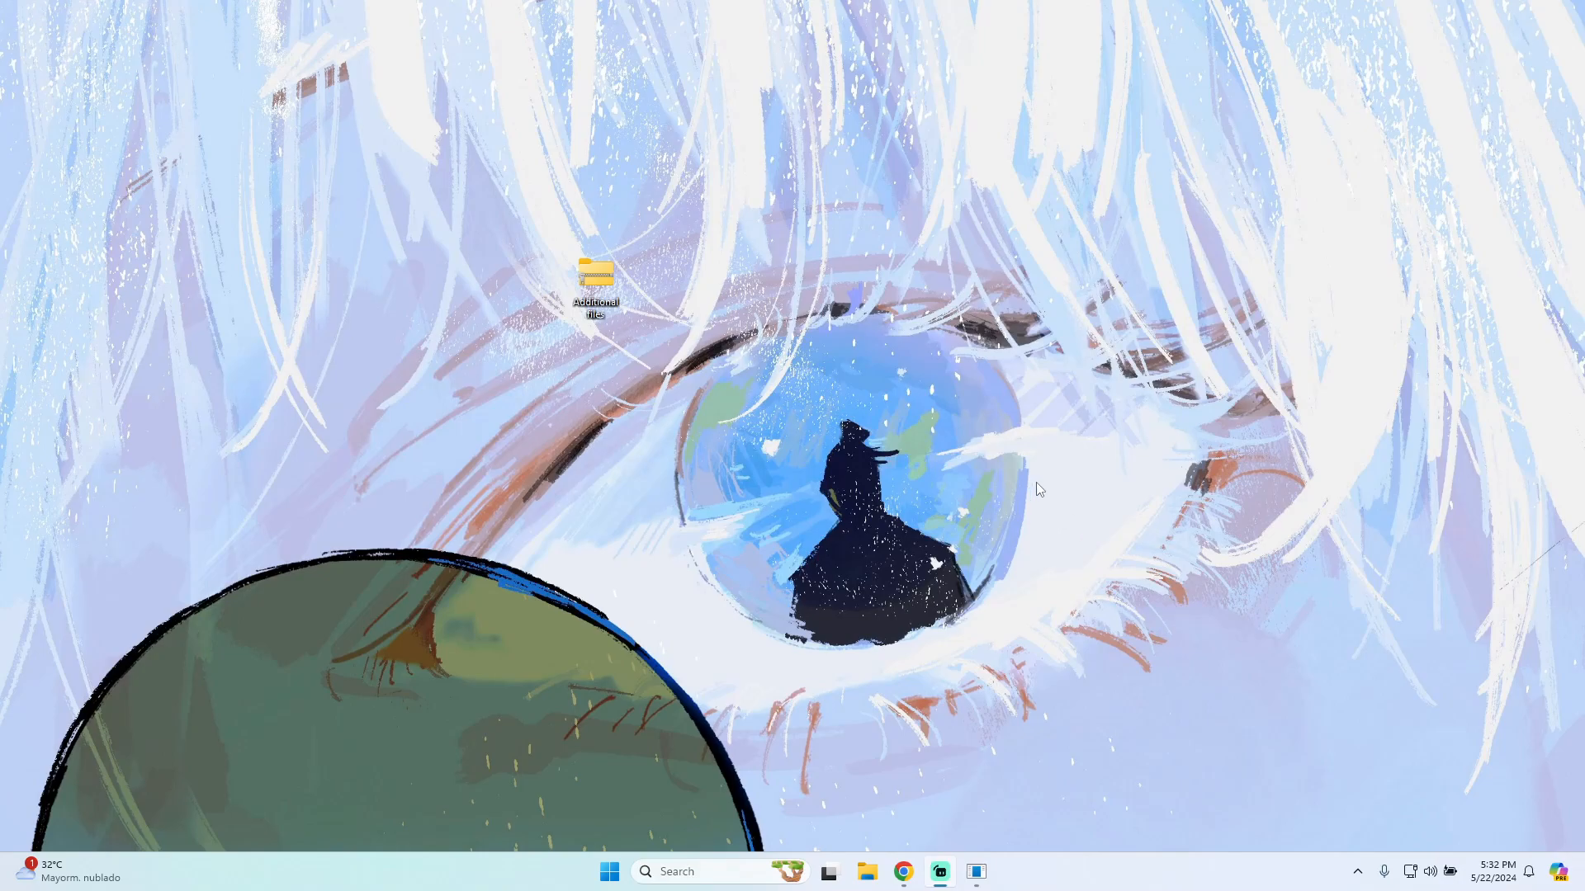
mouse_move(927, 713)
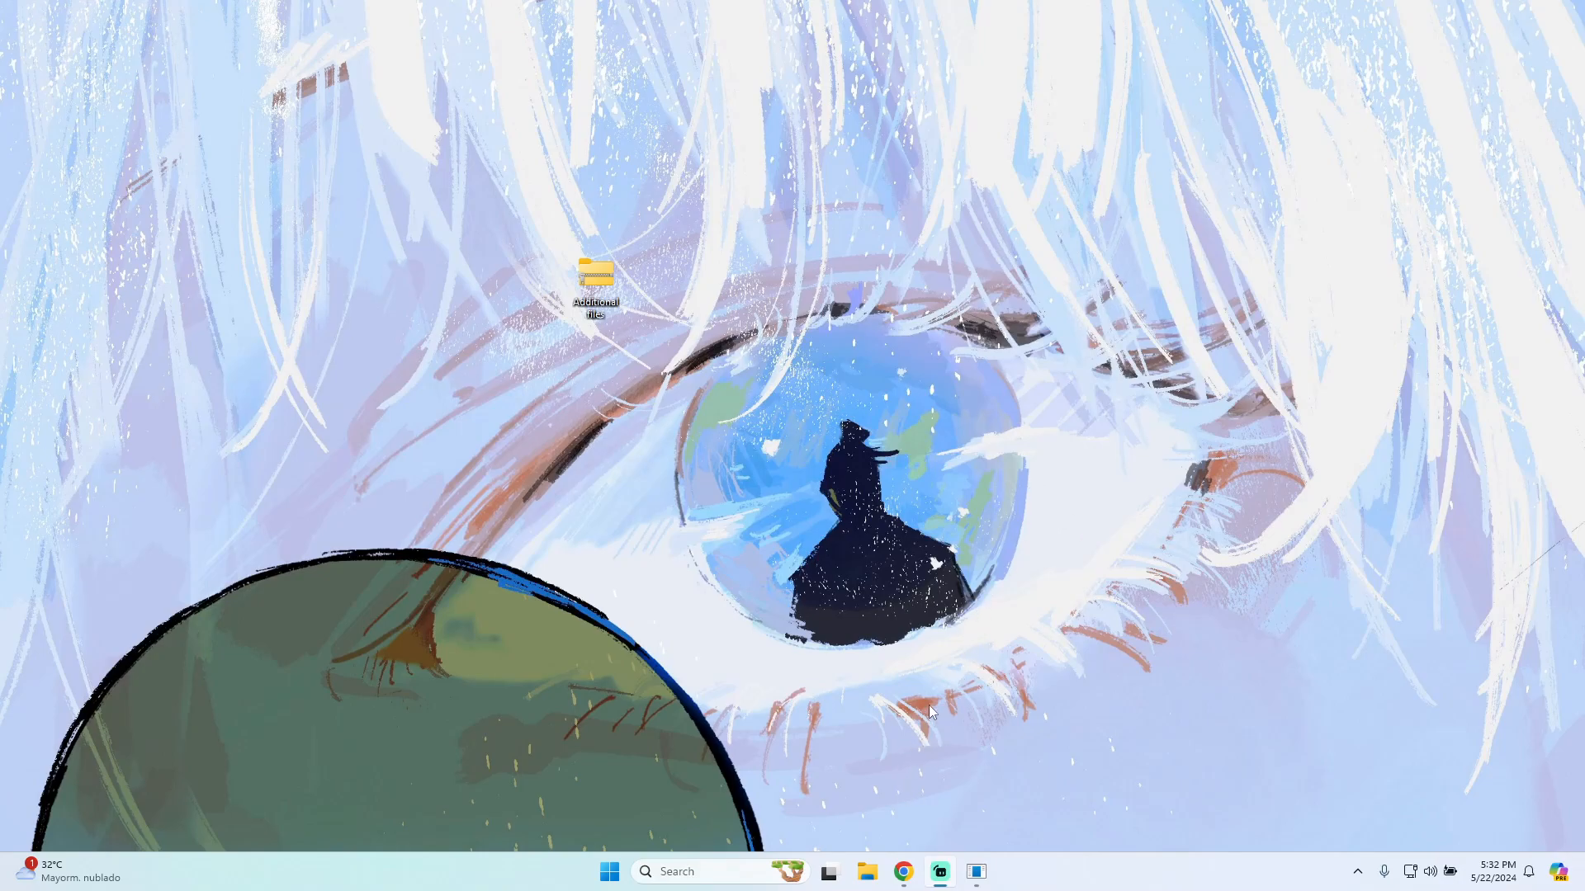
Download the Windows build of Ryujinx 1.1.1319 from ryujinx.org/download
left_click(903, 872)
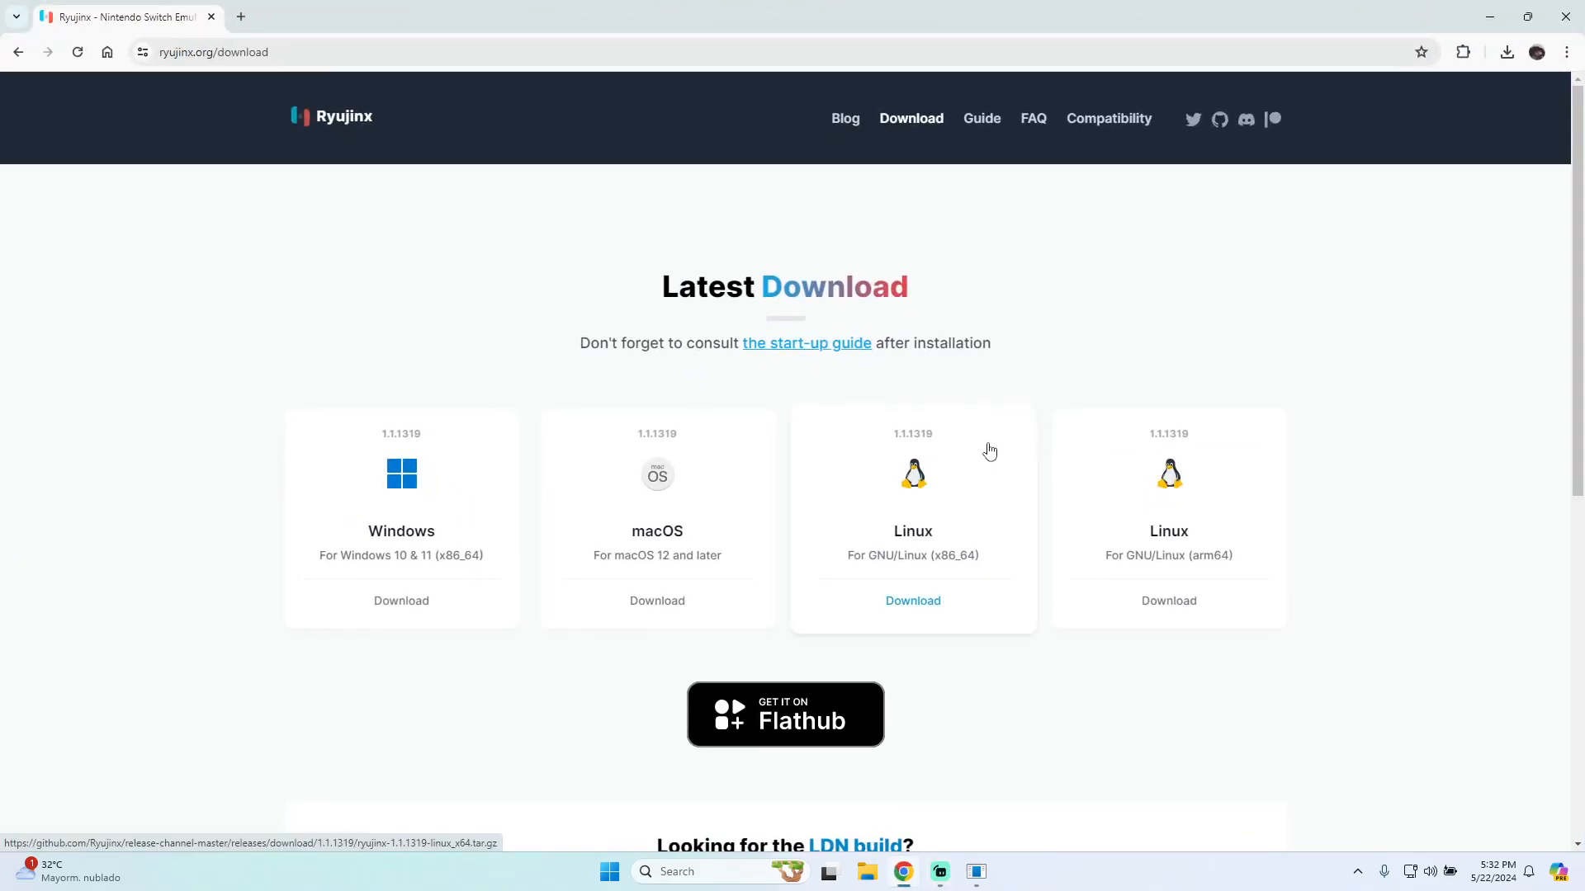
mouse_move(480, 300)
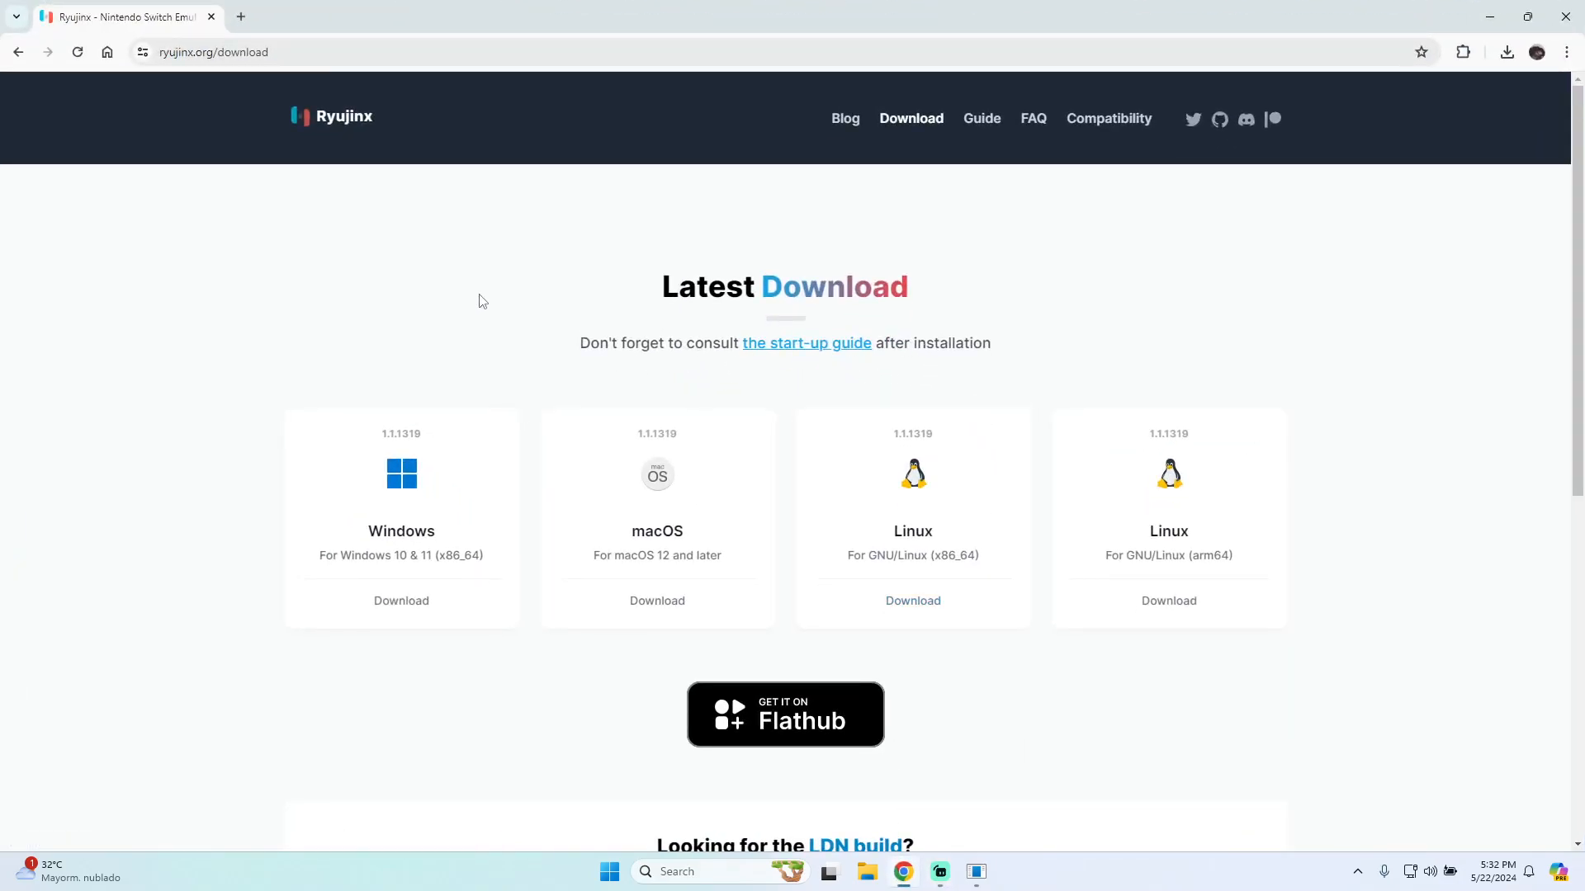
mouse_move(325, 28)
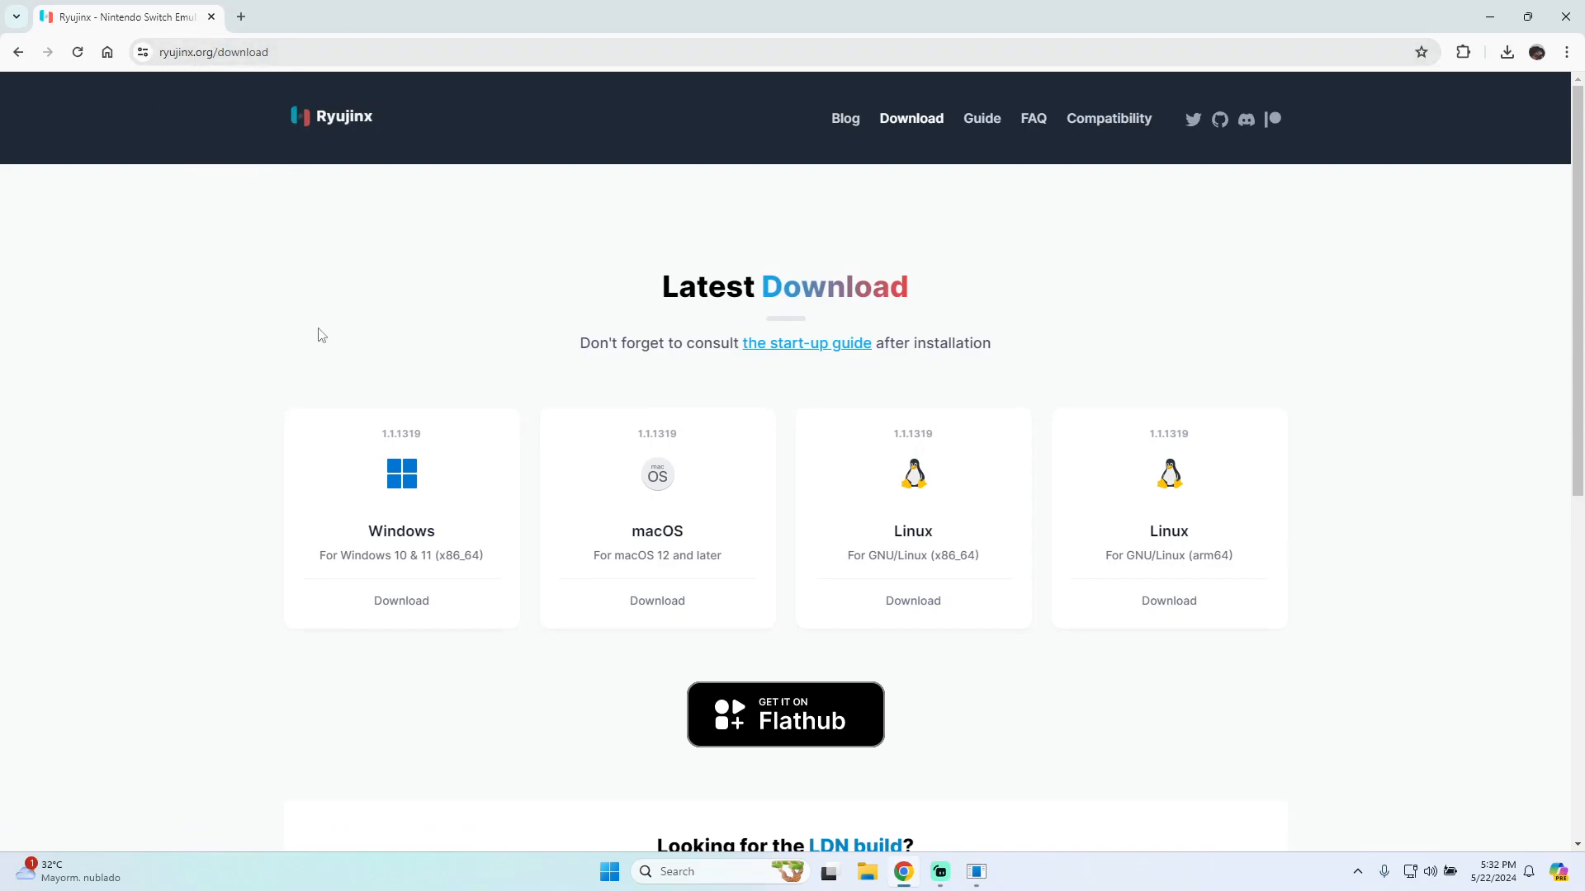
scroll("down", 3)
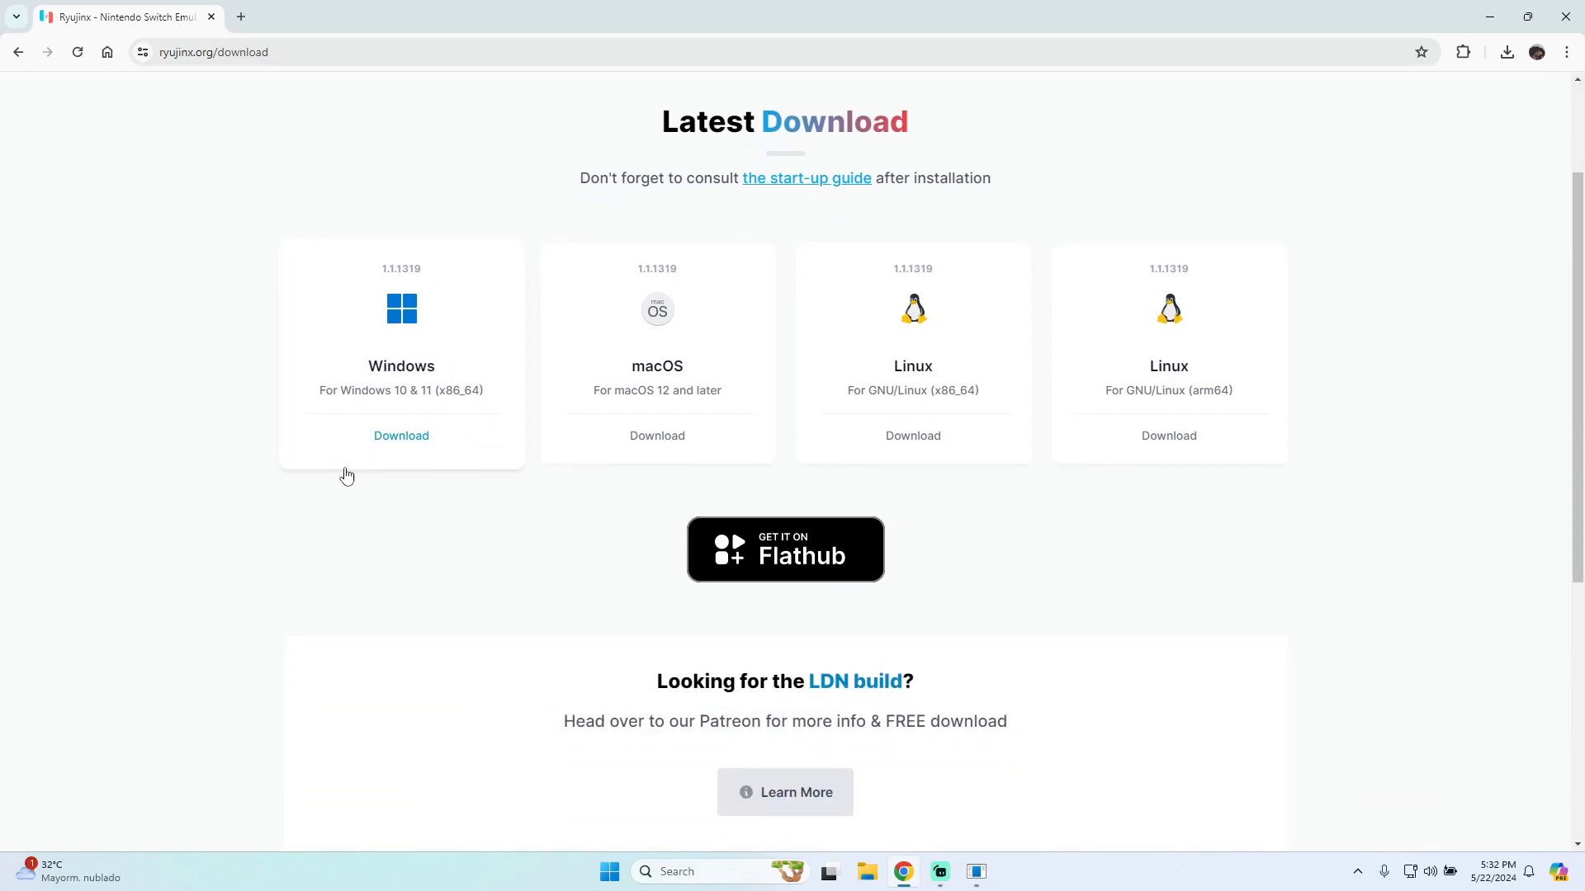
left_click(399, 436)
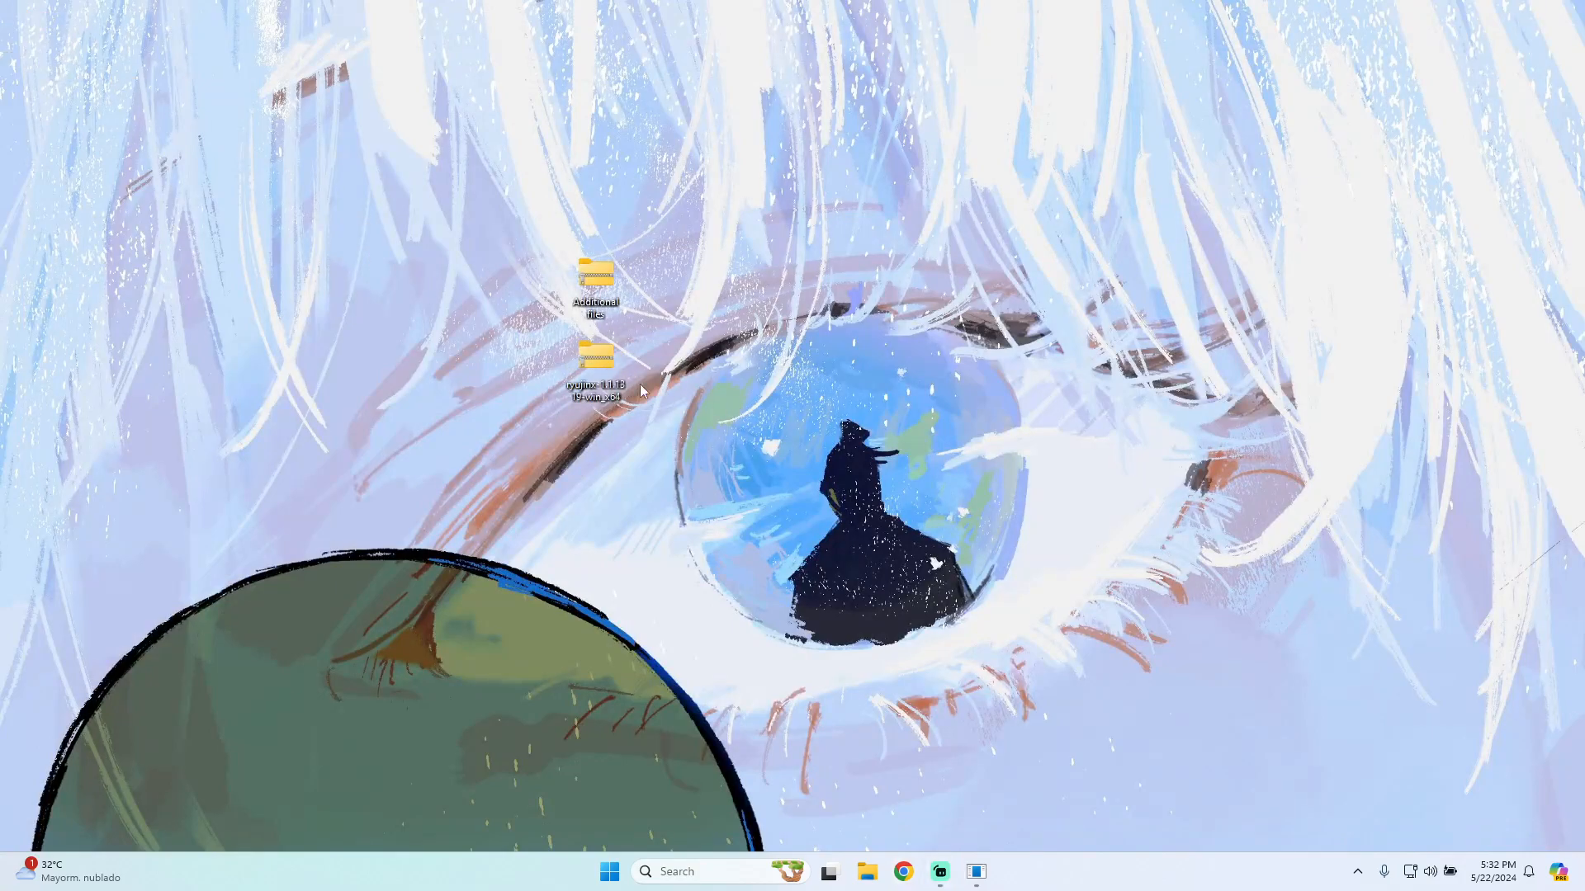
Extract the Ryujinx zip into its own ryujinx-1.1.1319-win_x64 folder and open it
right_click(642, 389)
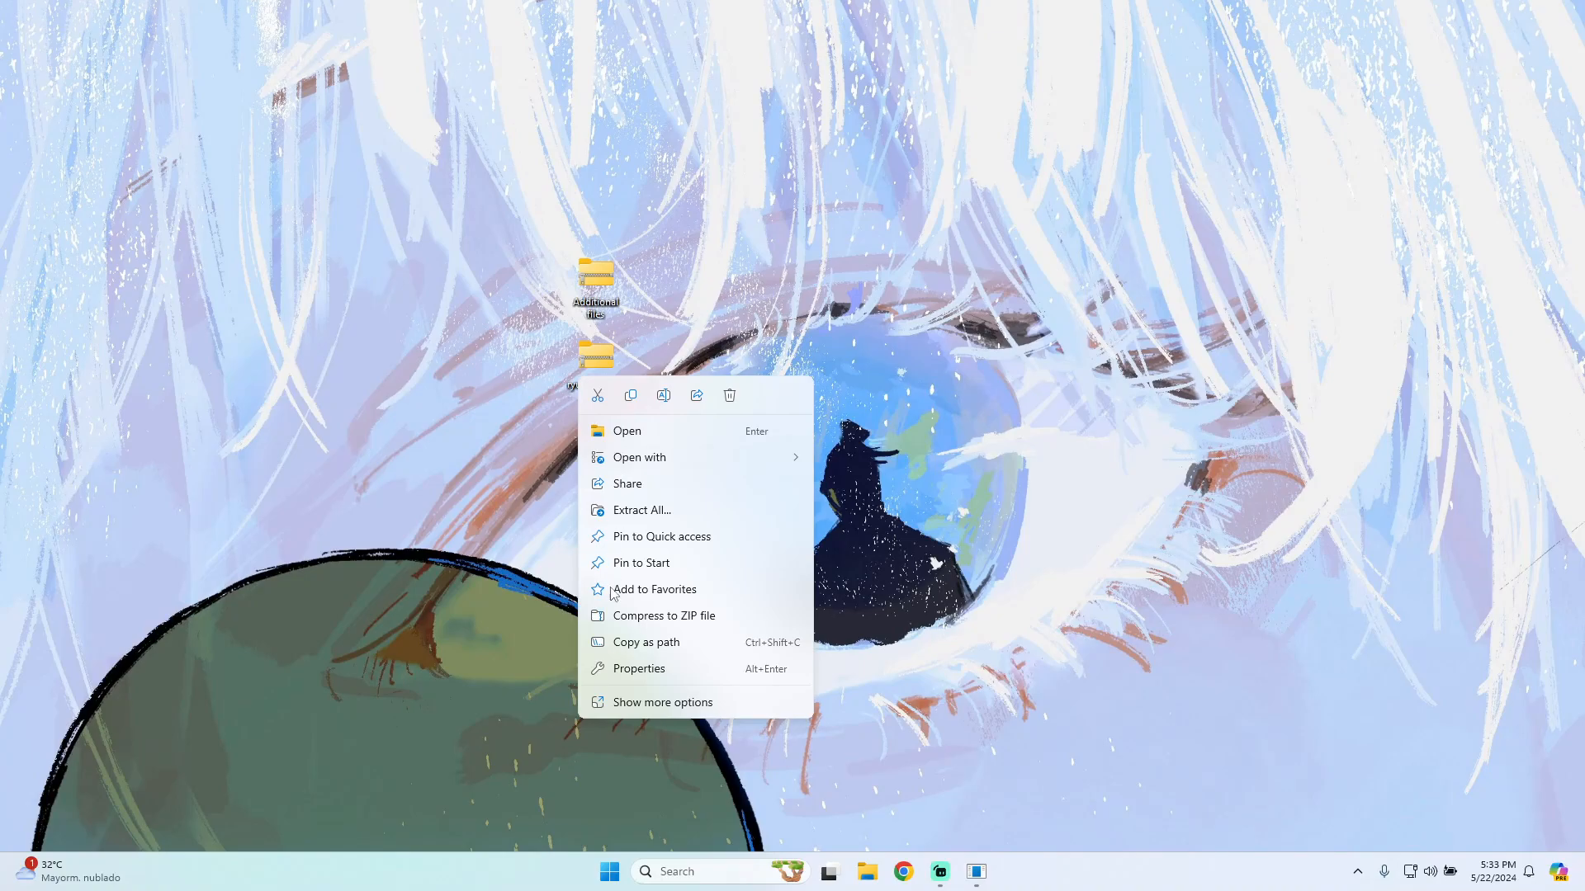
left_click(662, 702)
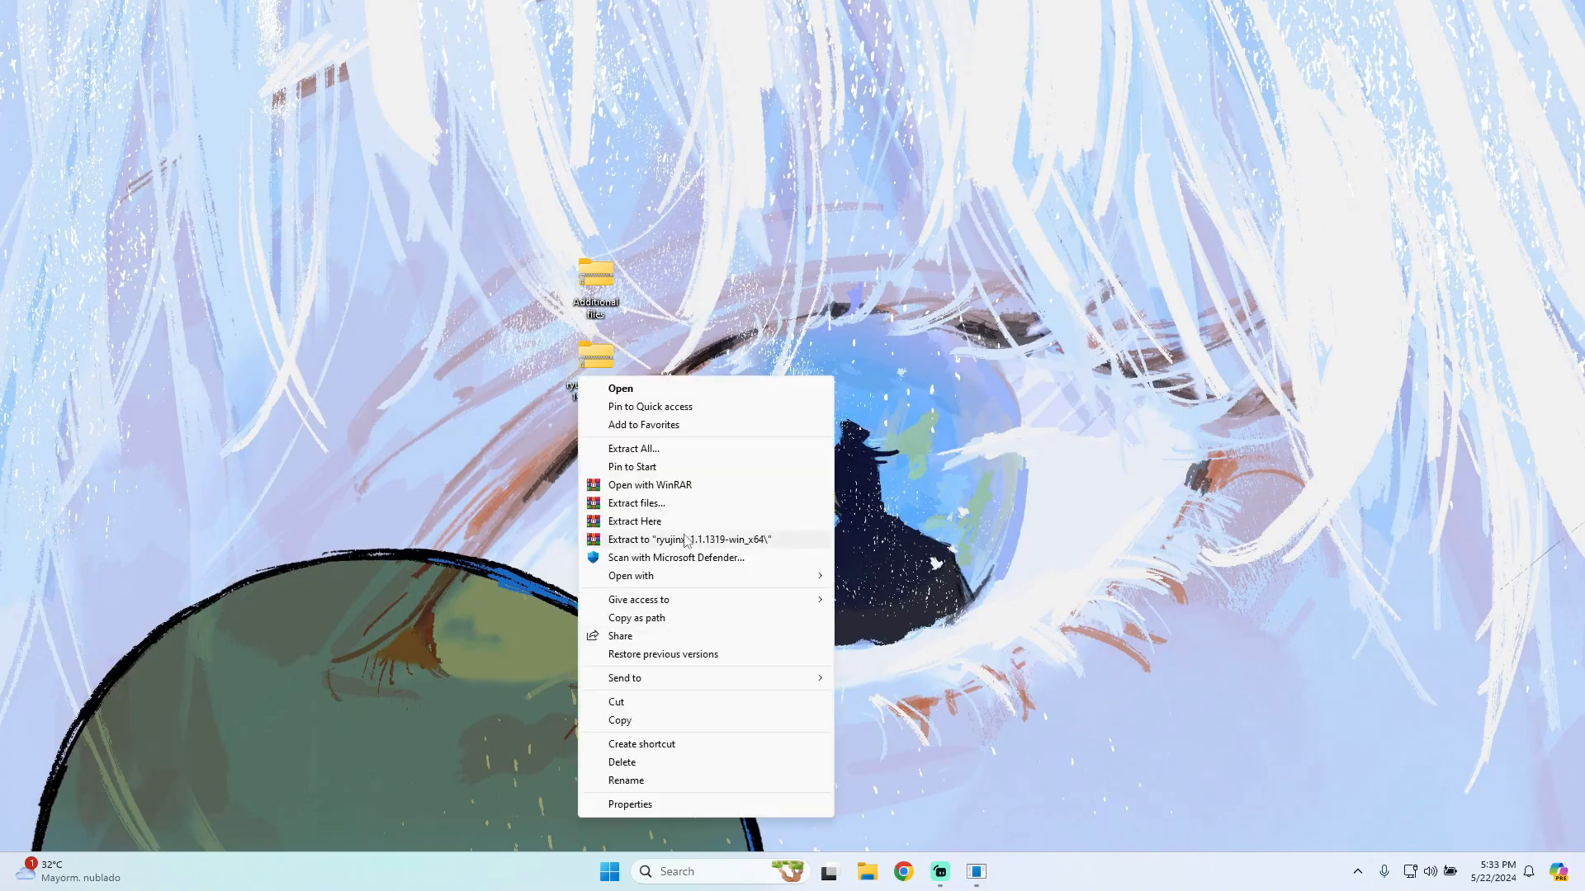
left_click(697, 538)
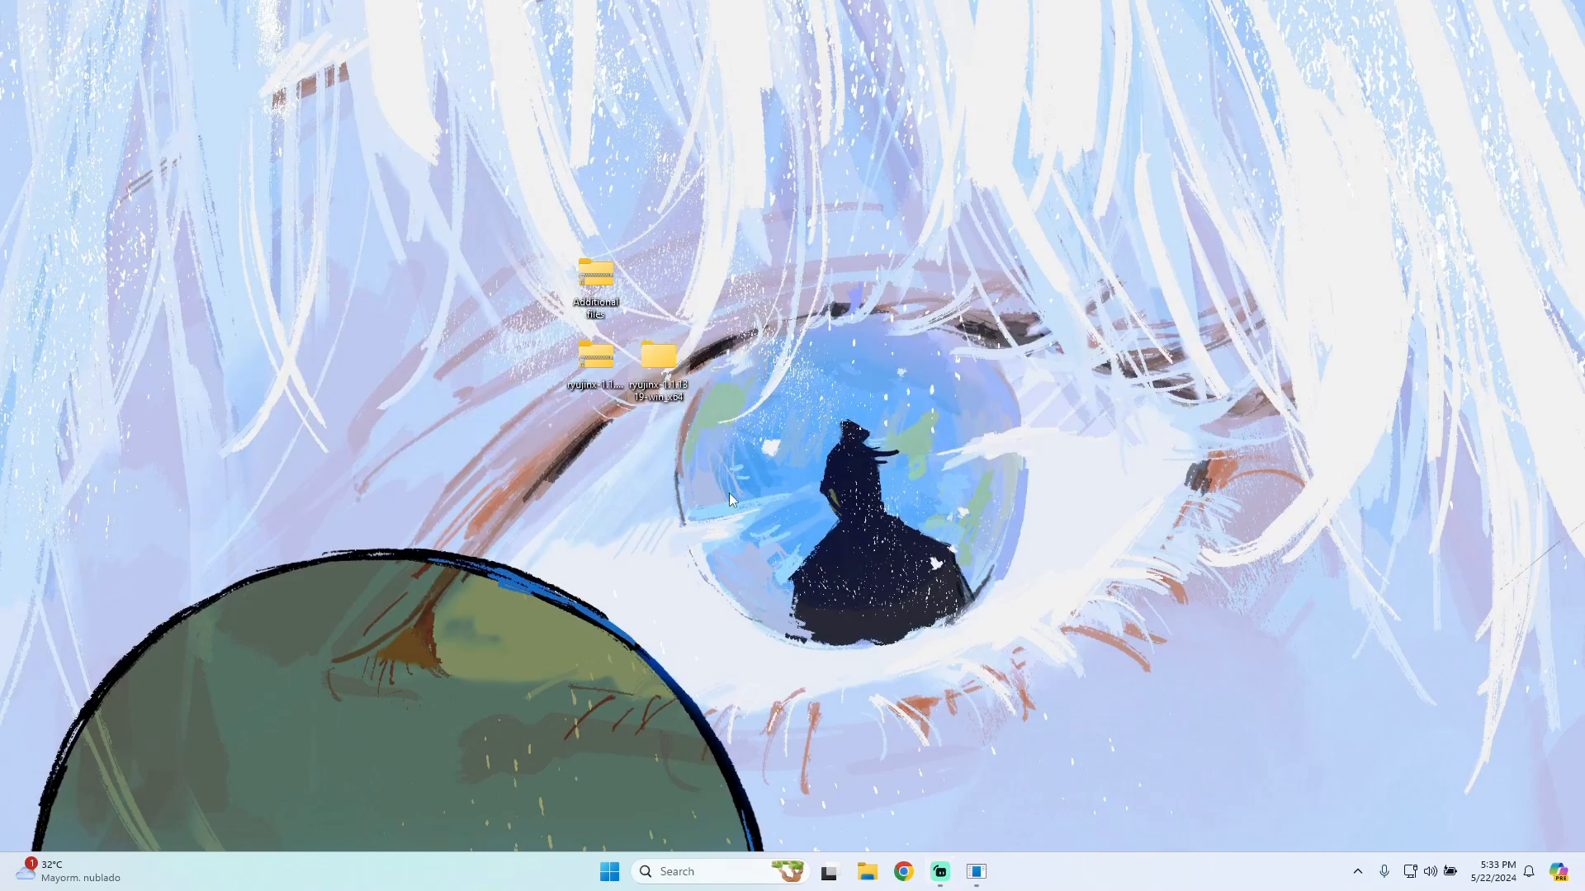
double_click(659, 358)
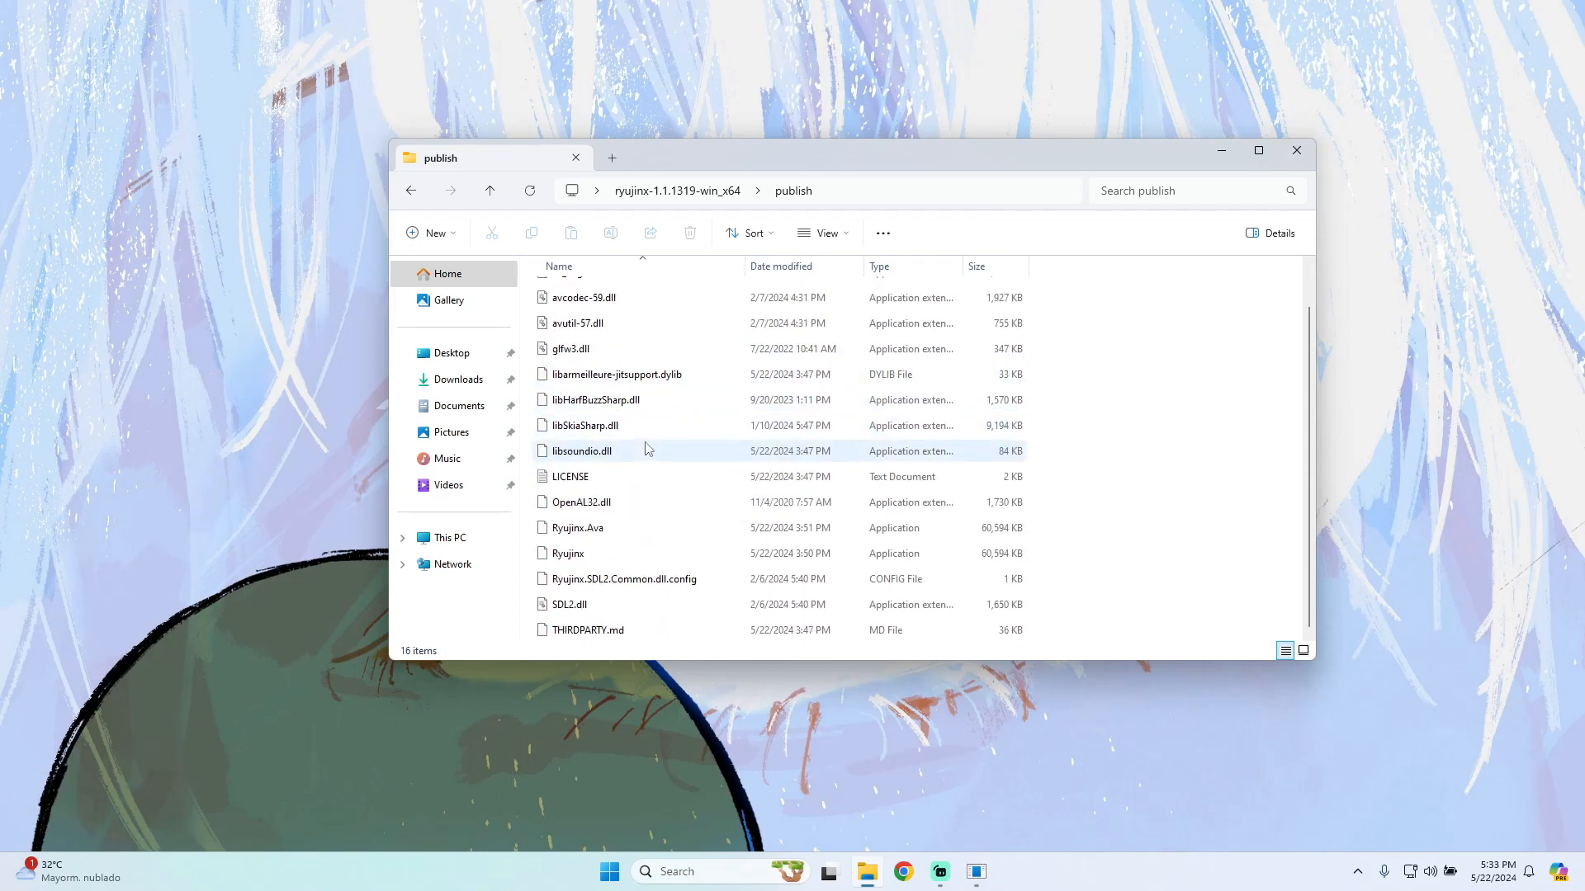
Launch Ryujinx.exe from the publish folder
left_click(568, 552)
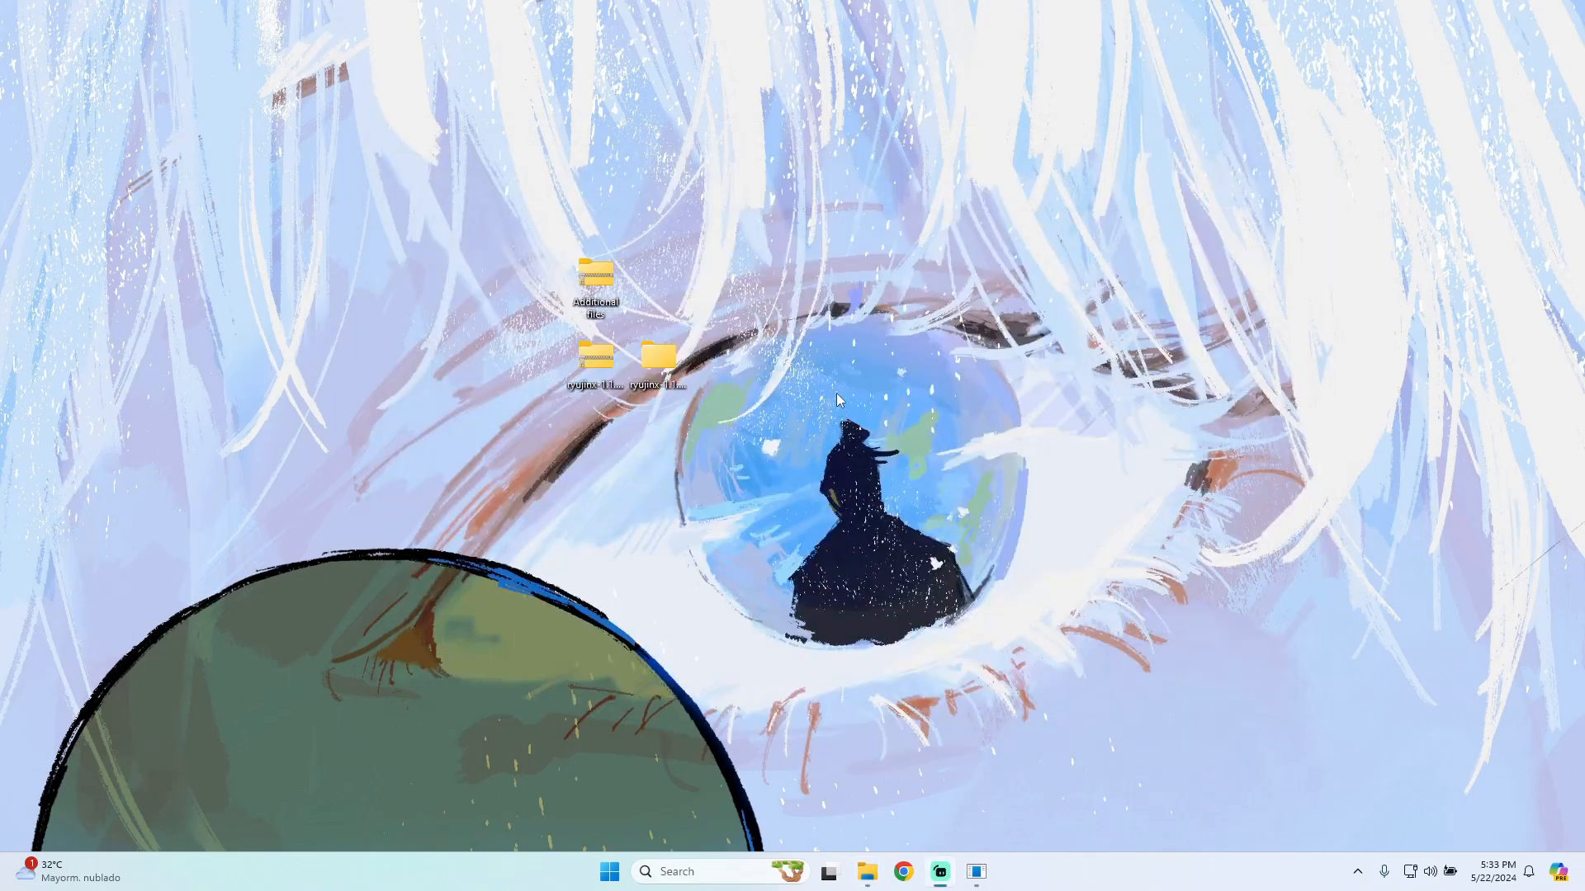
left_click(866, 871)
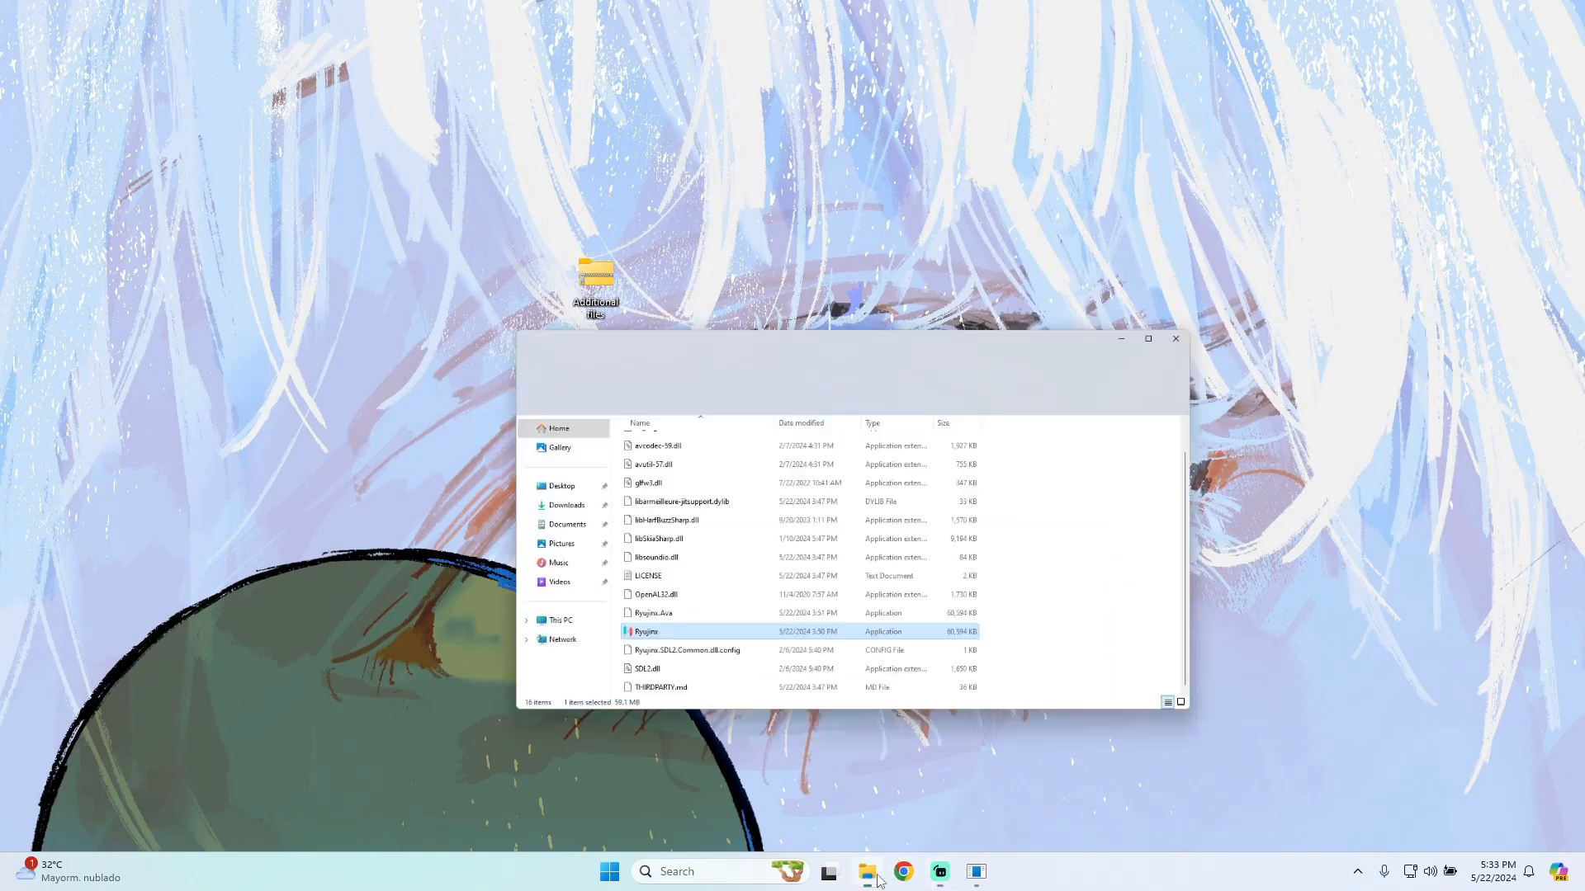
double_click(645, 632)
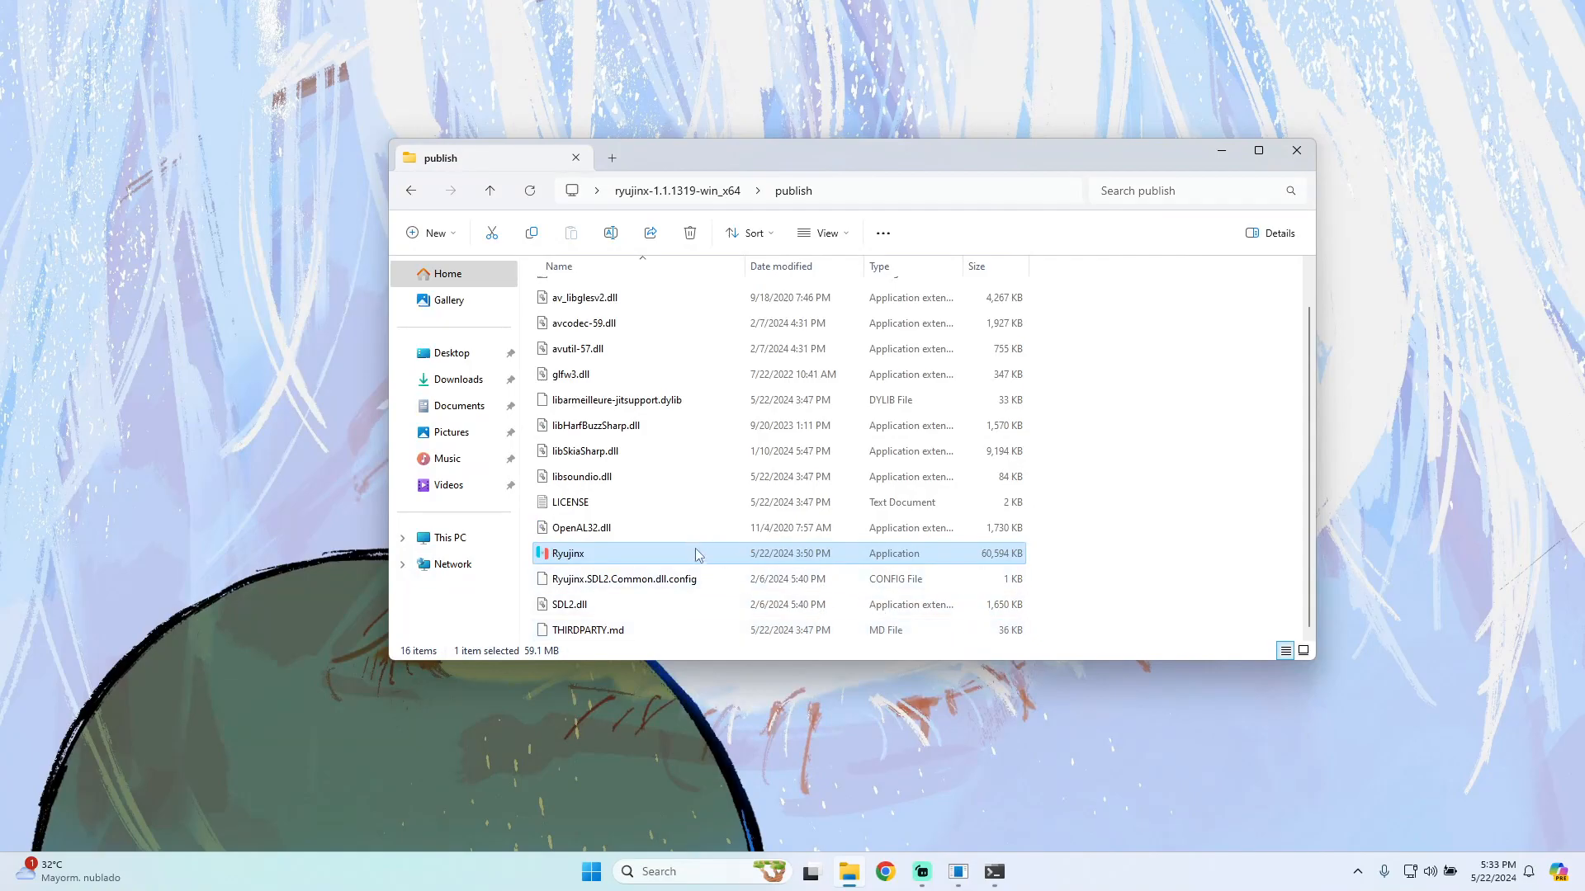
double_click(569, 553)
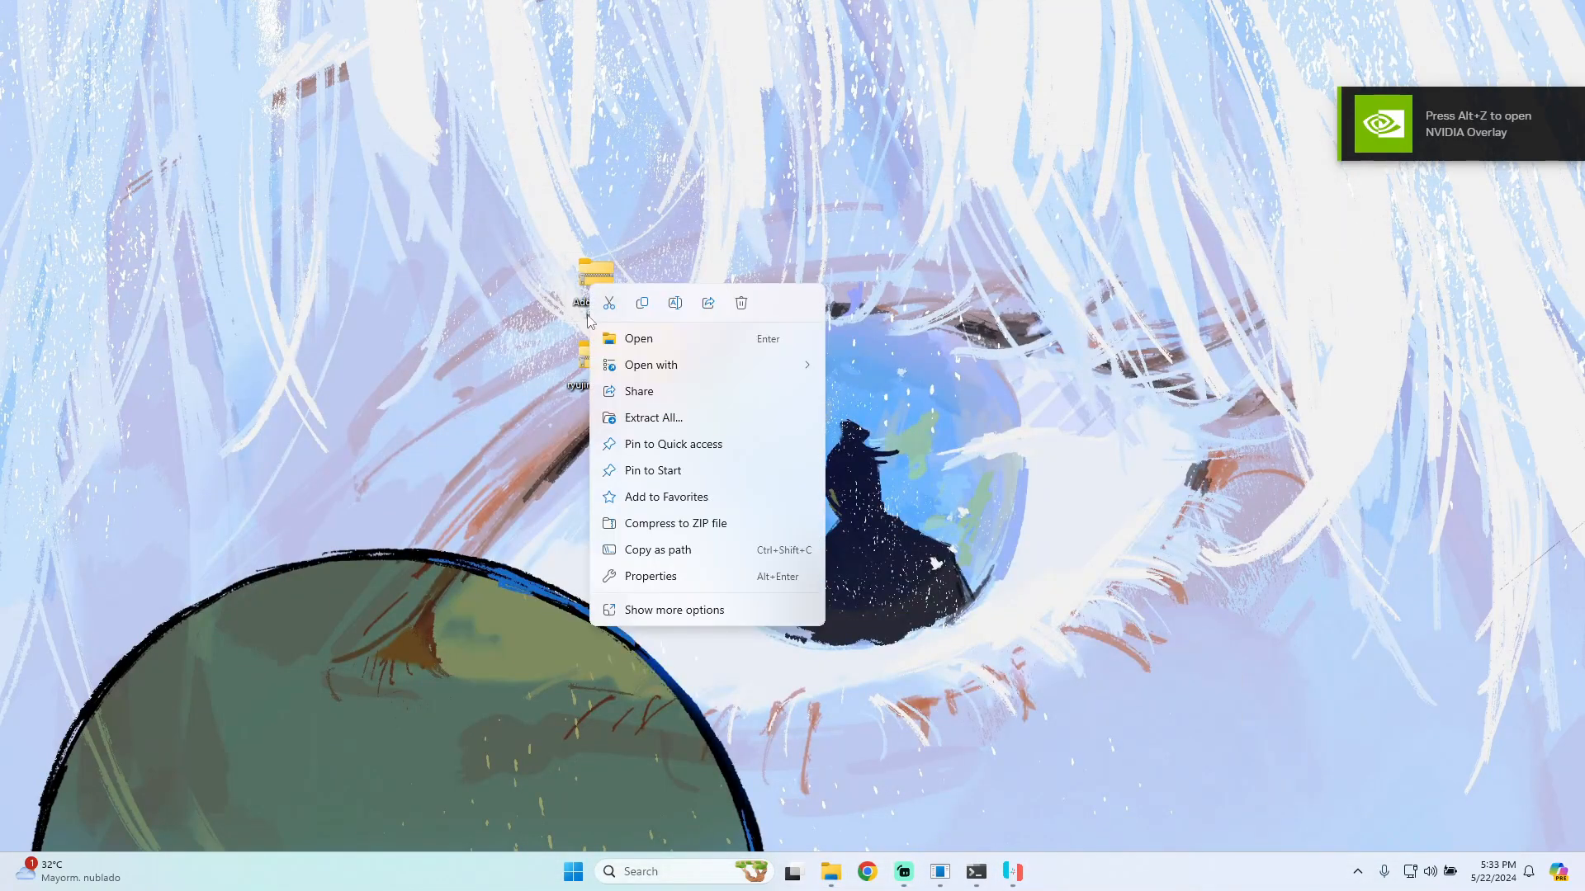
Extract the Additional files archive into a new desktop folder
left_click(653, 418)
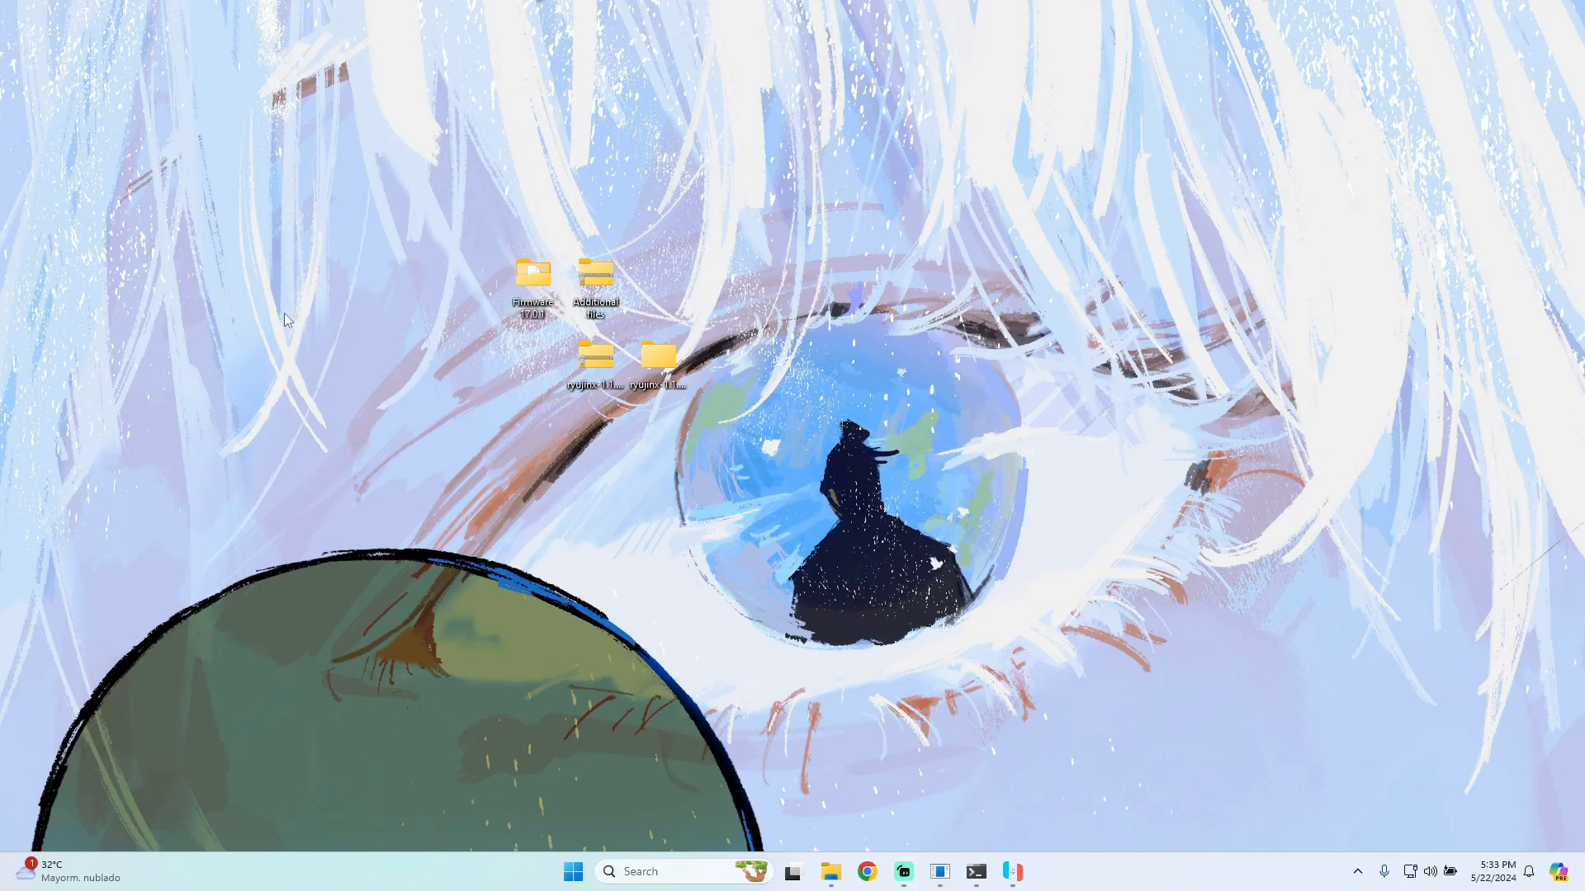
right_click(287, 318)
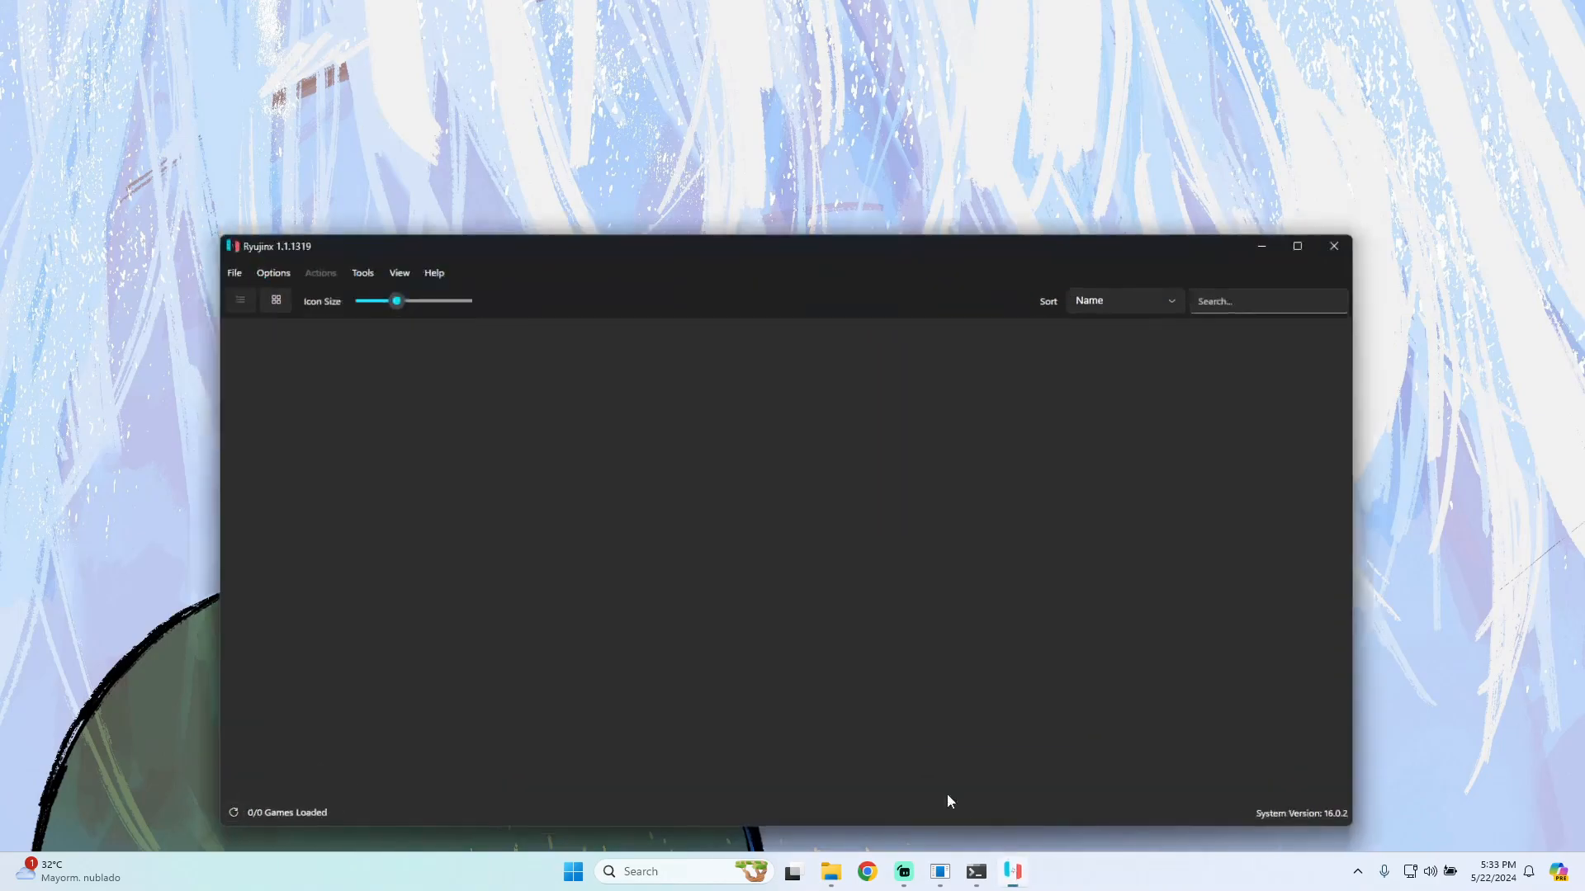
Open the Ryujinx data folder and the Keys folder side by side
left_click(233, 272)
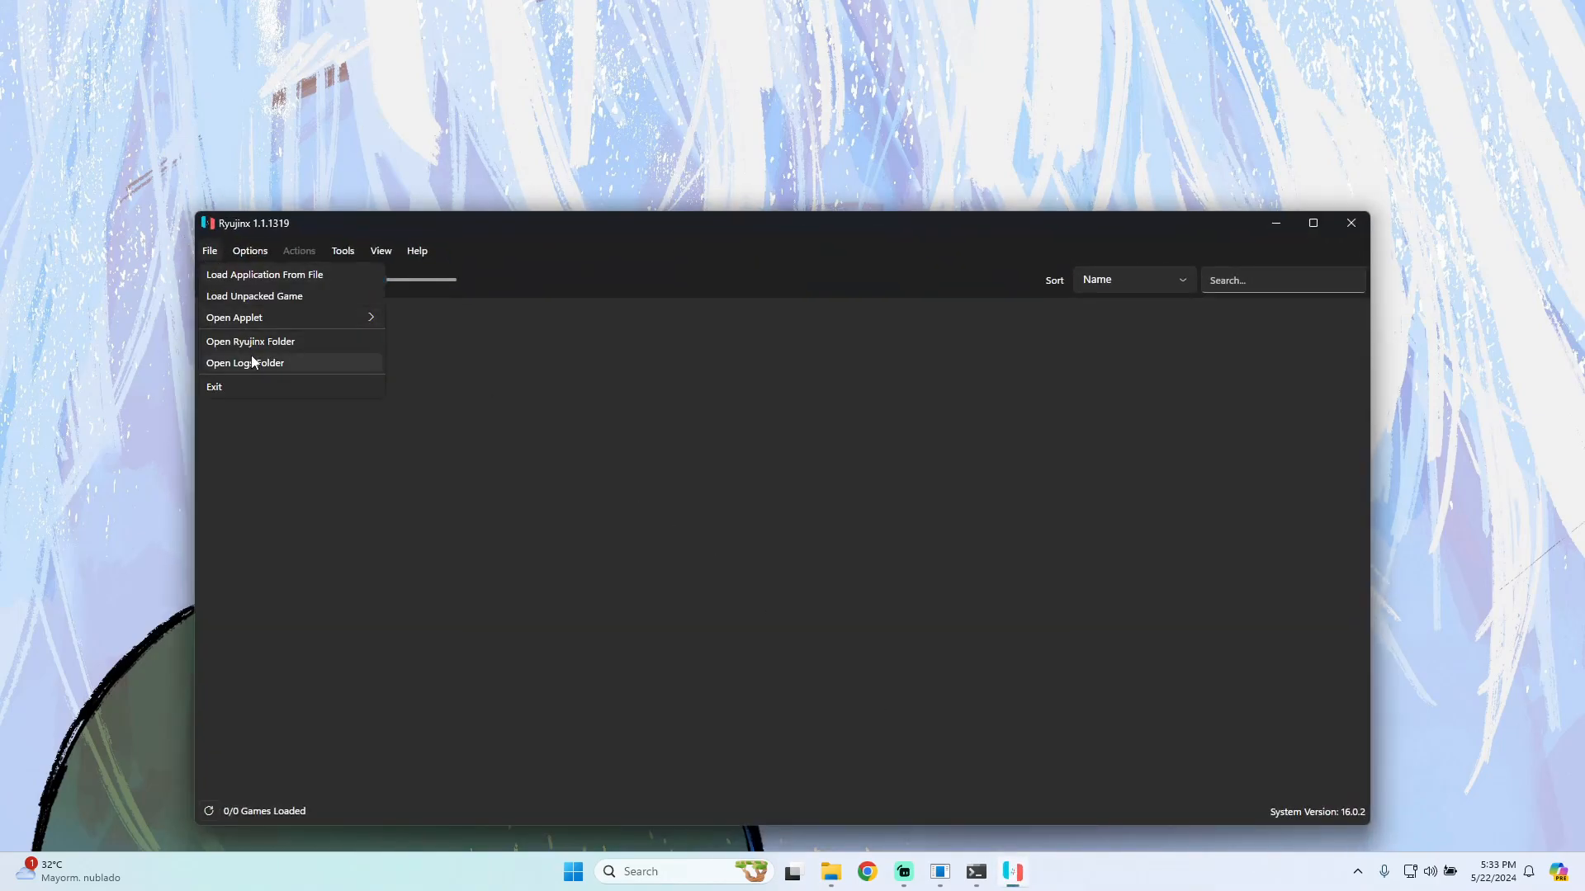
left_click(249, 340)
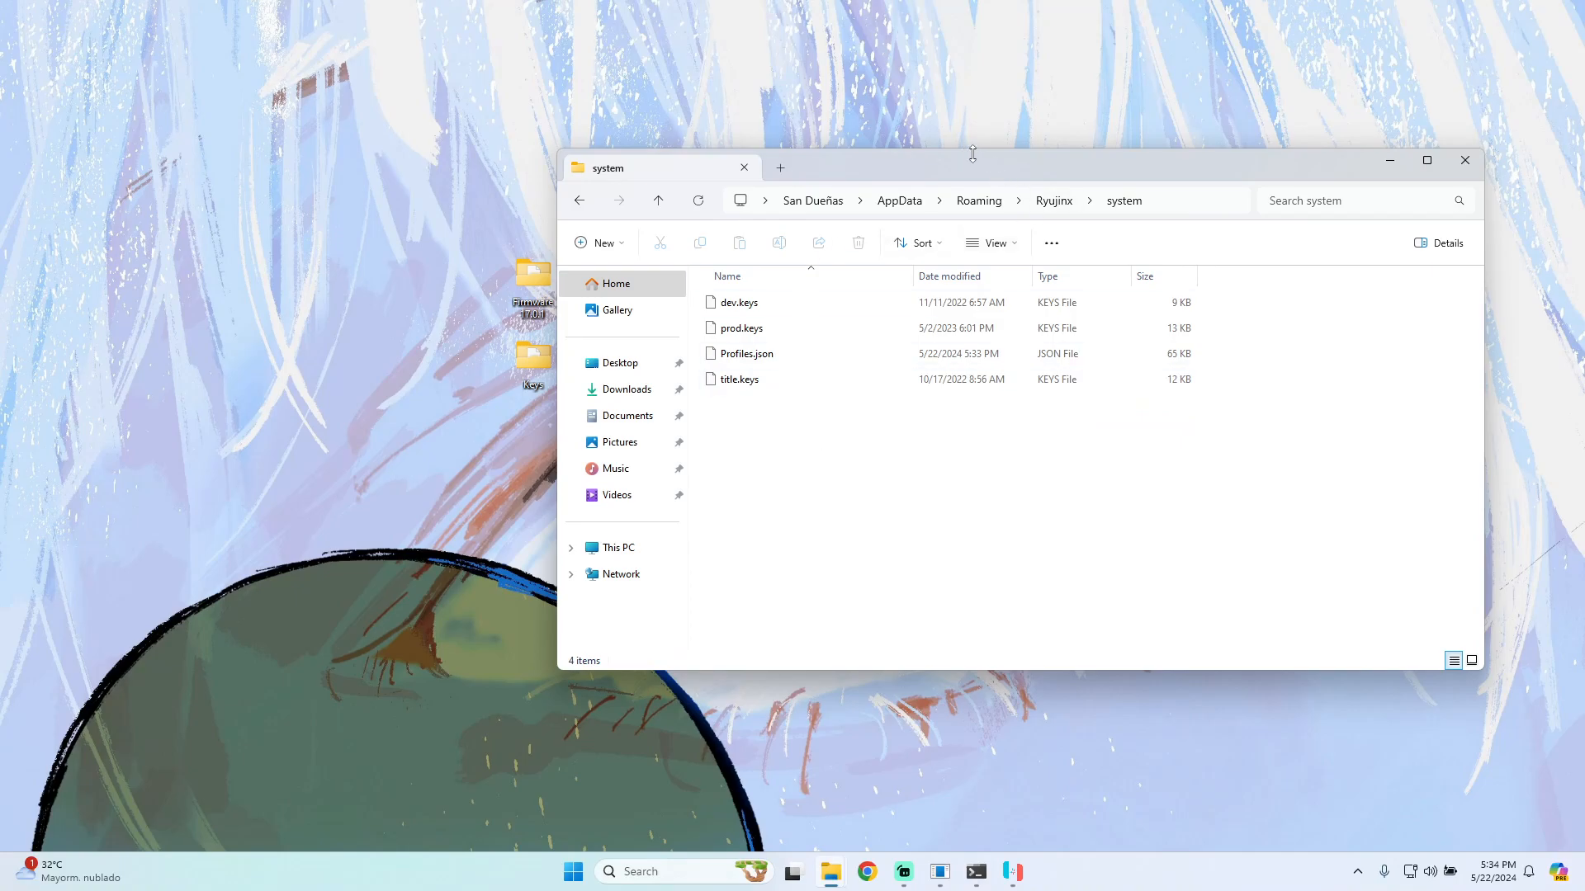
mouse_move(498, 361)
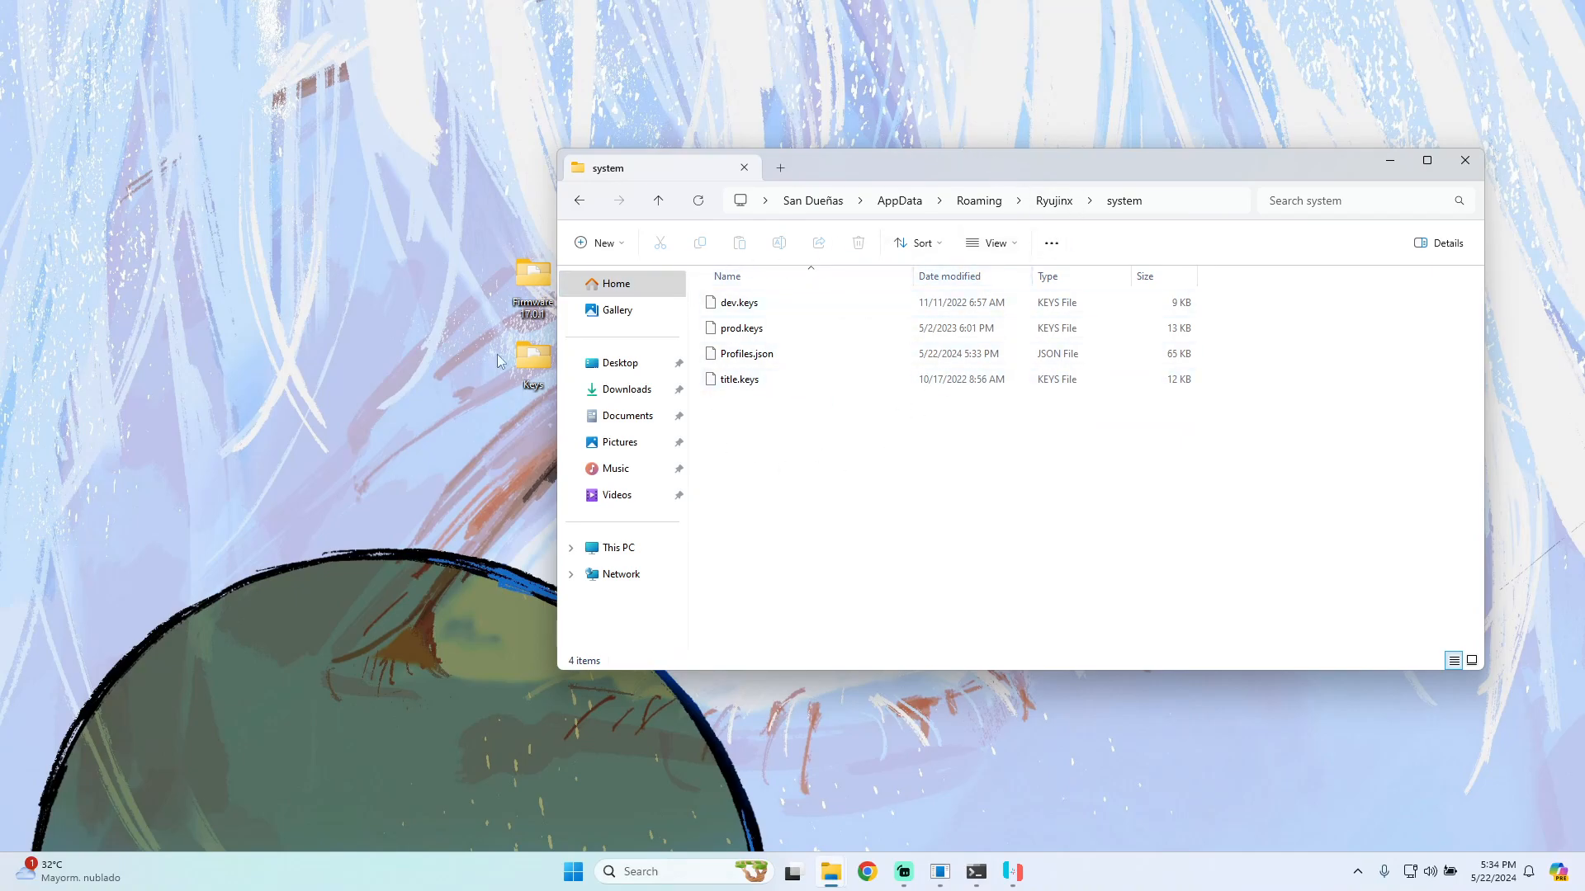
double_click(533, 358)
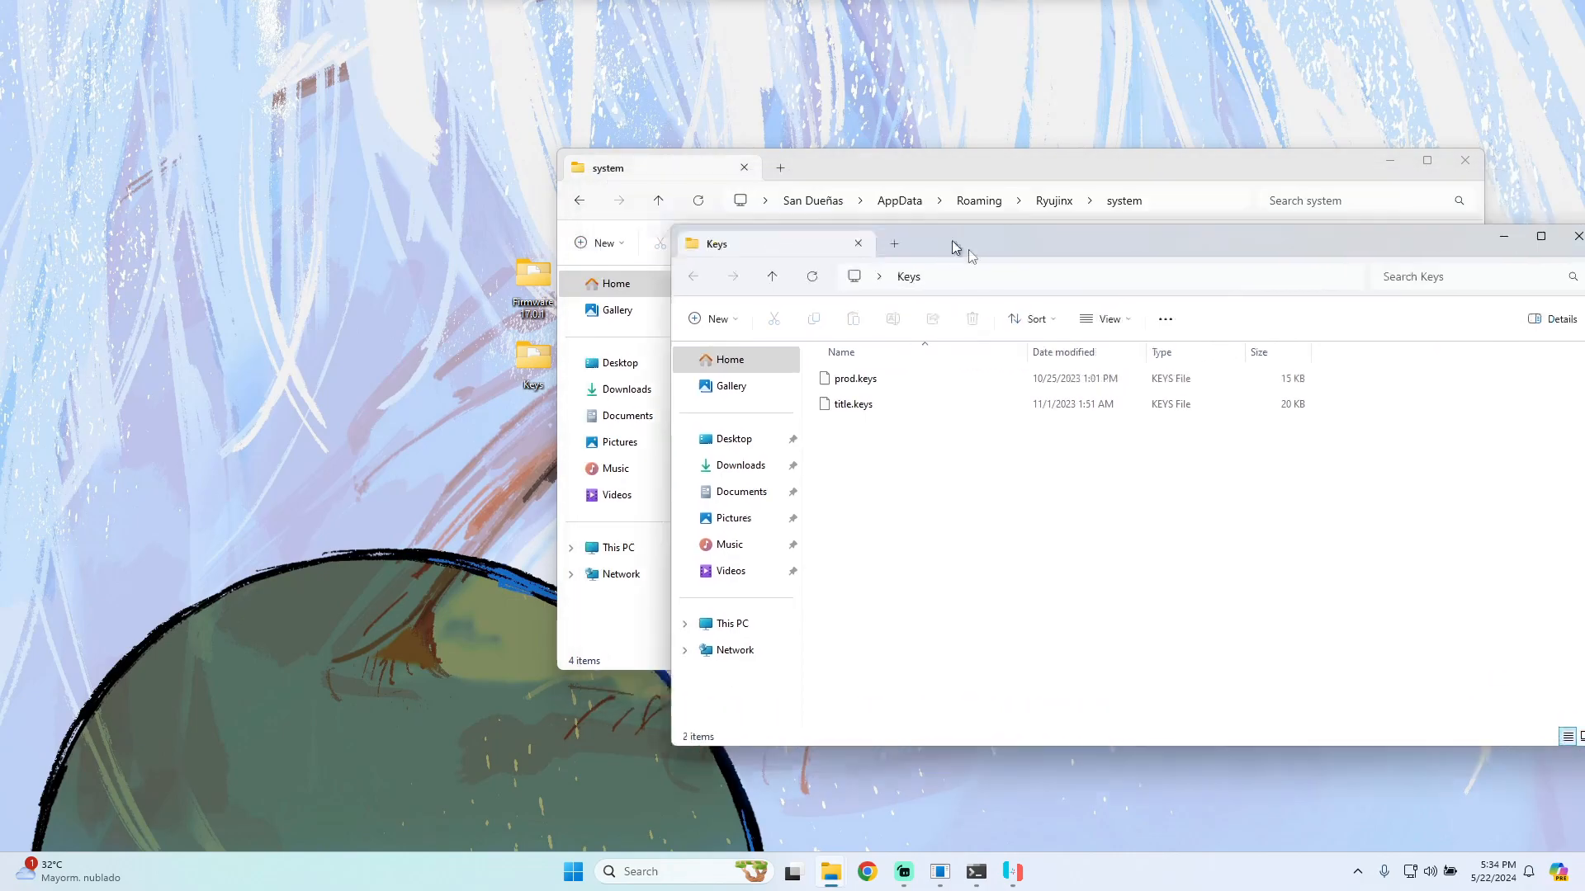
Move prod.keys and title.keys into Ryujinx\system, replacing the existing copies
left_click_drag(1000, 495, 753, 424)
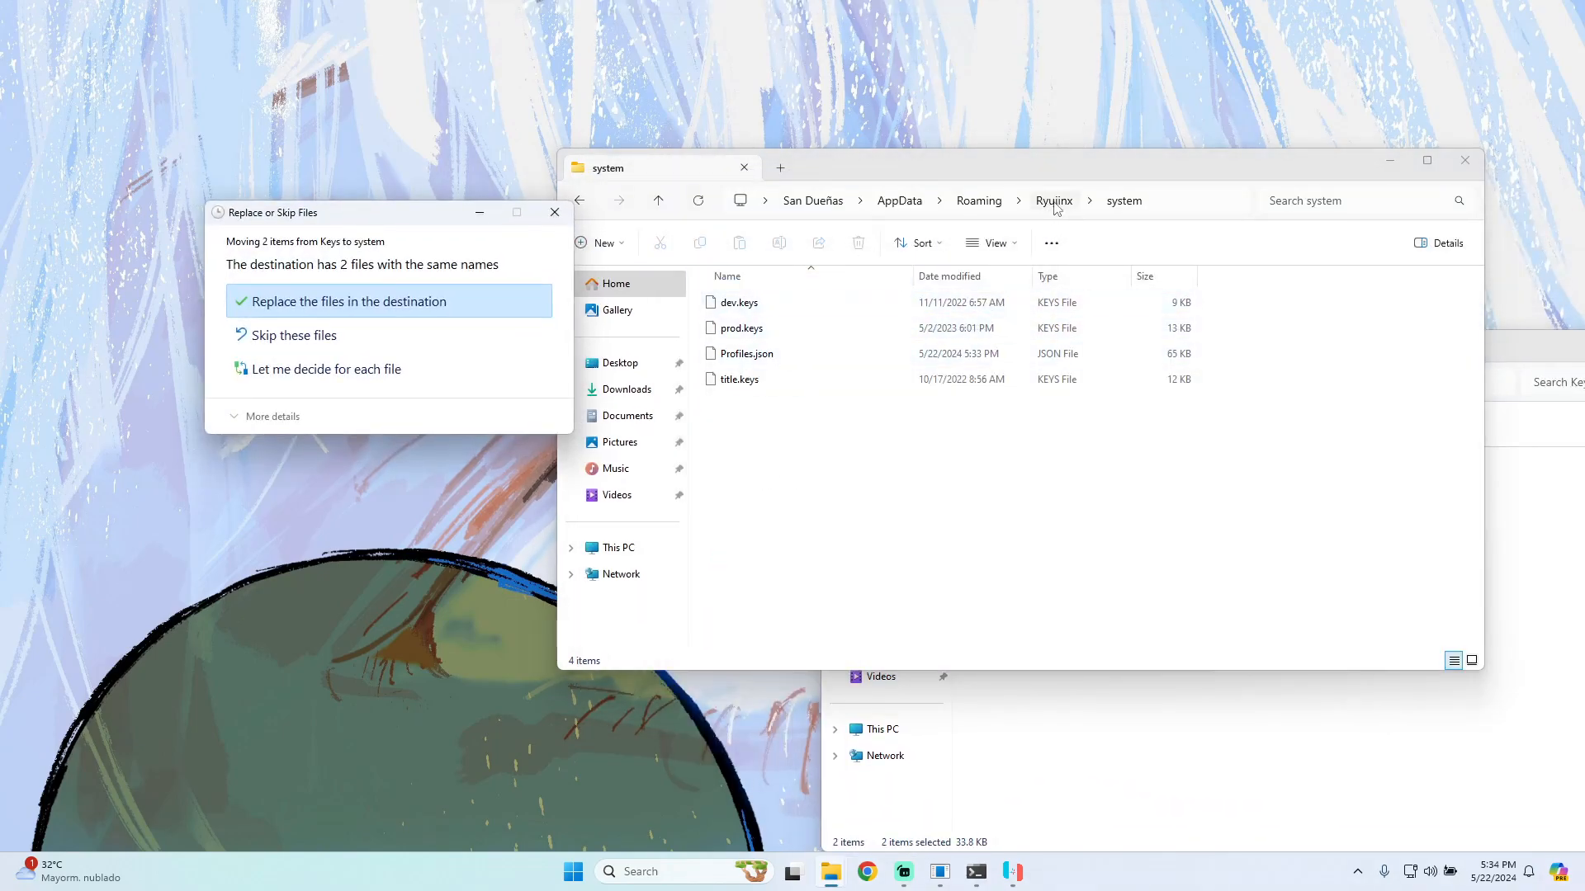
left_click(345, 300)
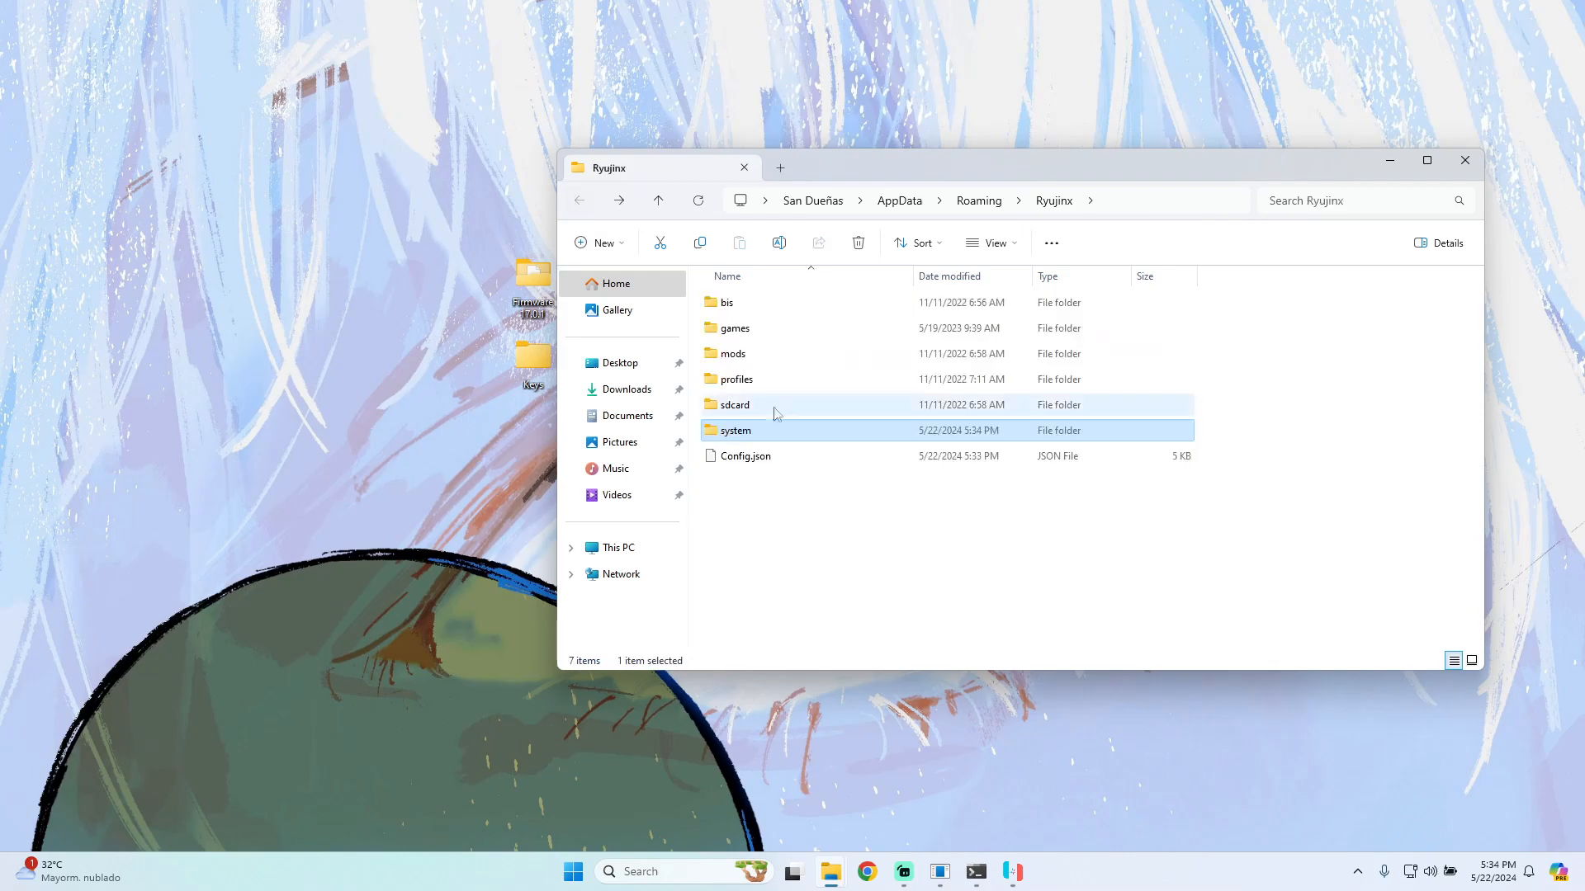
left_click(1012, 872)
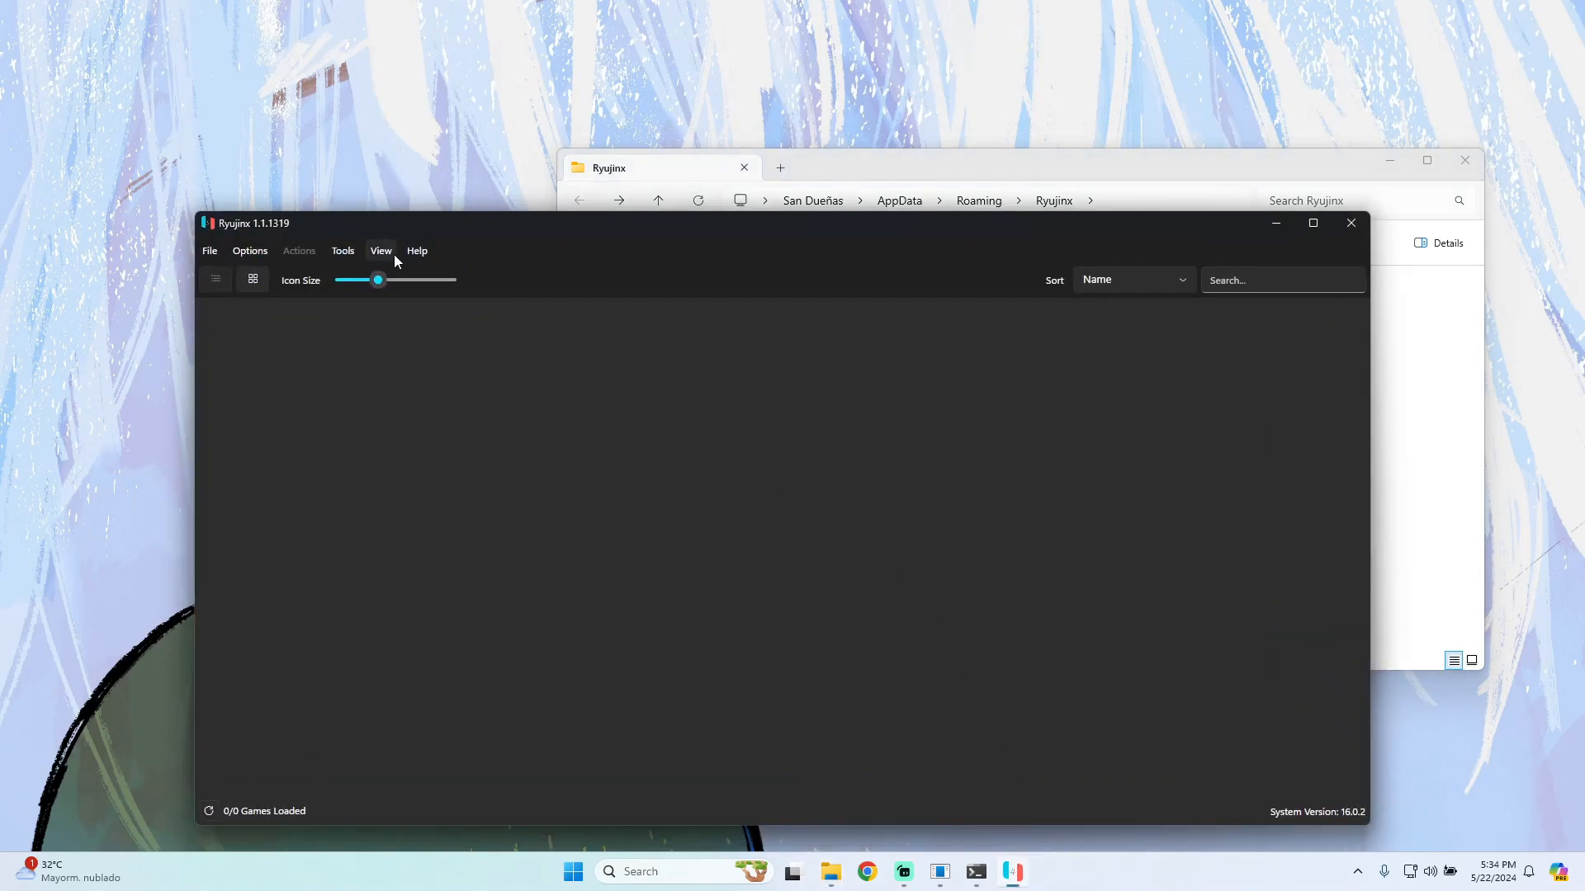
mouse_move(381, 261)
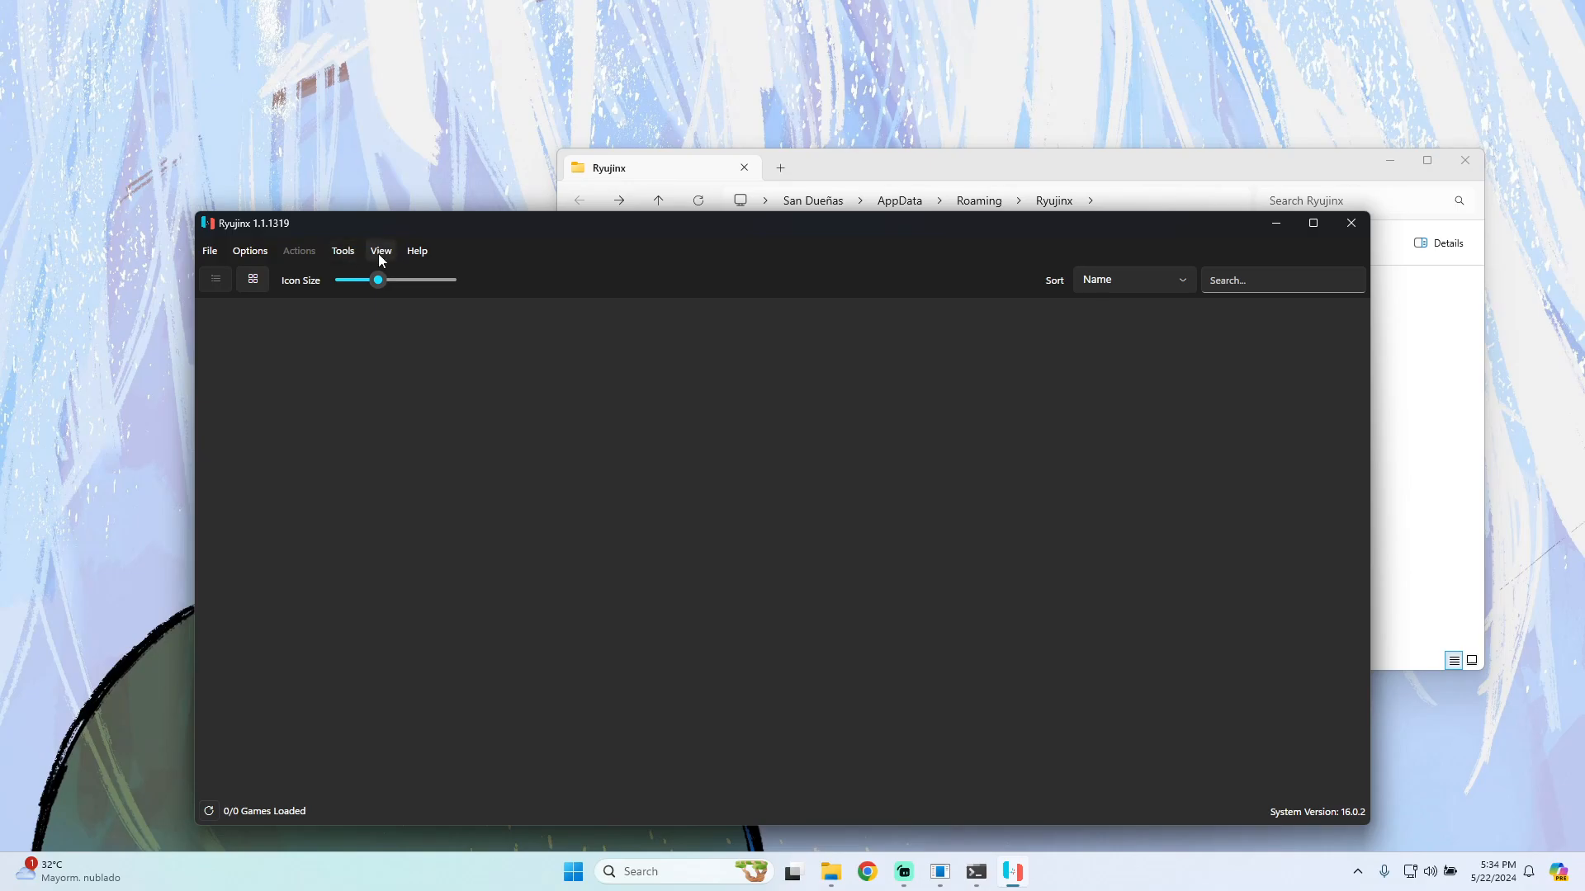
Install firmware from the Desktop\Firmware 17.0.1 folder, replacing system version 16.0.2 with 17.0.1
left_click(343, 251)
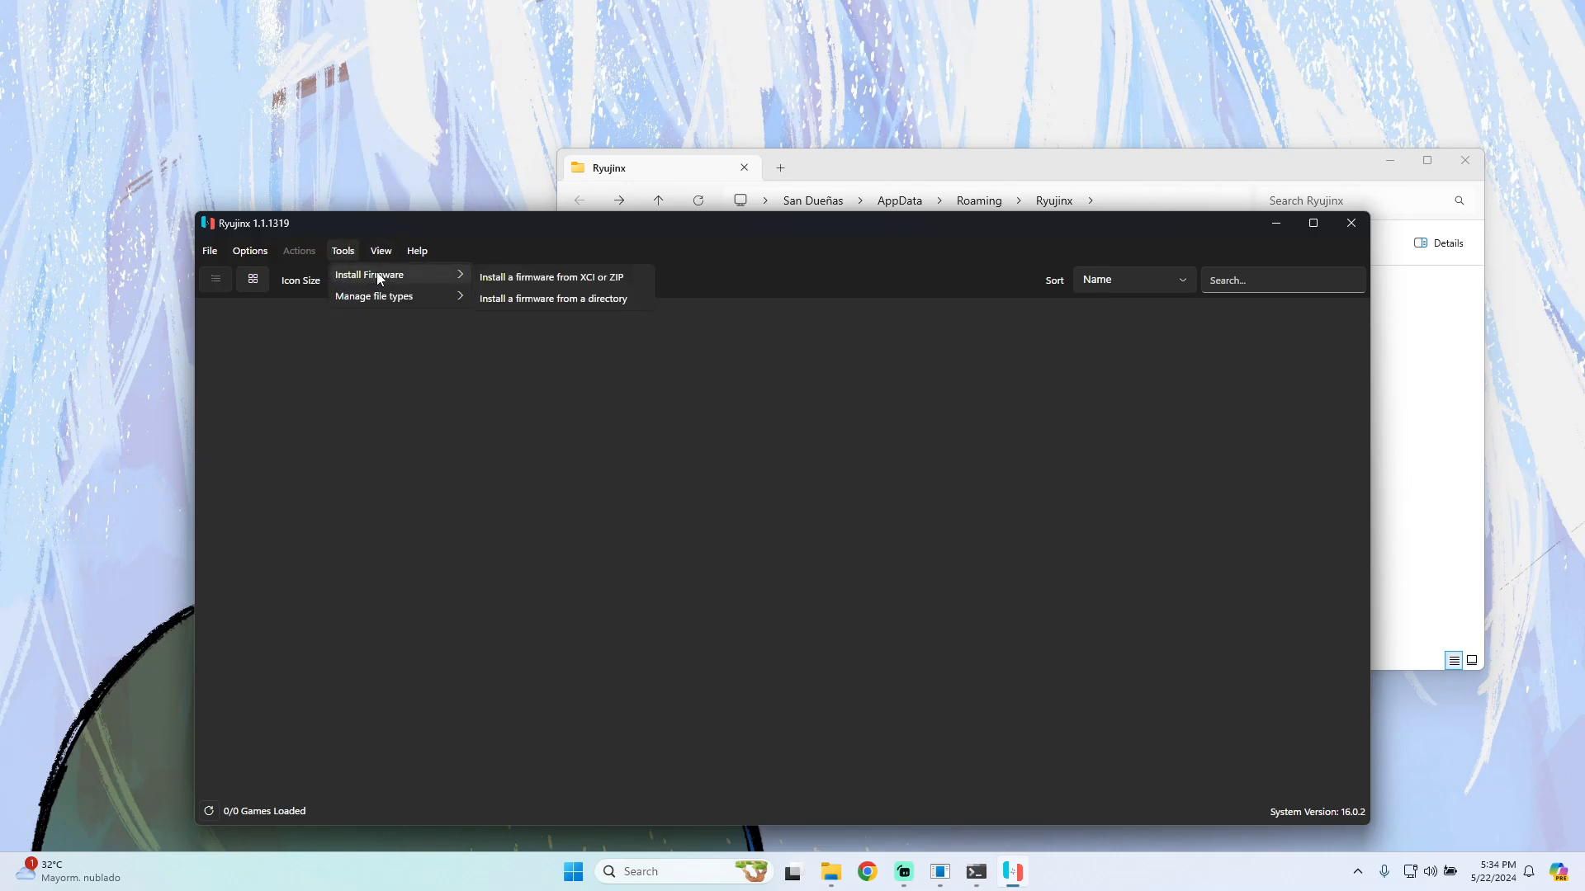
mouse_move(553, 298)
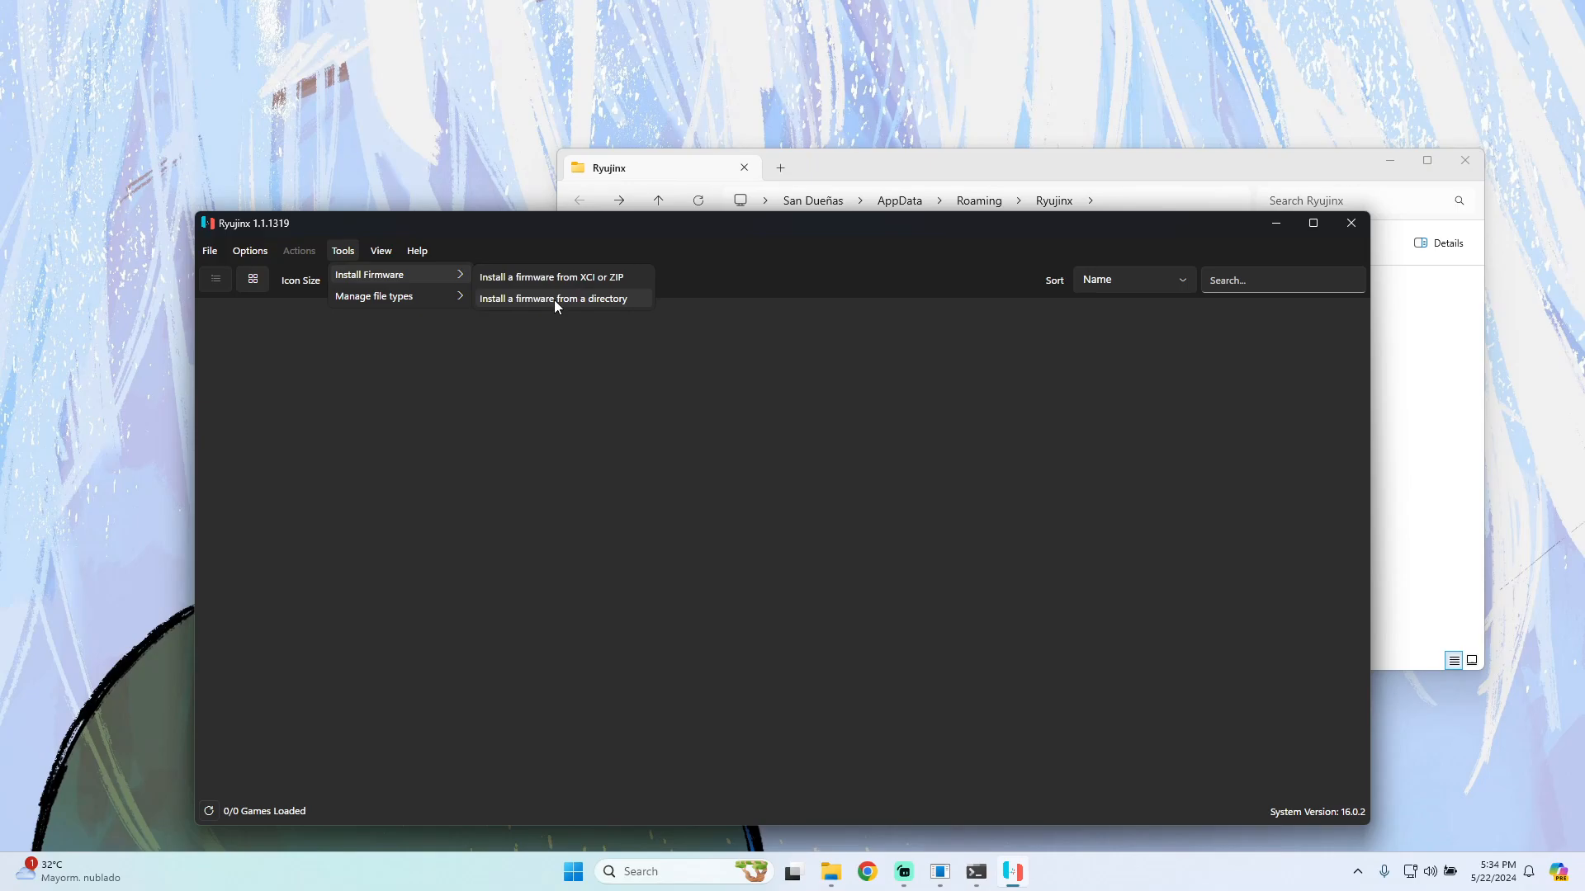
left_click(552, 299)
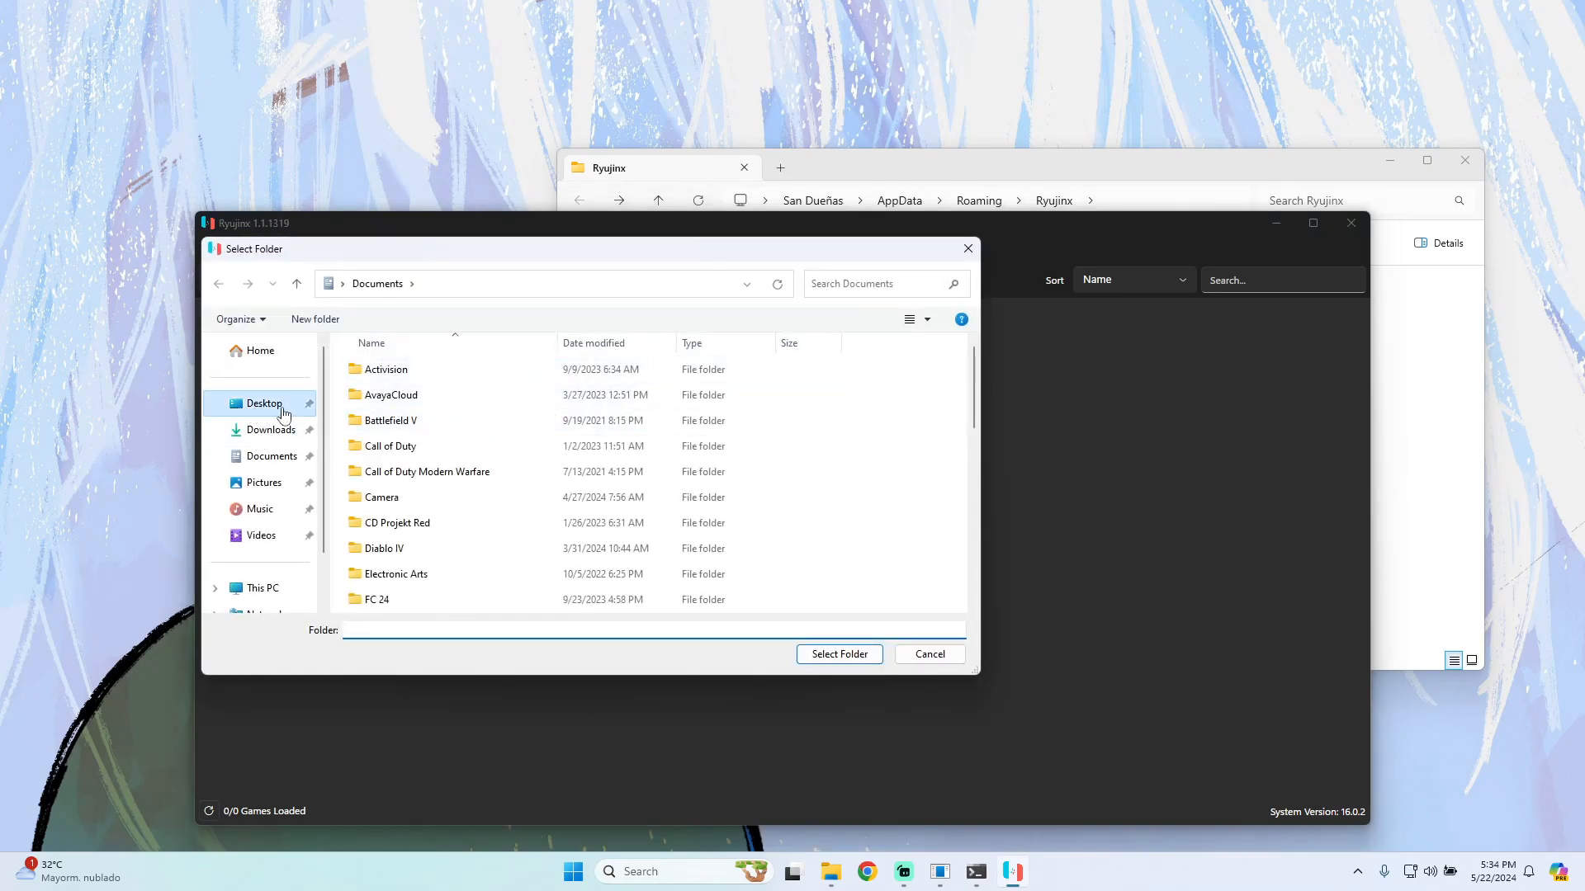
left_click(262, 403)
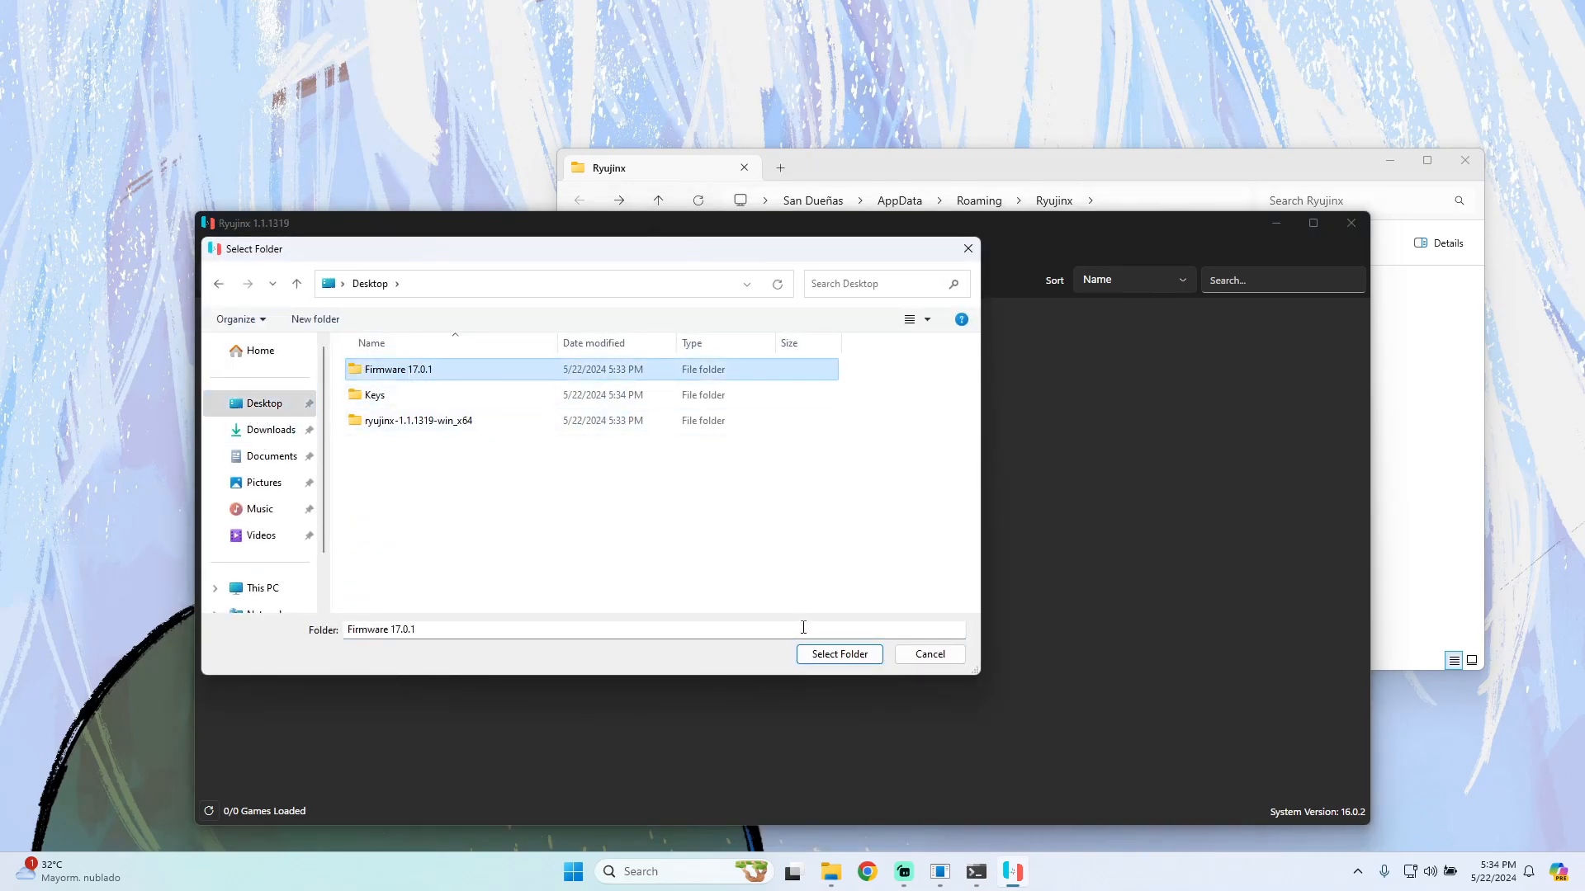
left_click(838, 654)
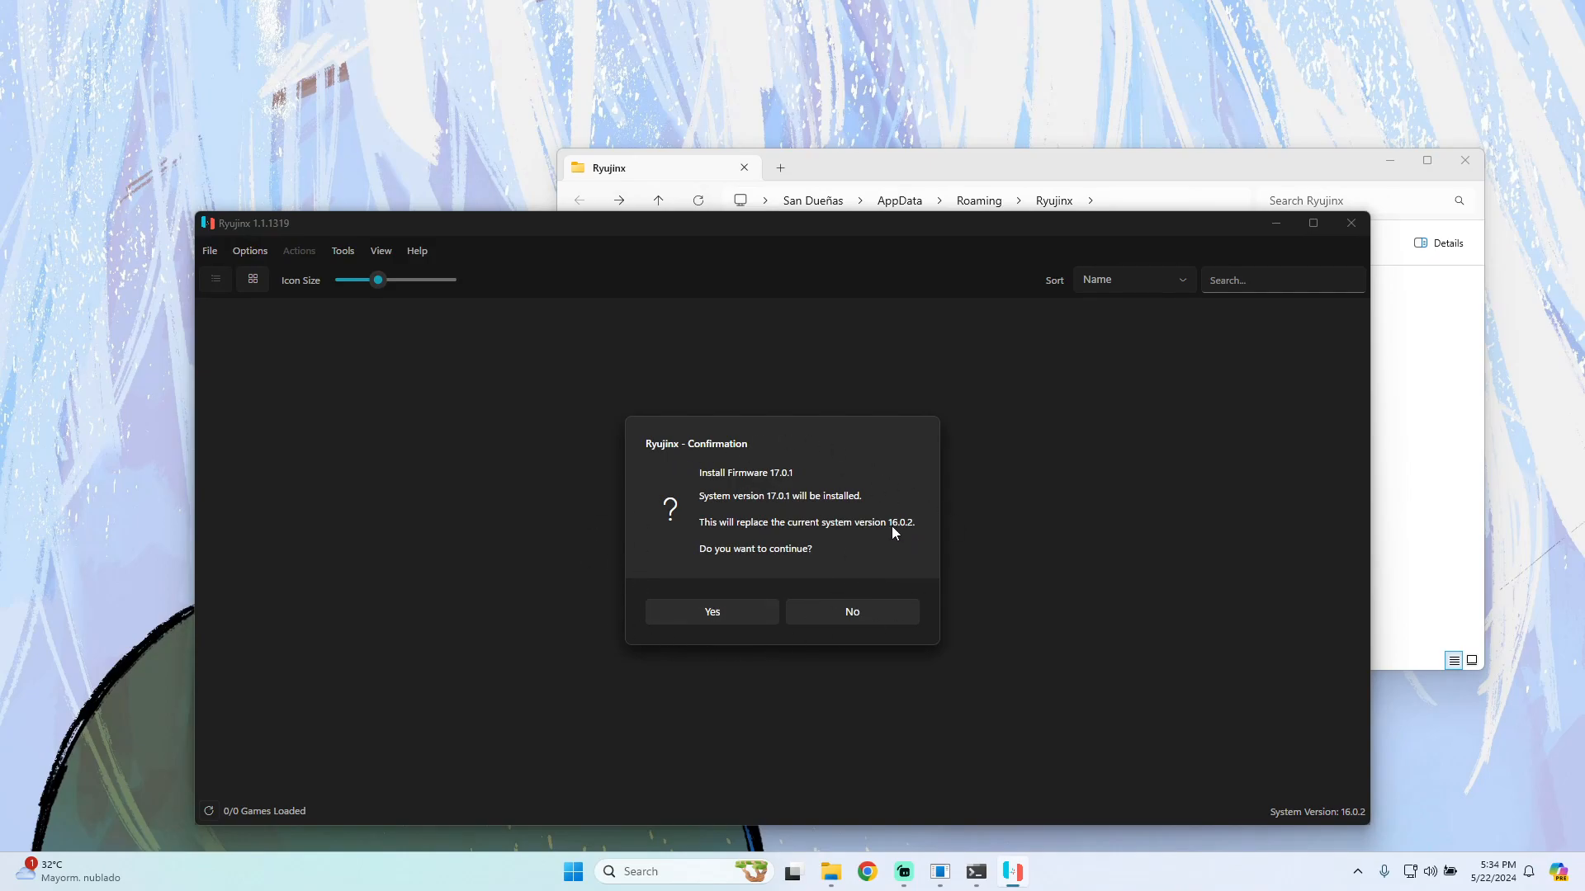
mouse_move(670, 477)
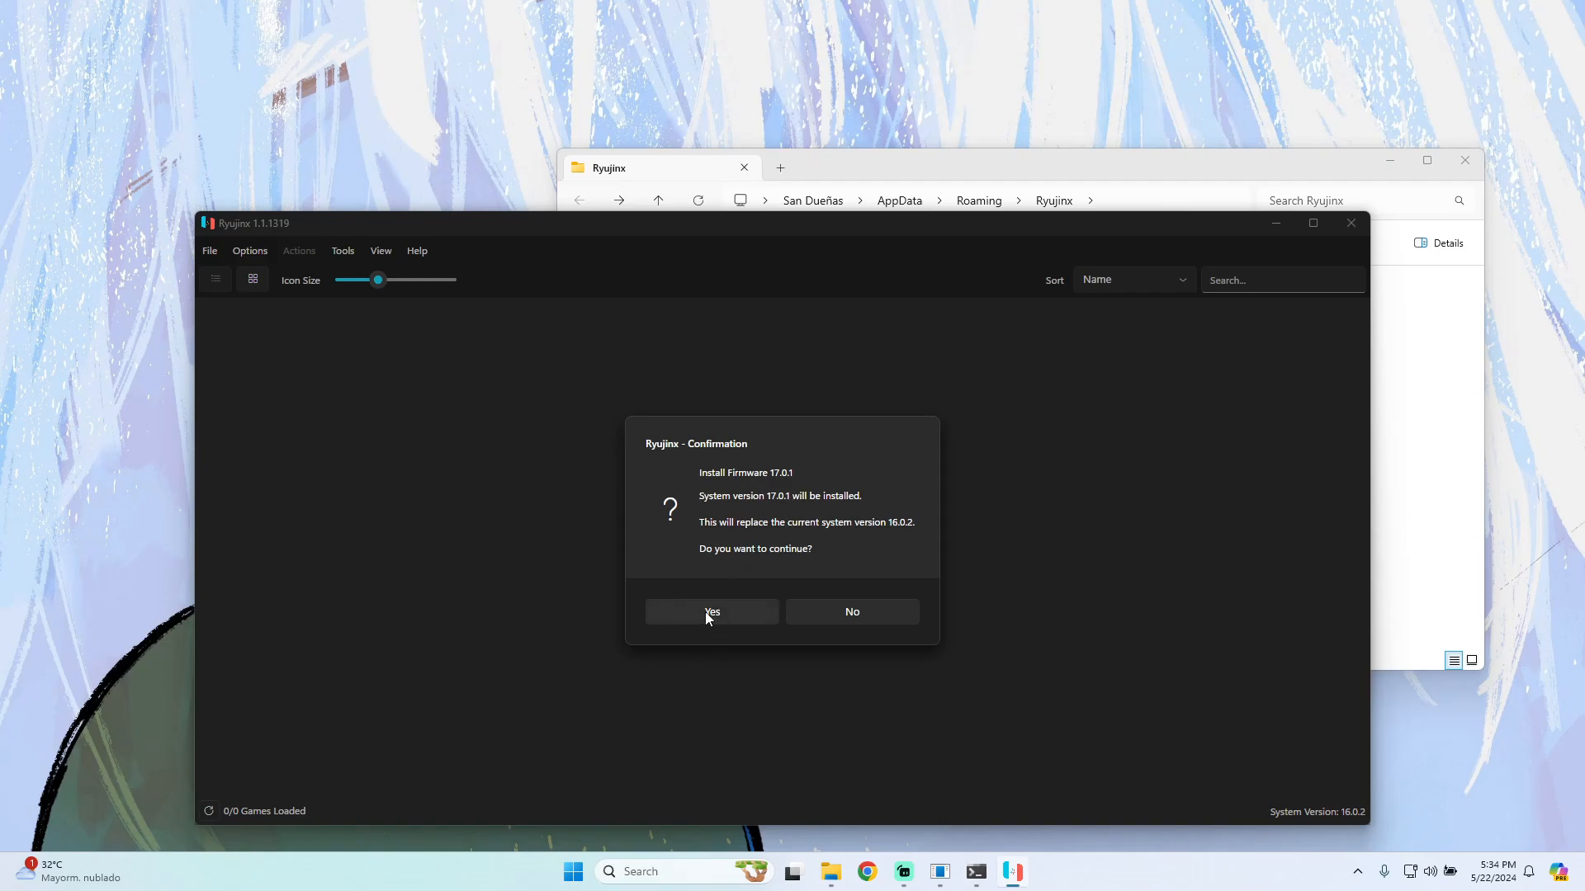
left_click(710, 611)
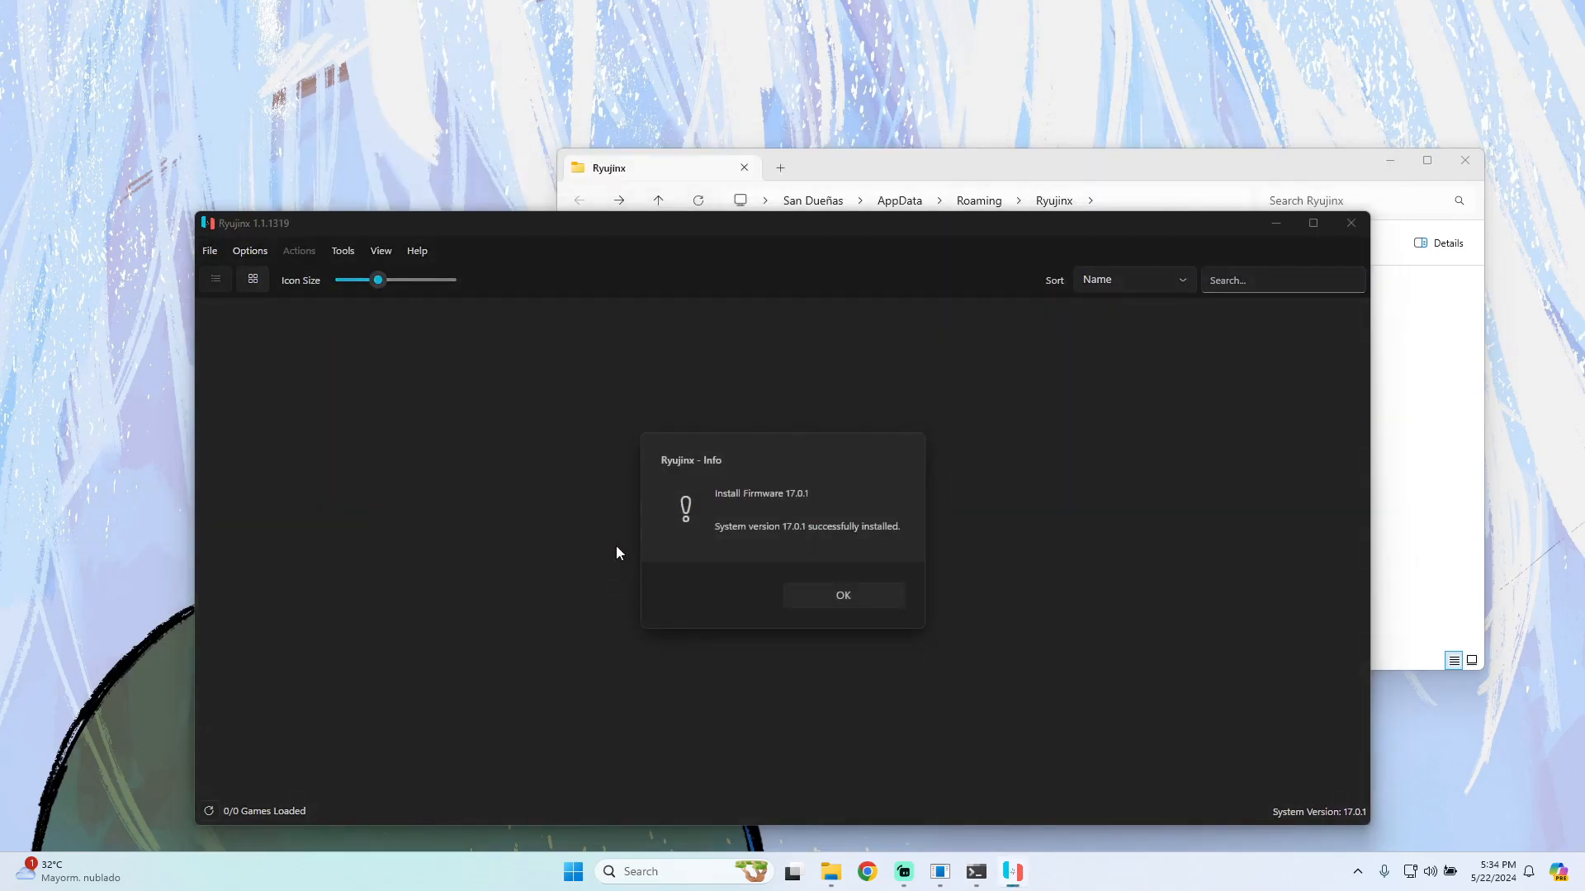
left_click(843, 596)
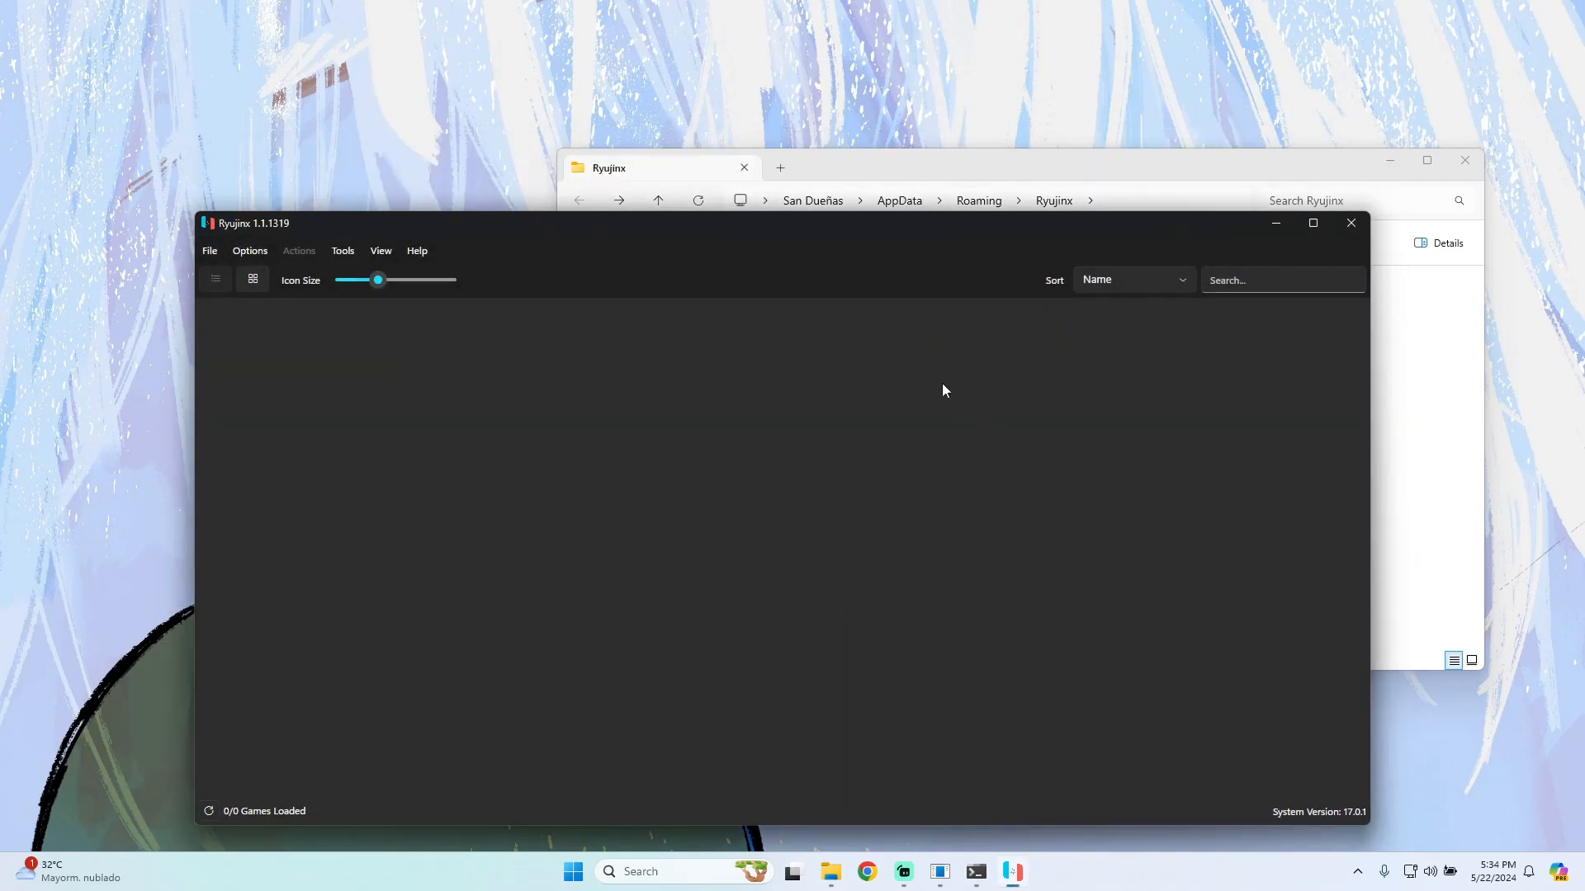
mouse_move(705, 238)
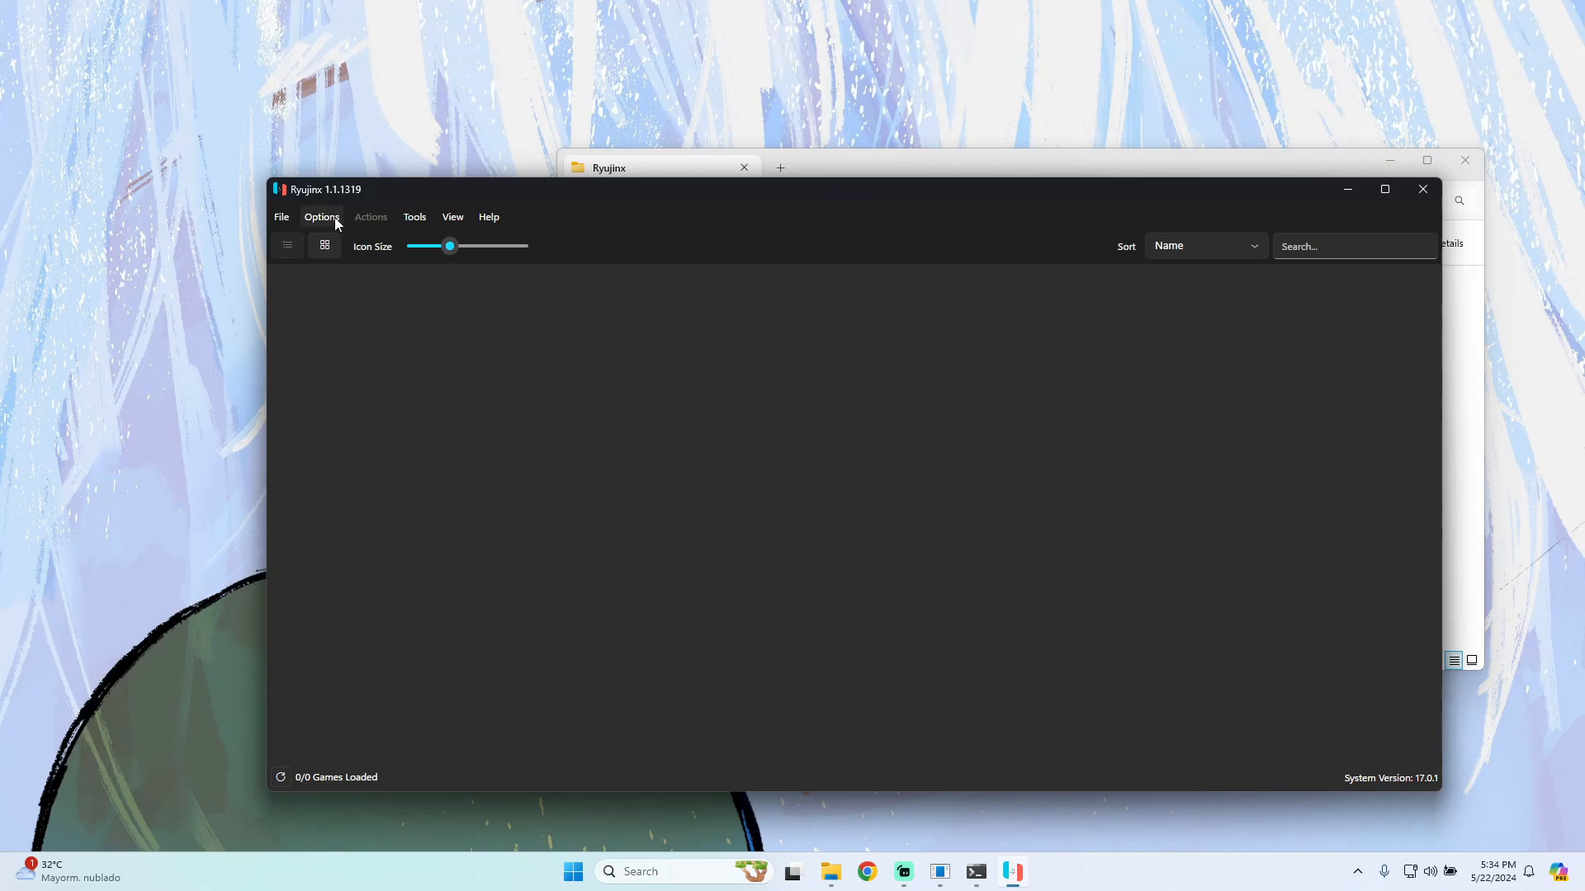
Set Player 1's input device to Xbox One Controller (0) as a Pro Controller
left_click(320, 216)
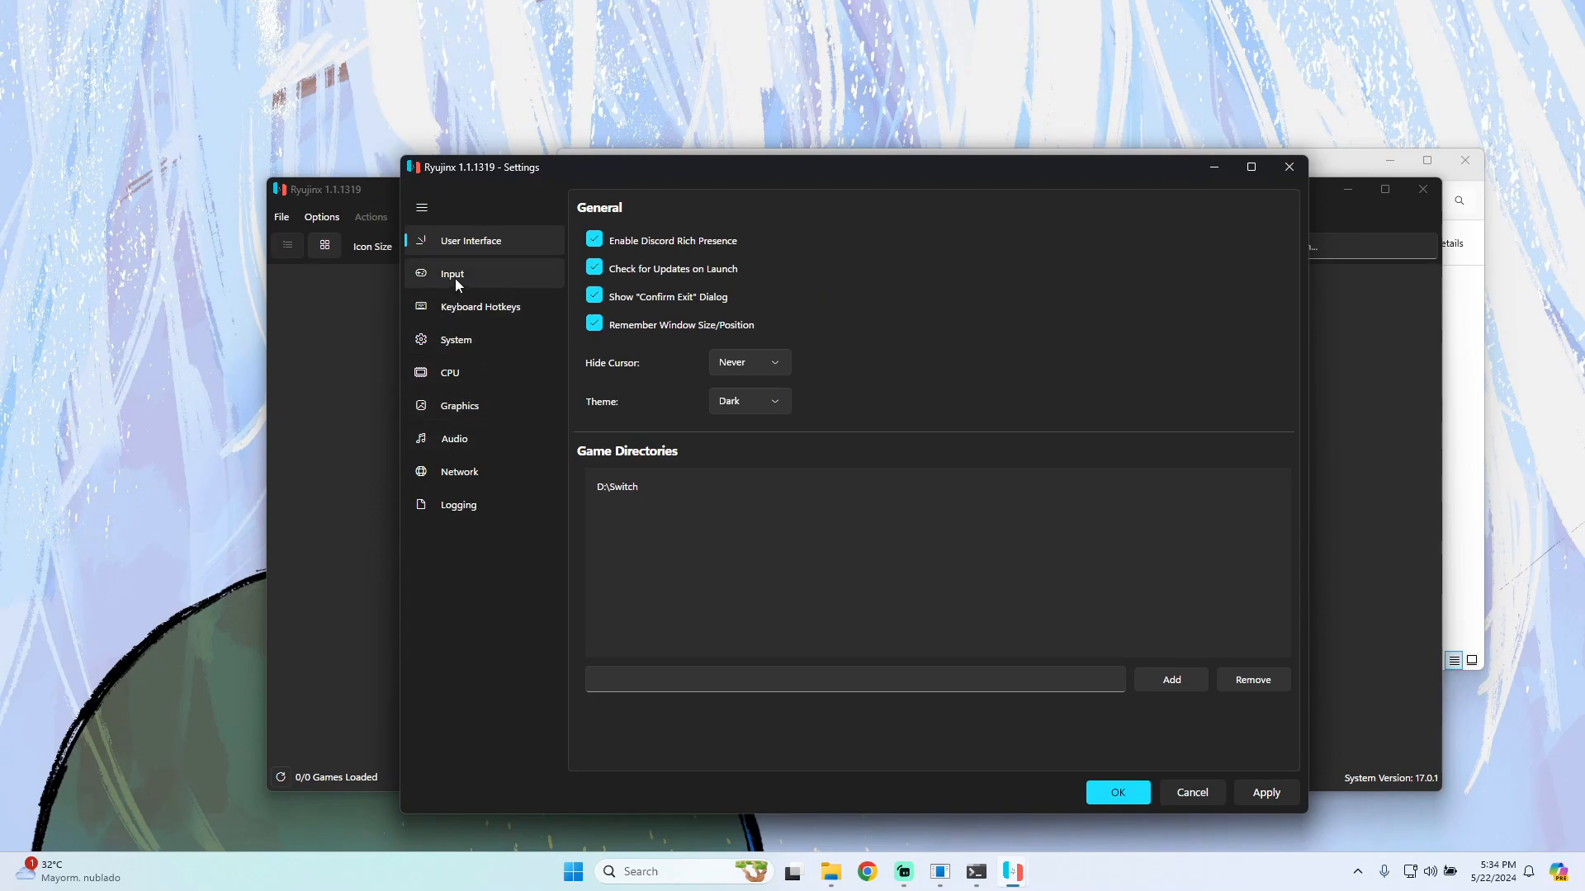
left_click(452, 272)
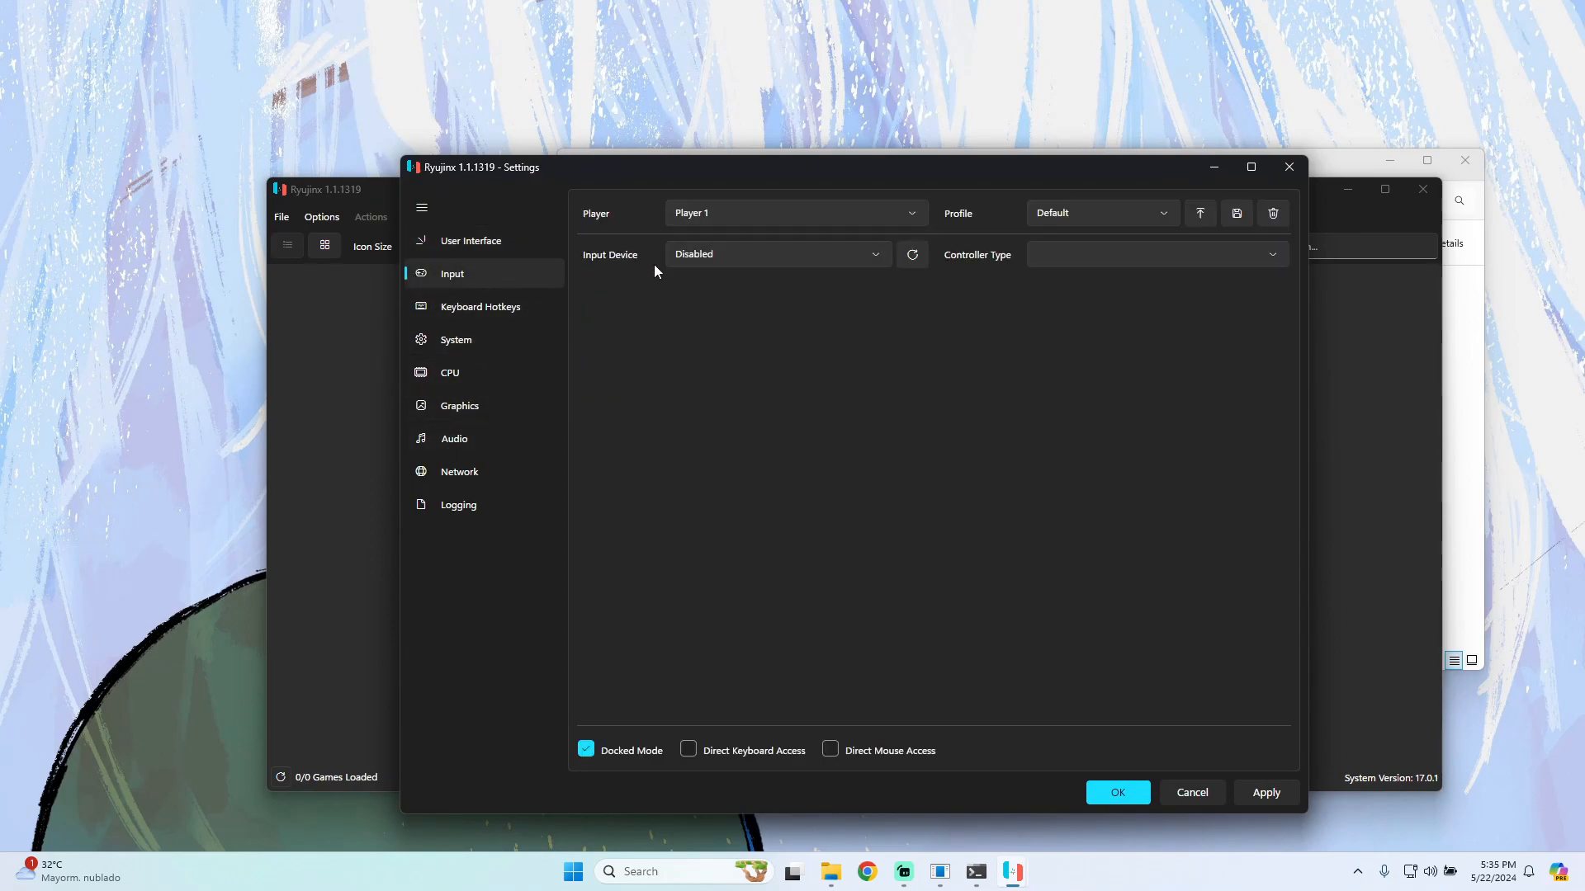
left_click(772, 254)
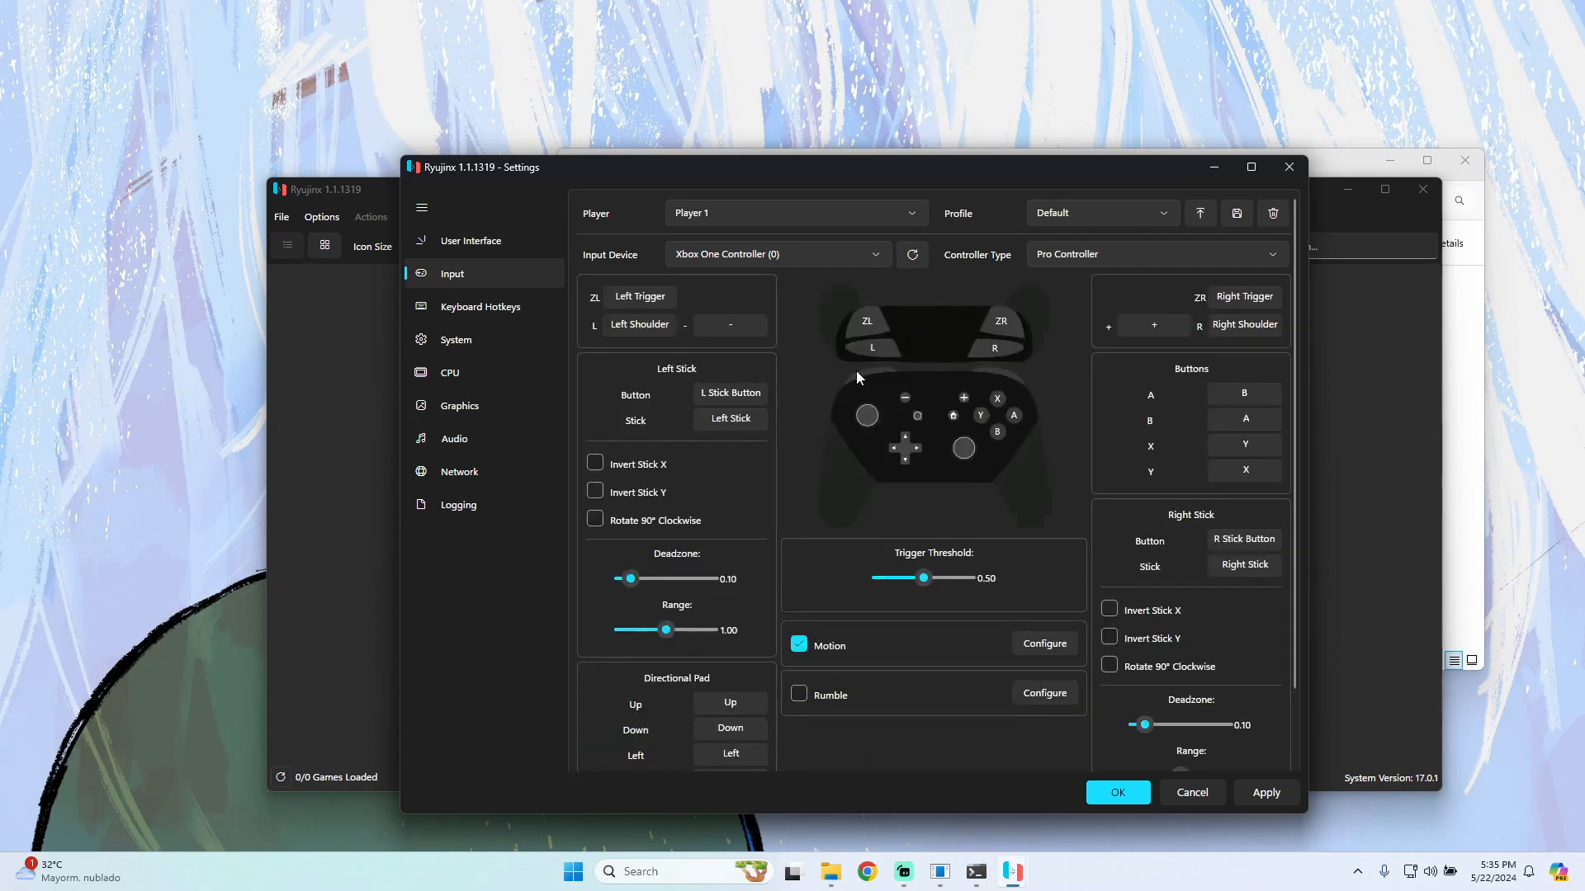
mouse_move(856, 354)
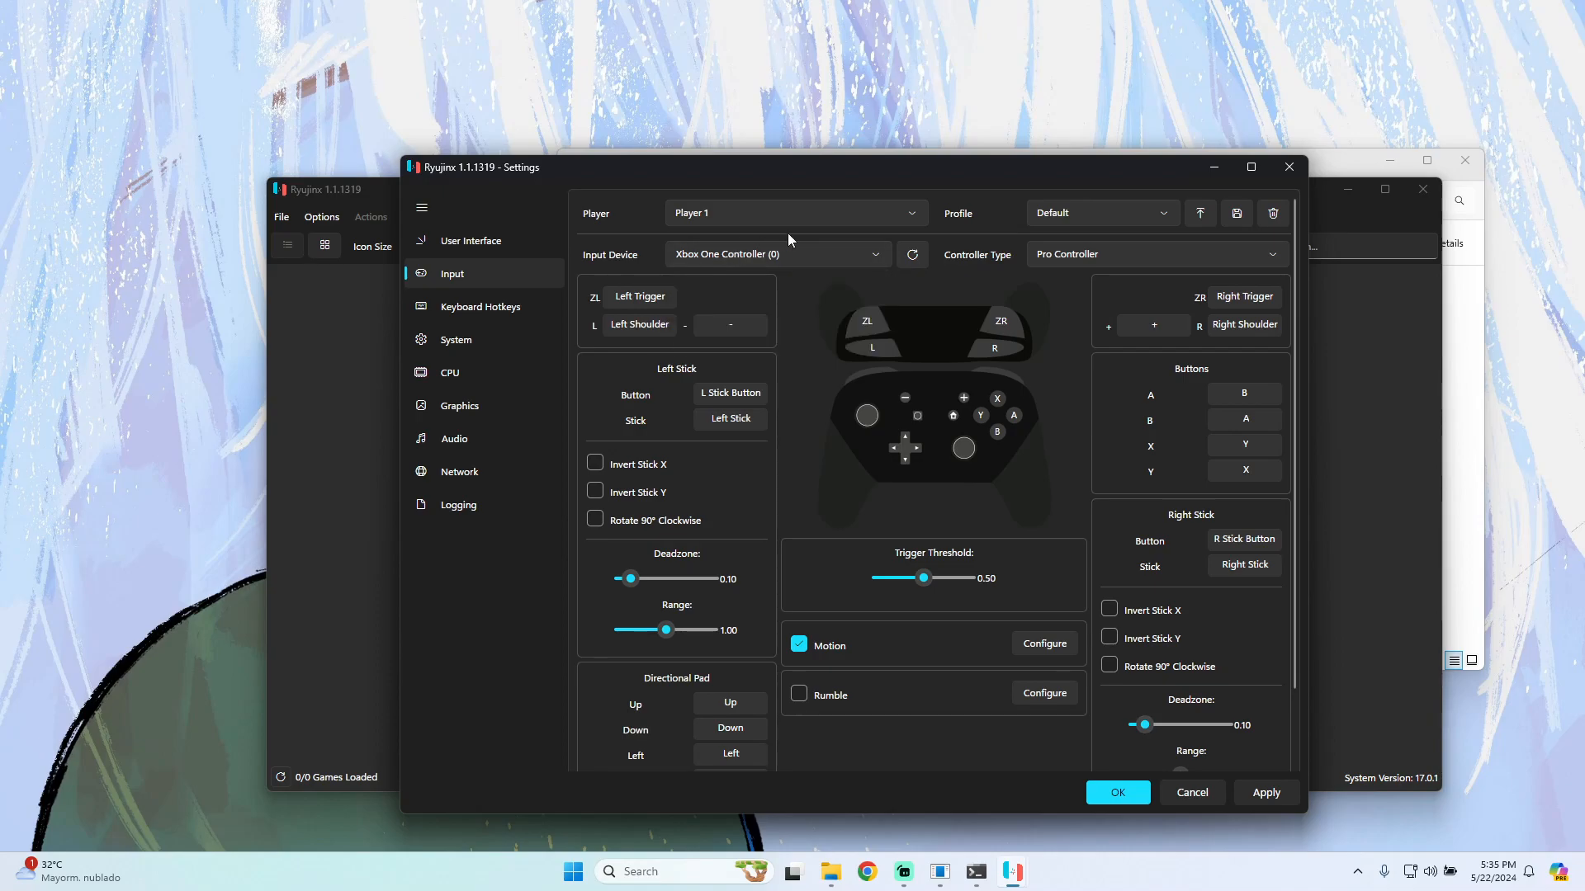
mouse_move(1068, 270)
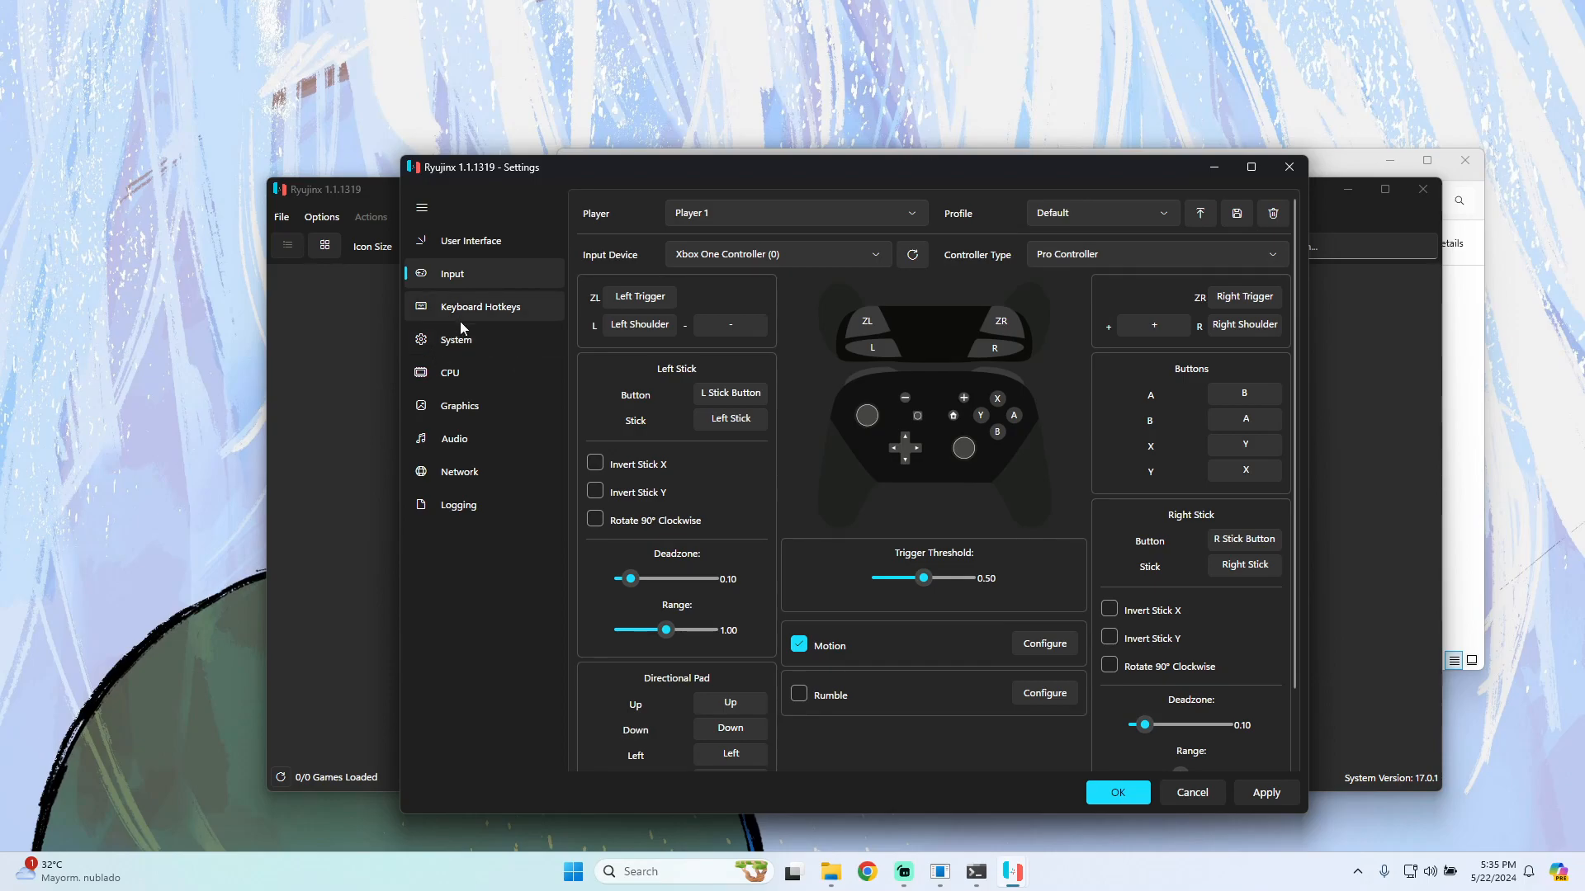
Keep the System region as USA and review the CPU settings before the Graphics page
left_click(455, 340)
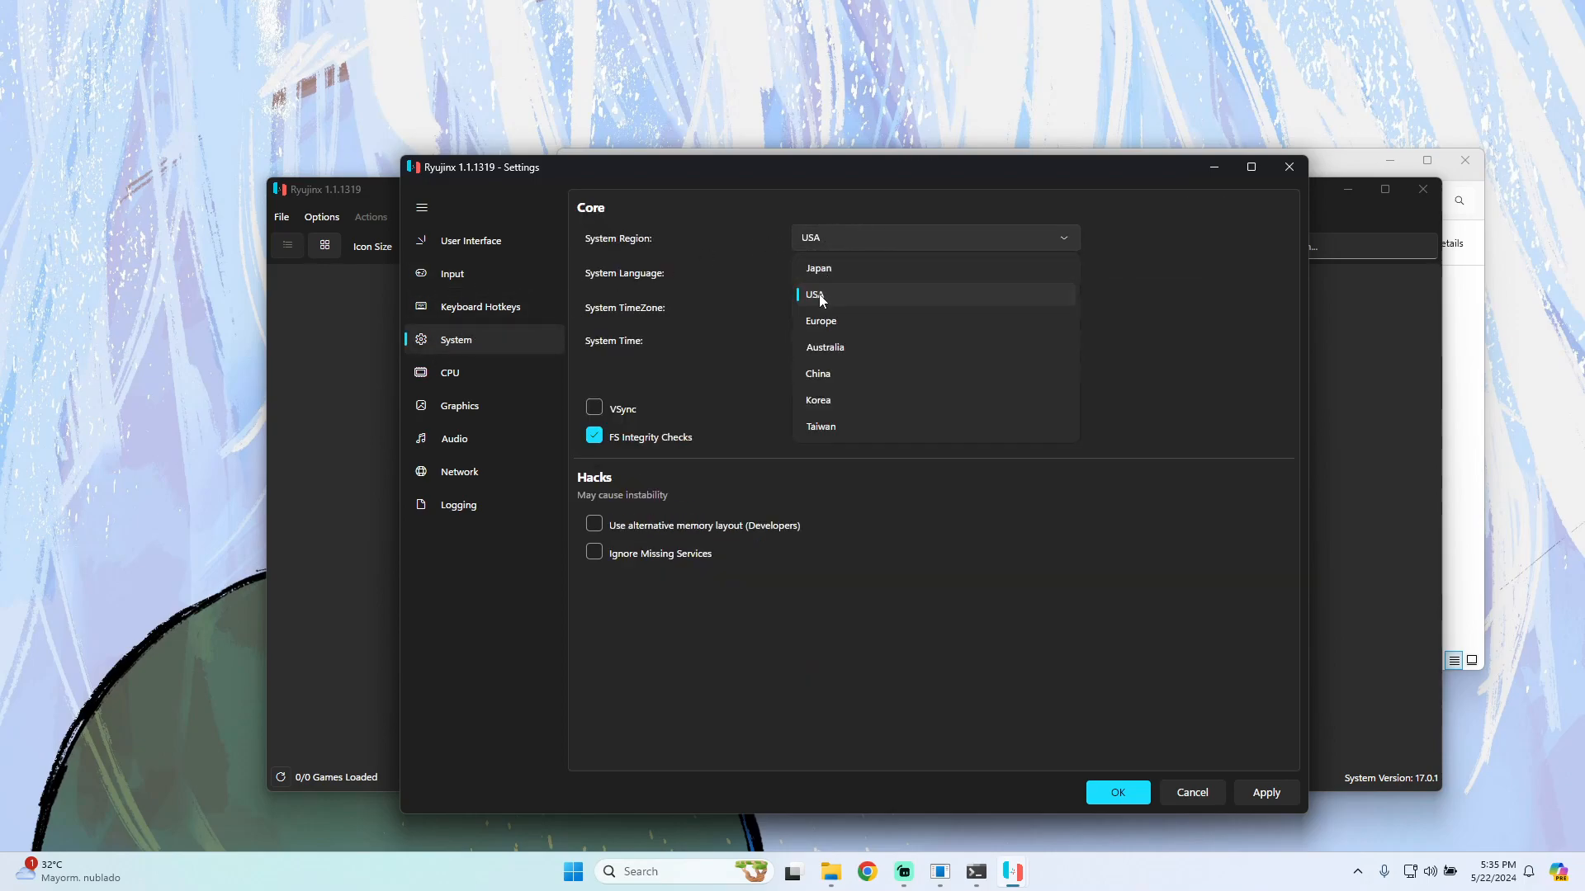
left_click(813, 293)
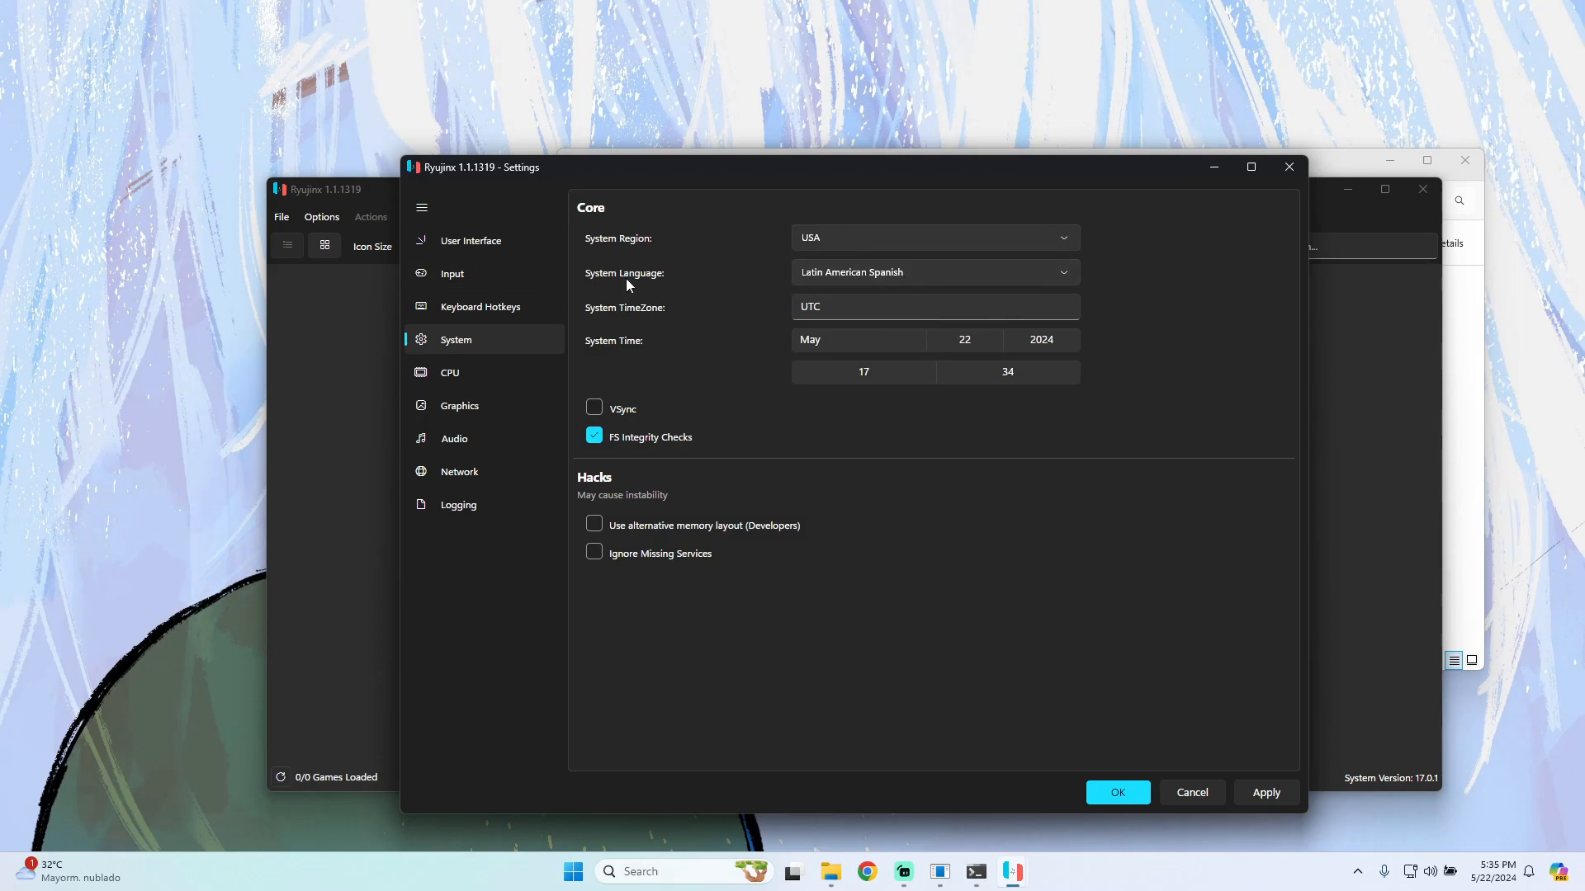
mouse_move(875, 281)
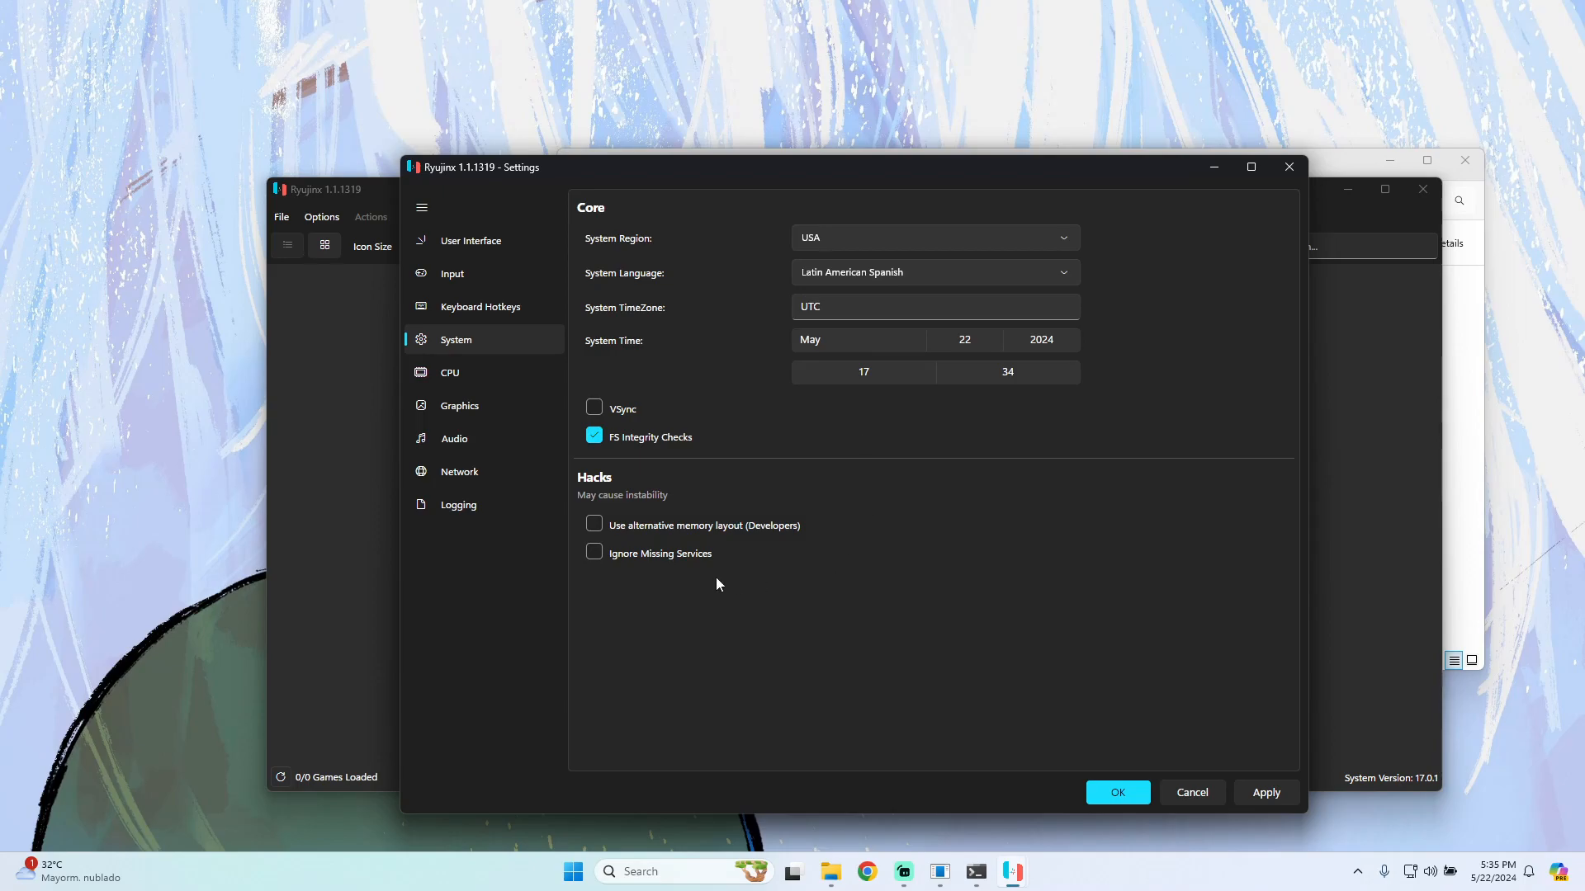
left_click(449, 372)
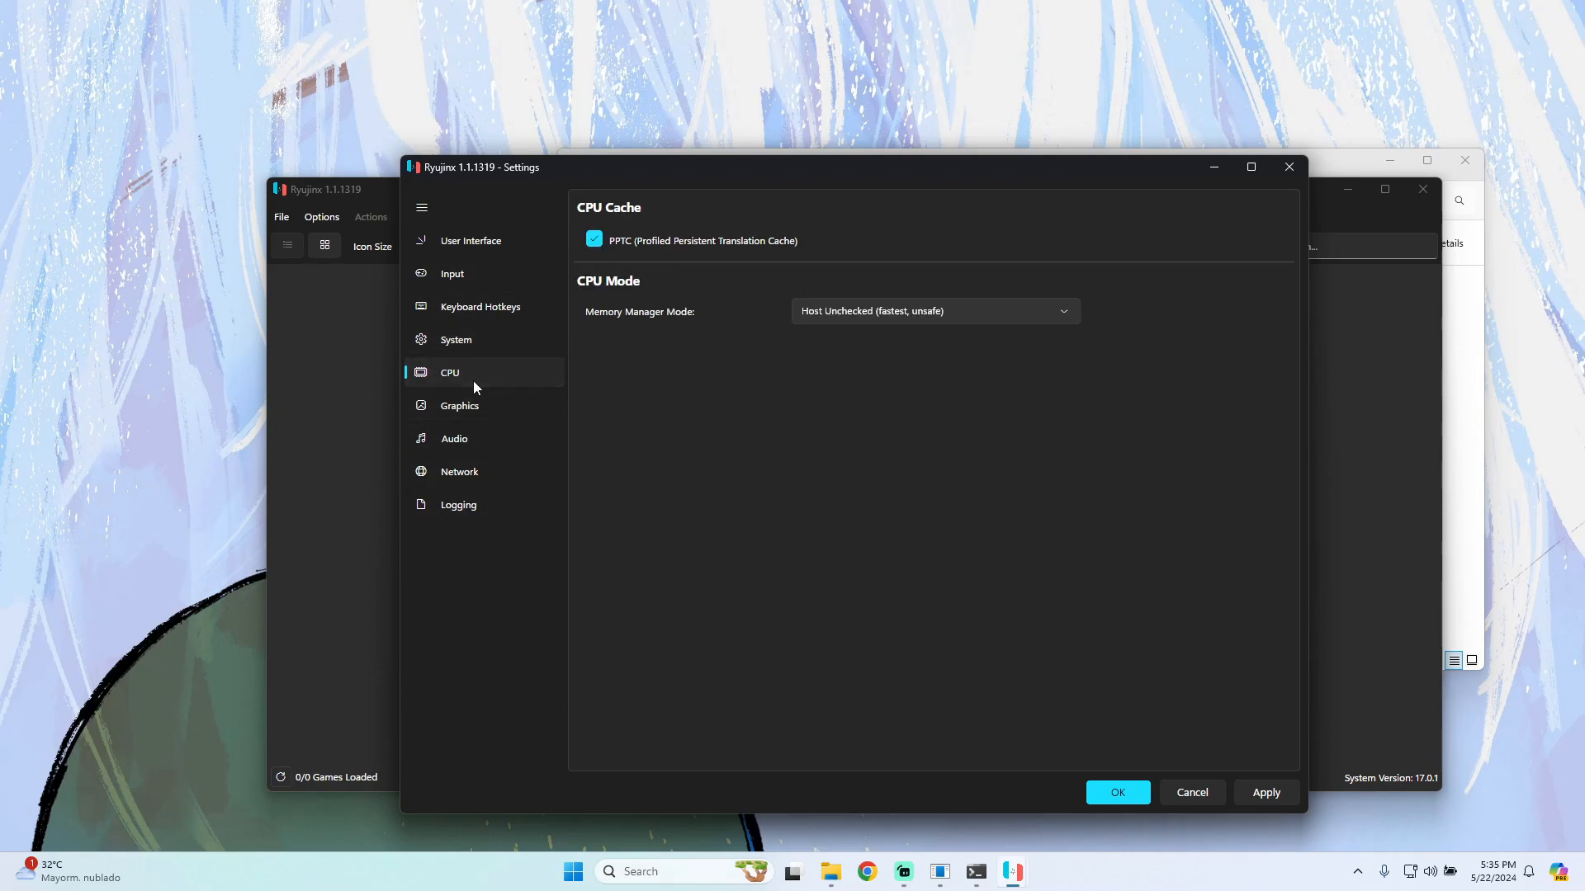
mouse_move(688, 214)
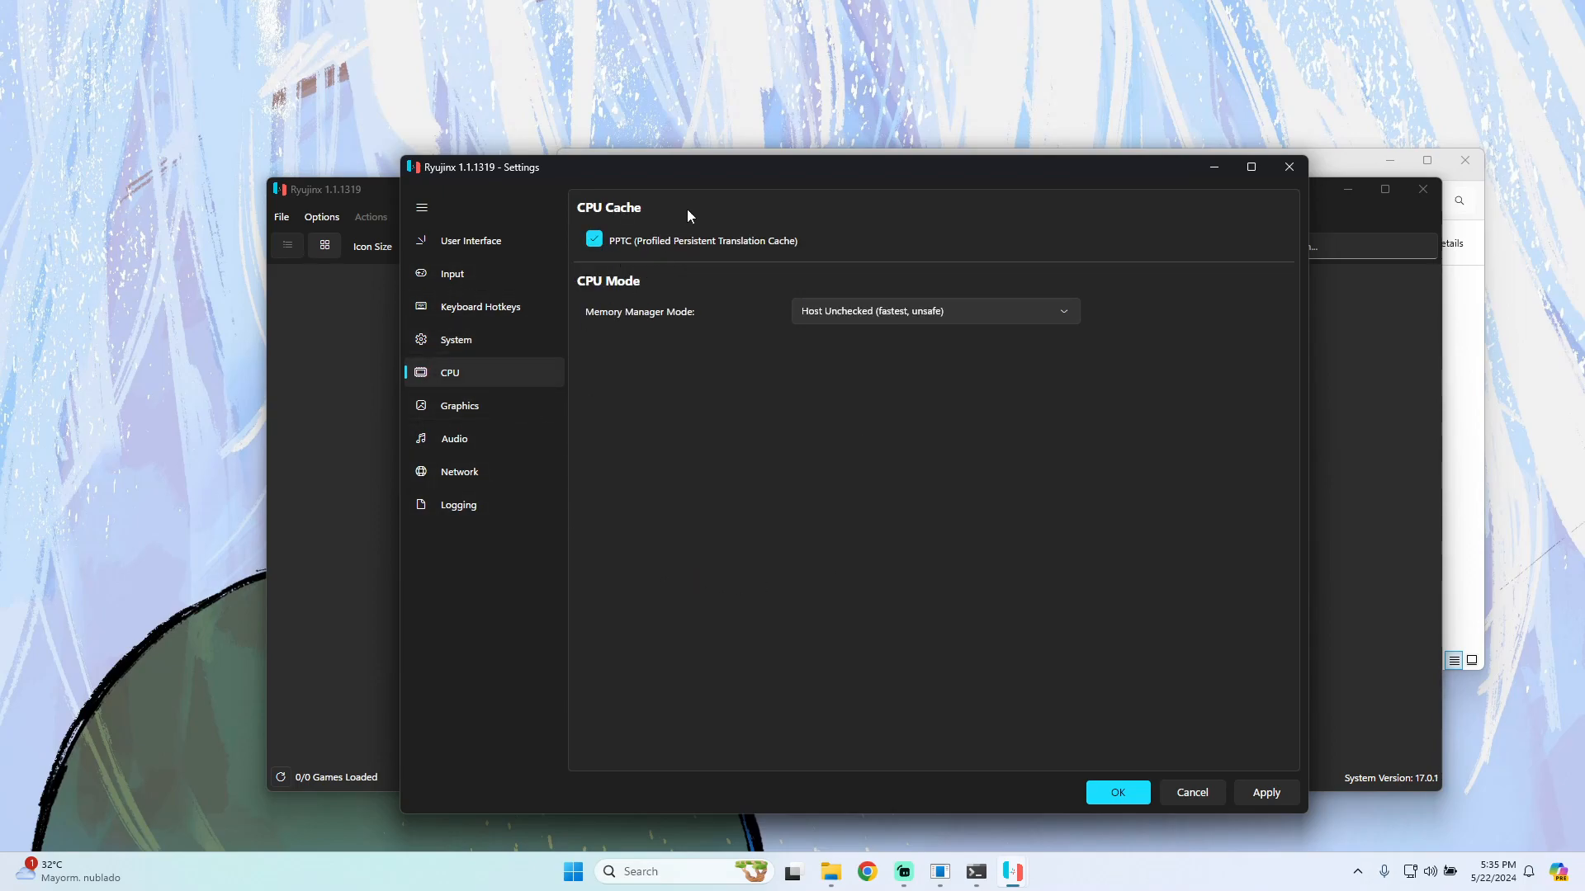
mouse_move(594, 404)
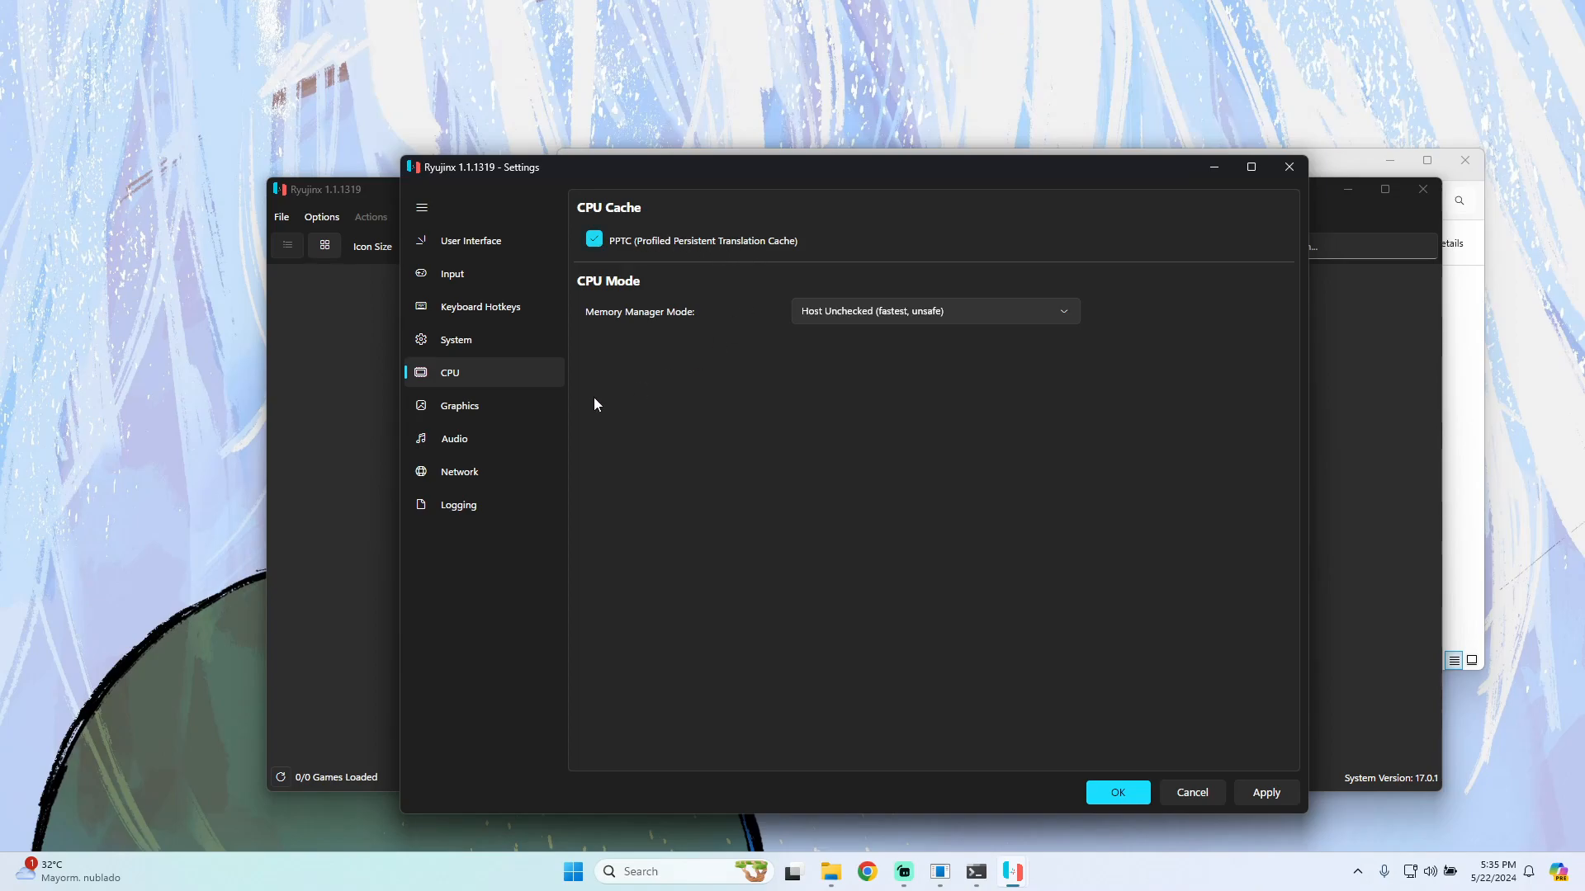
left_click(459, 406)
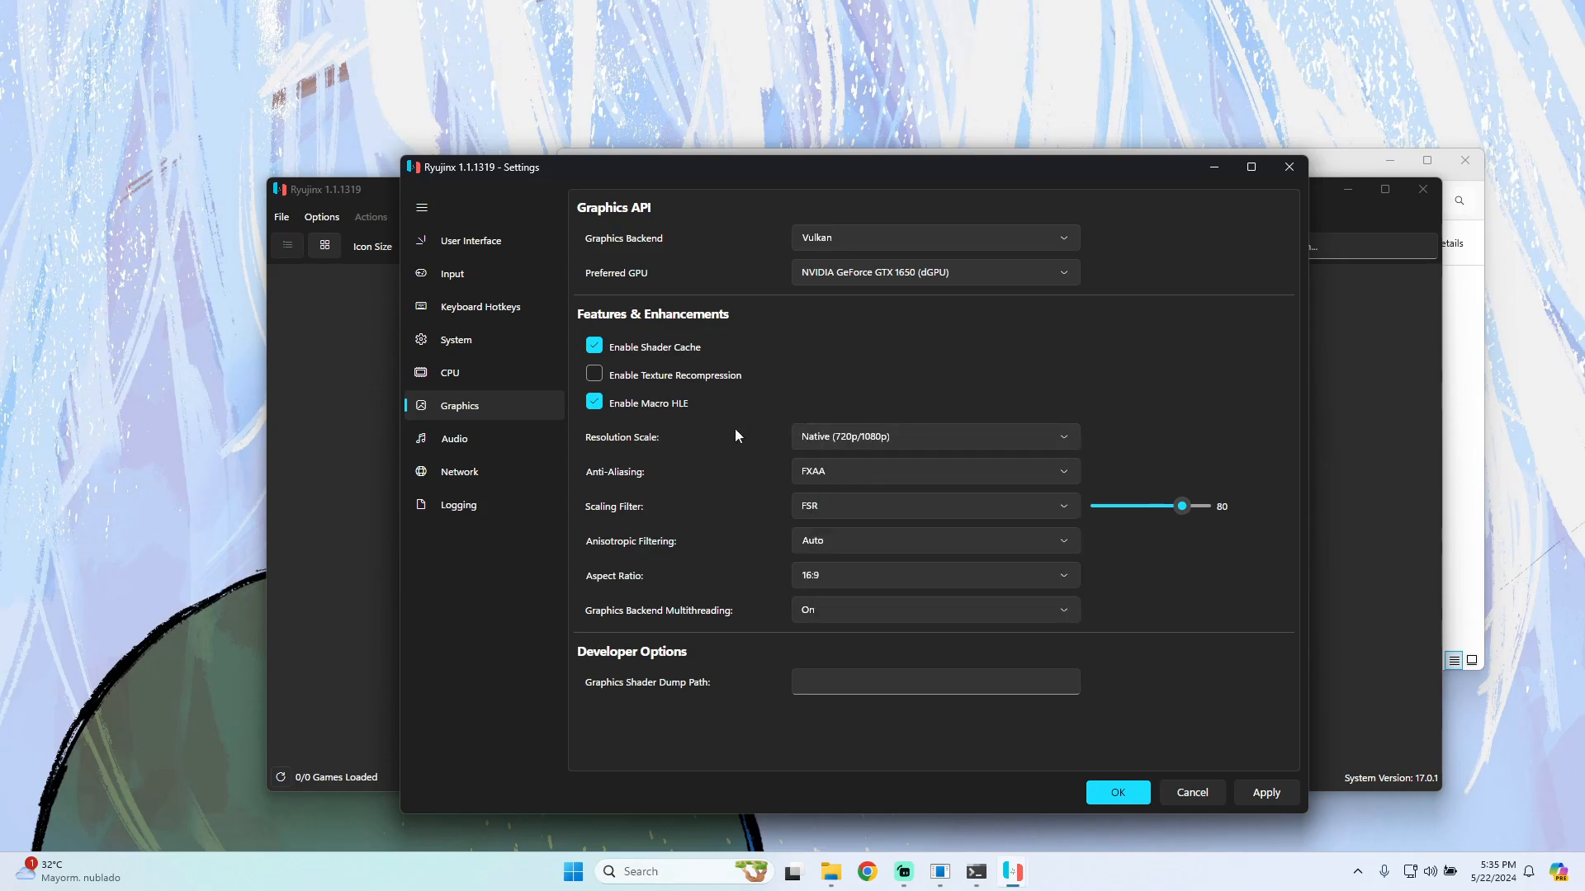
Set Resolution Scale to 2x (1440p/2160p) and confirm the settings with OK
left_click(931, 436)
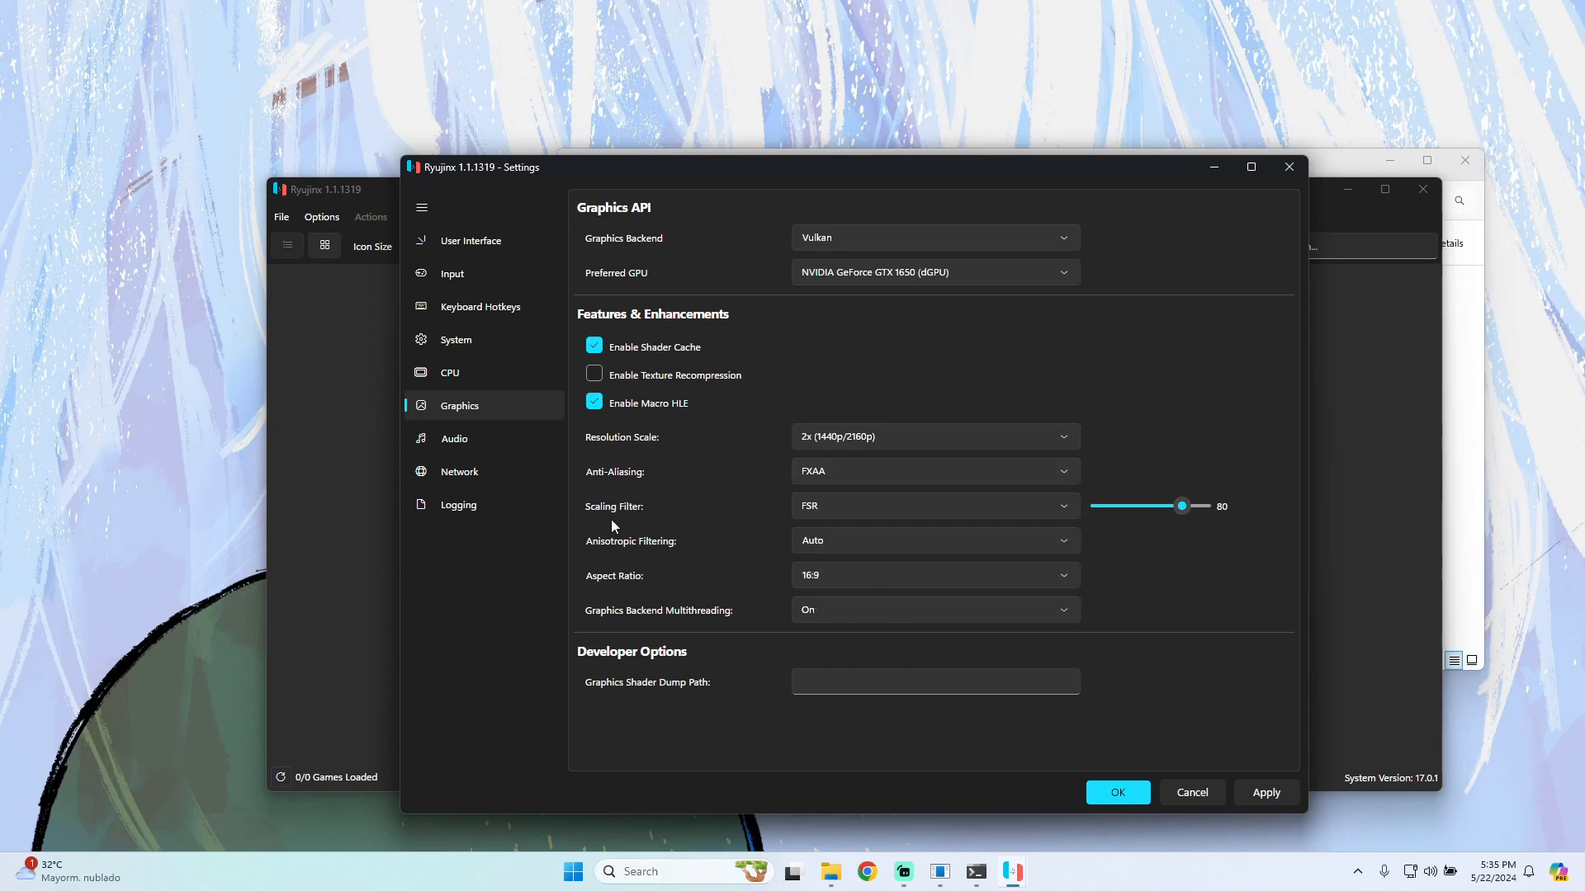
mouse_move(715, 510)
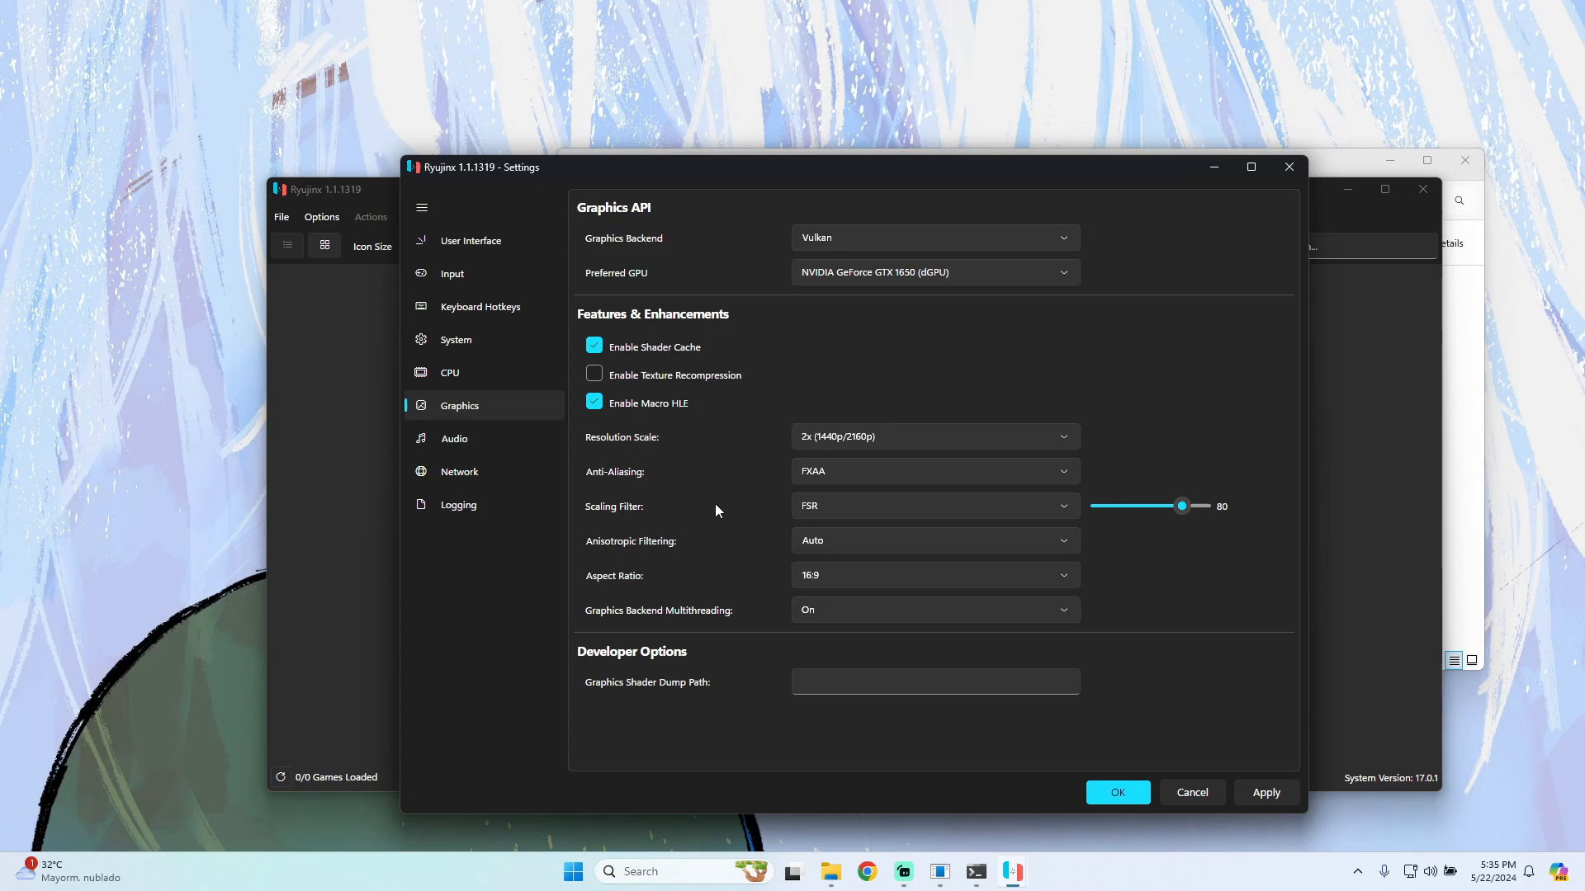
mouse_move(1094, 460)
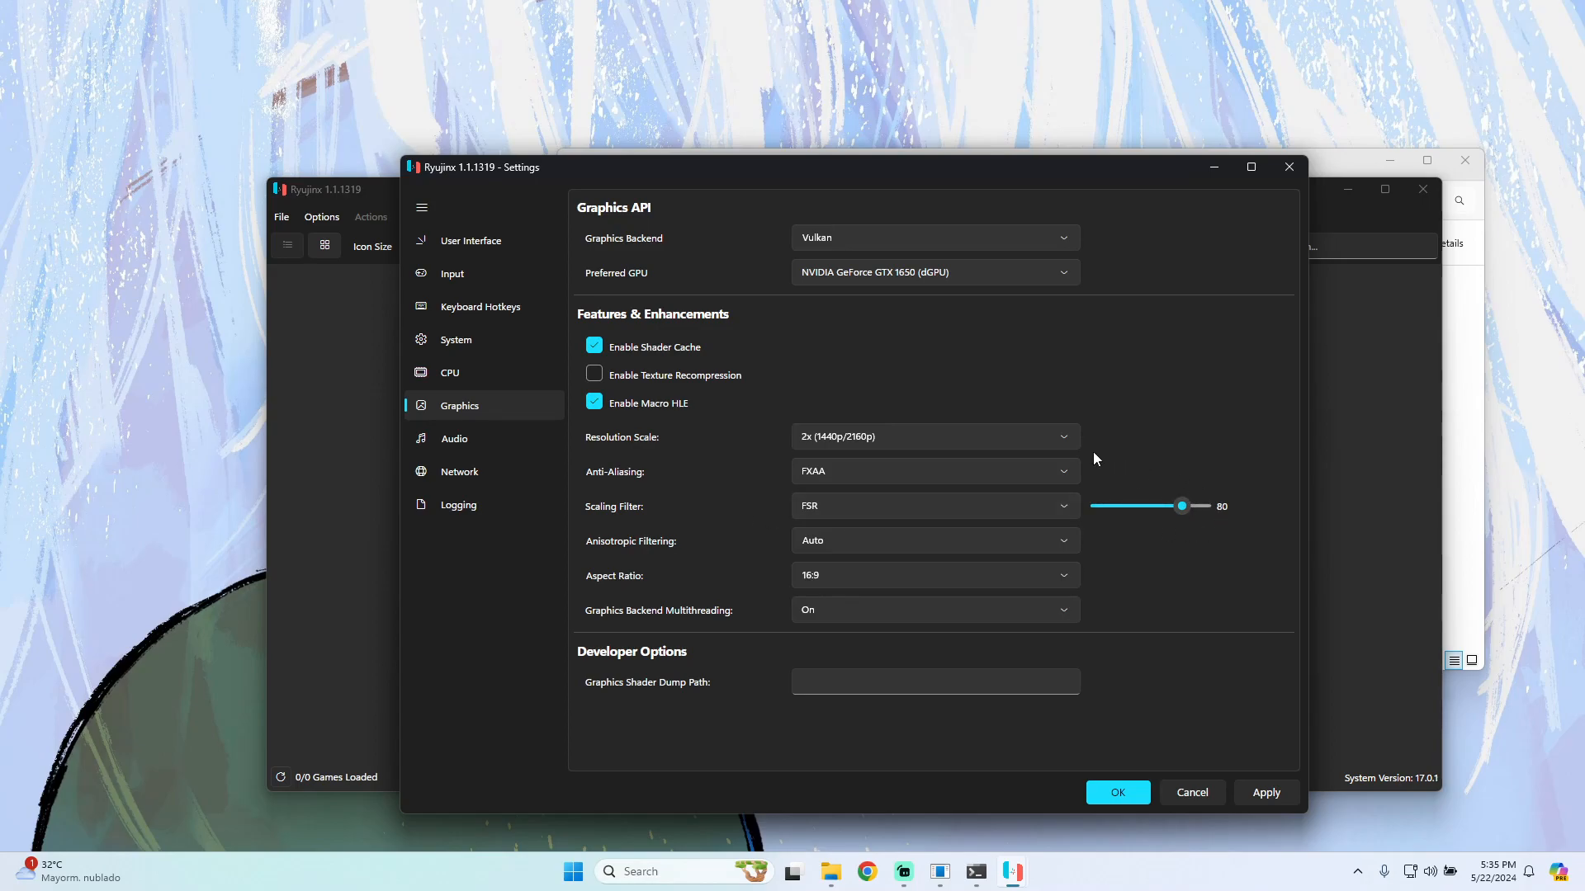
left_click(454, 438)
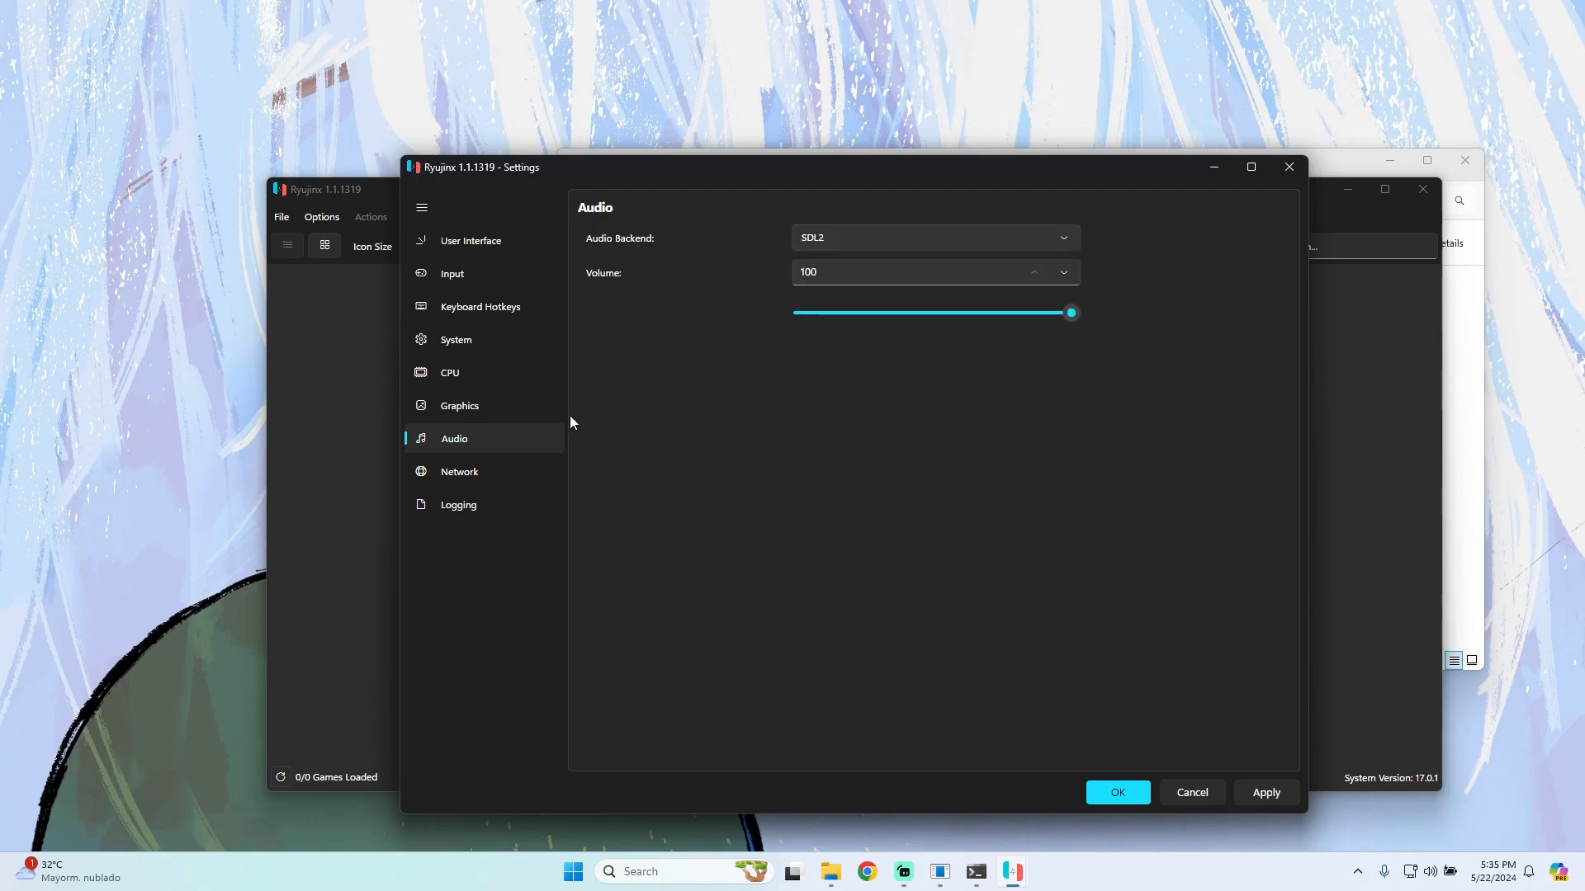
left_click(459, 471)
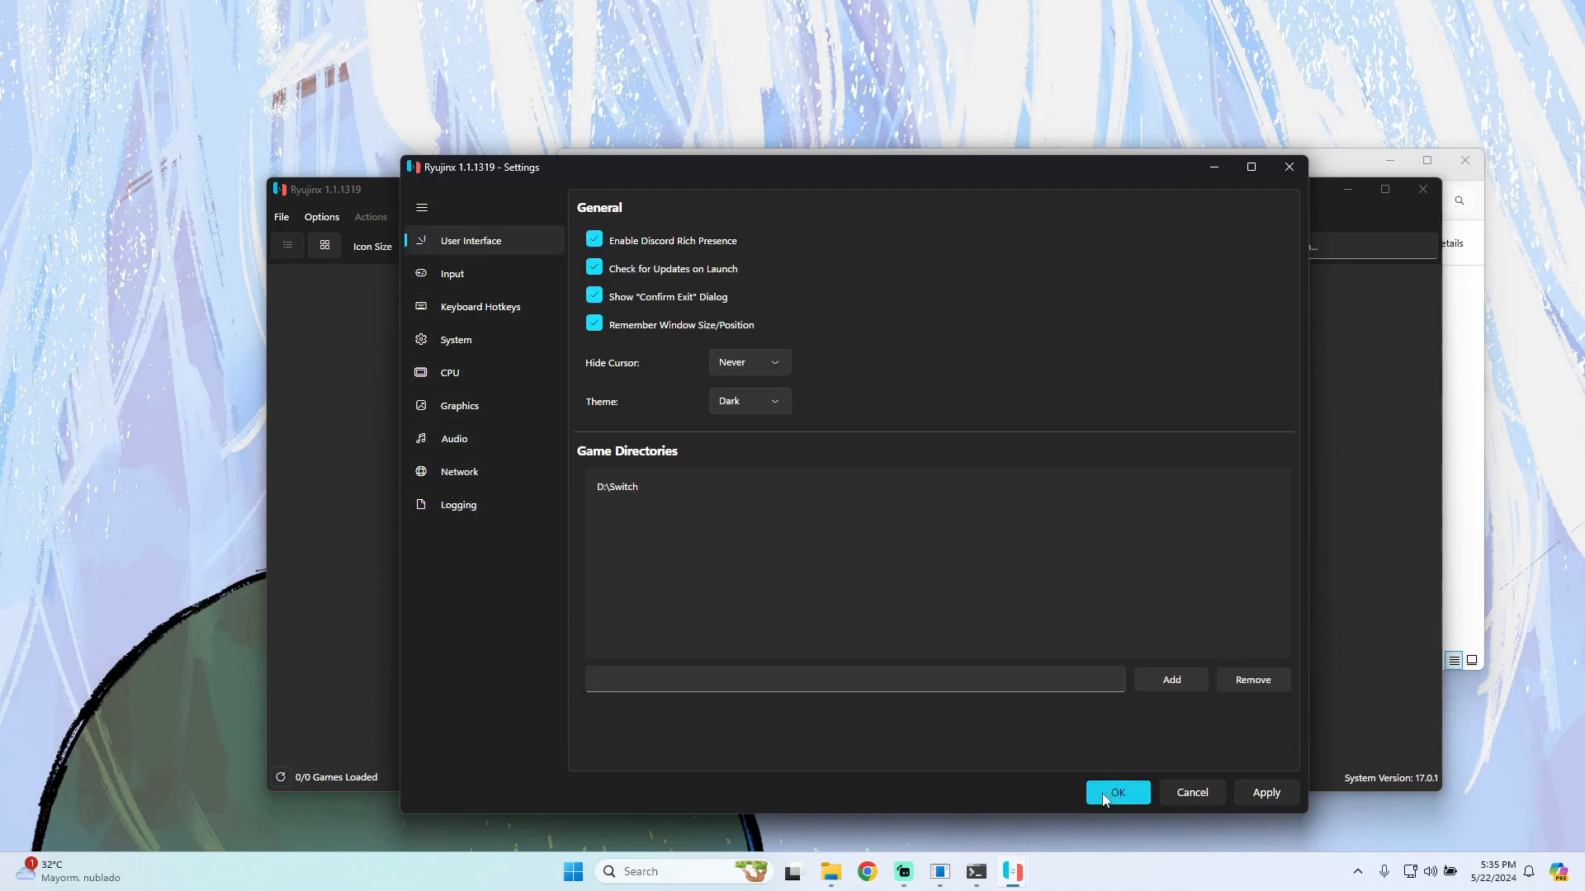
left_click(1118, 793)
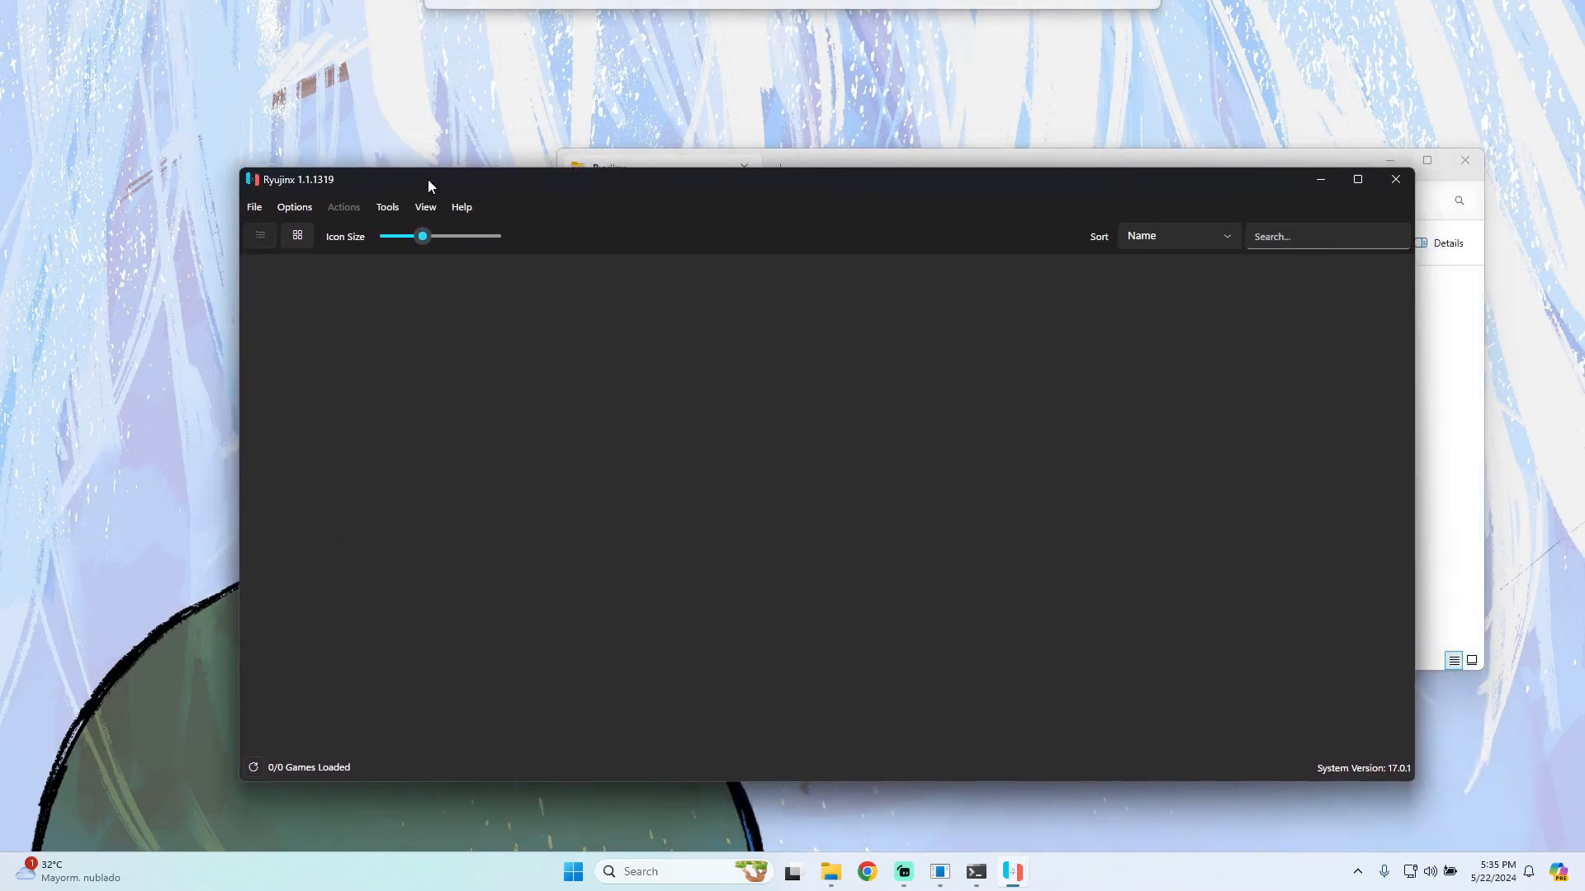
mouse_move(333, 278)
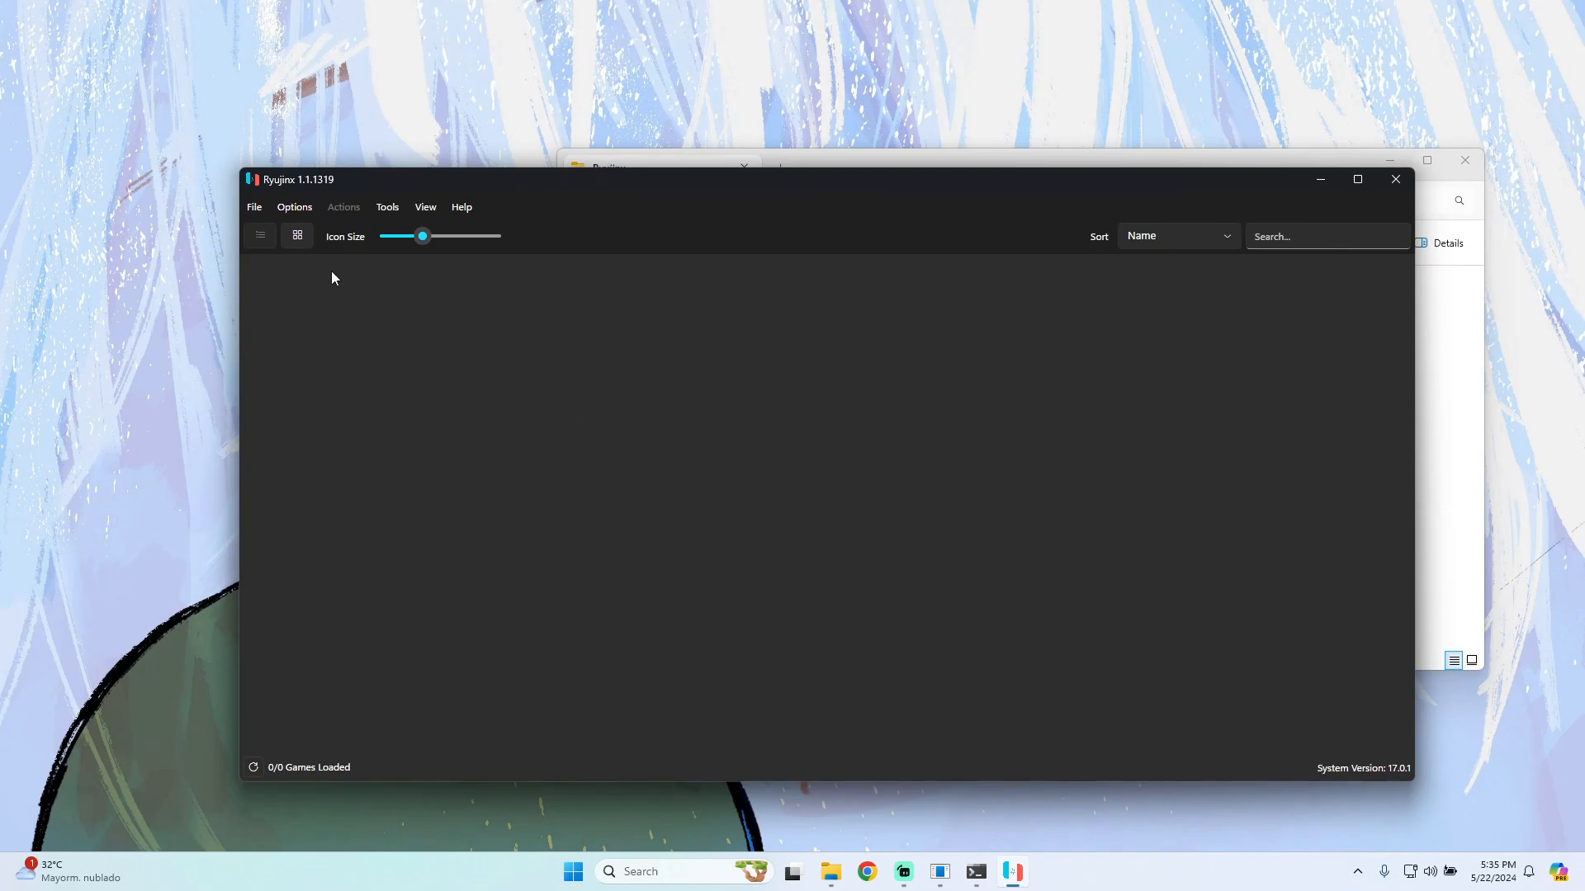
Reopen the Ryujinx Settings window from the Options menu
left_click(255, 208)
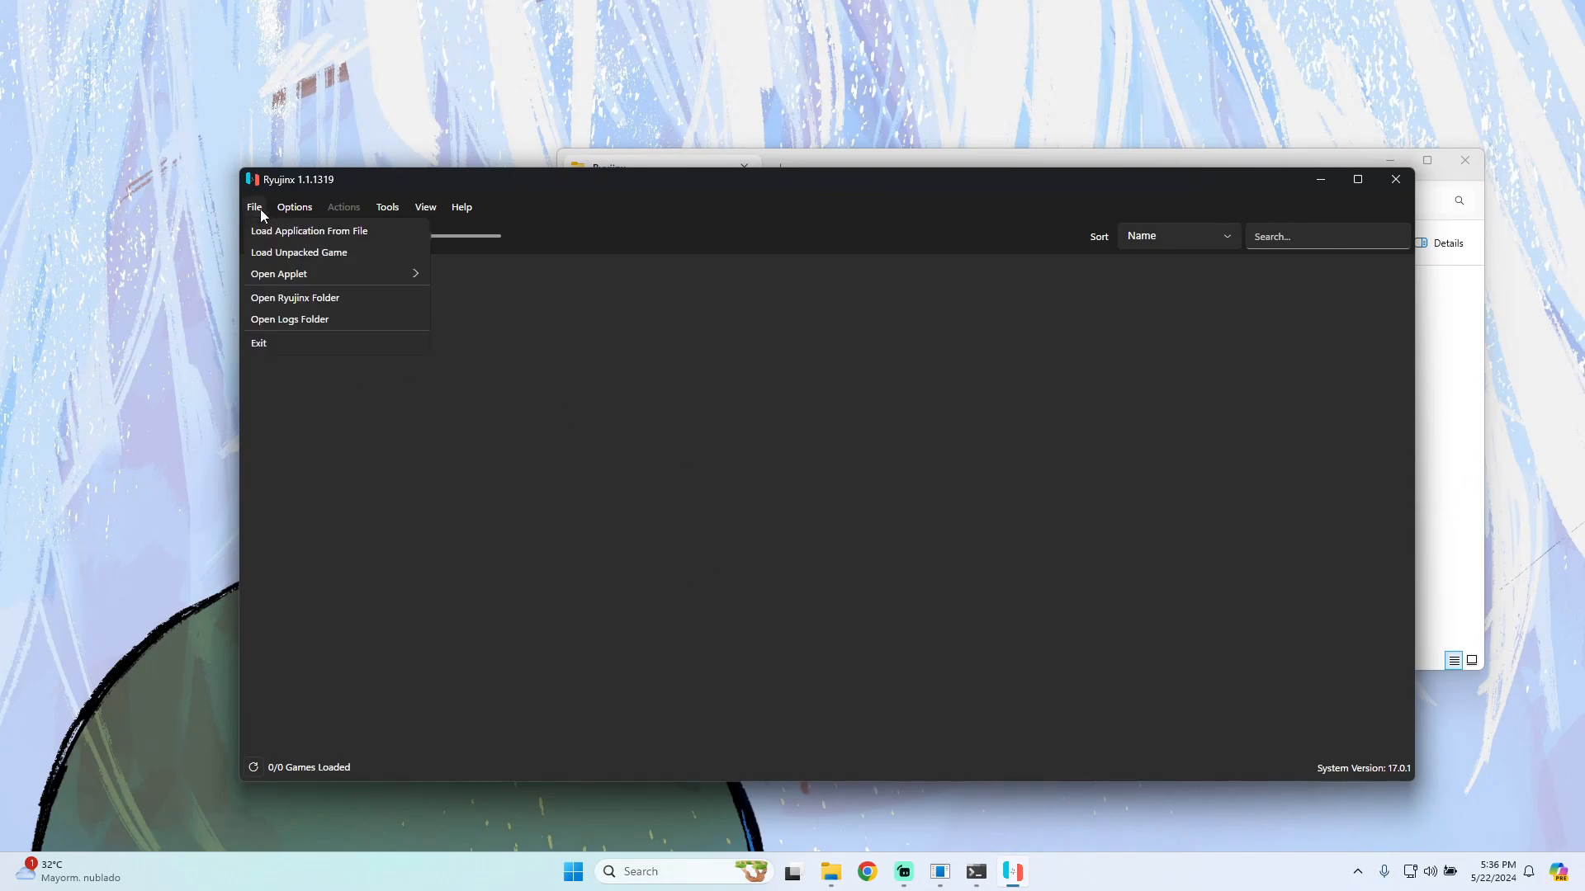
left_click(293, 208)
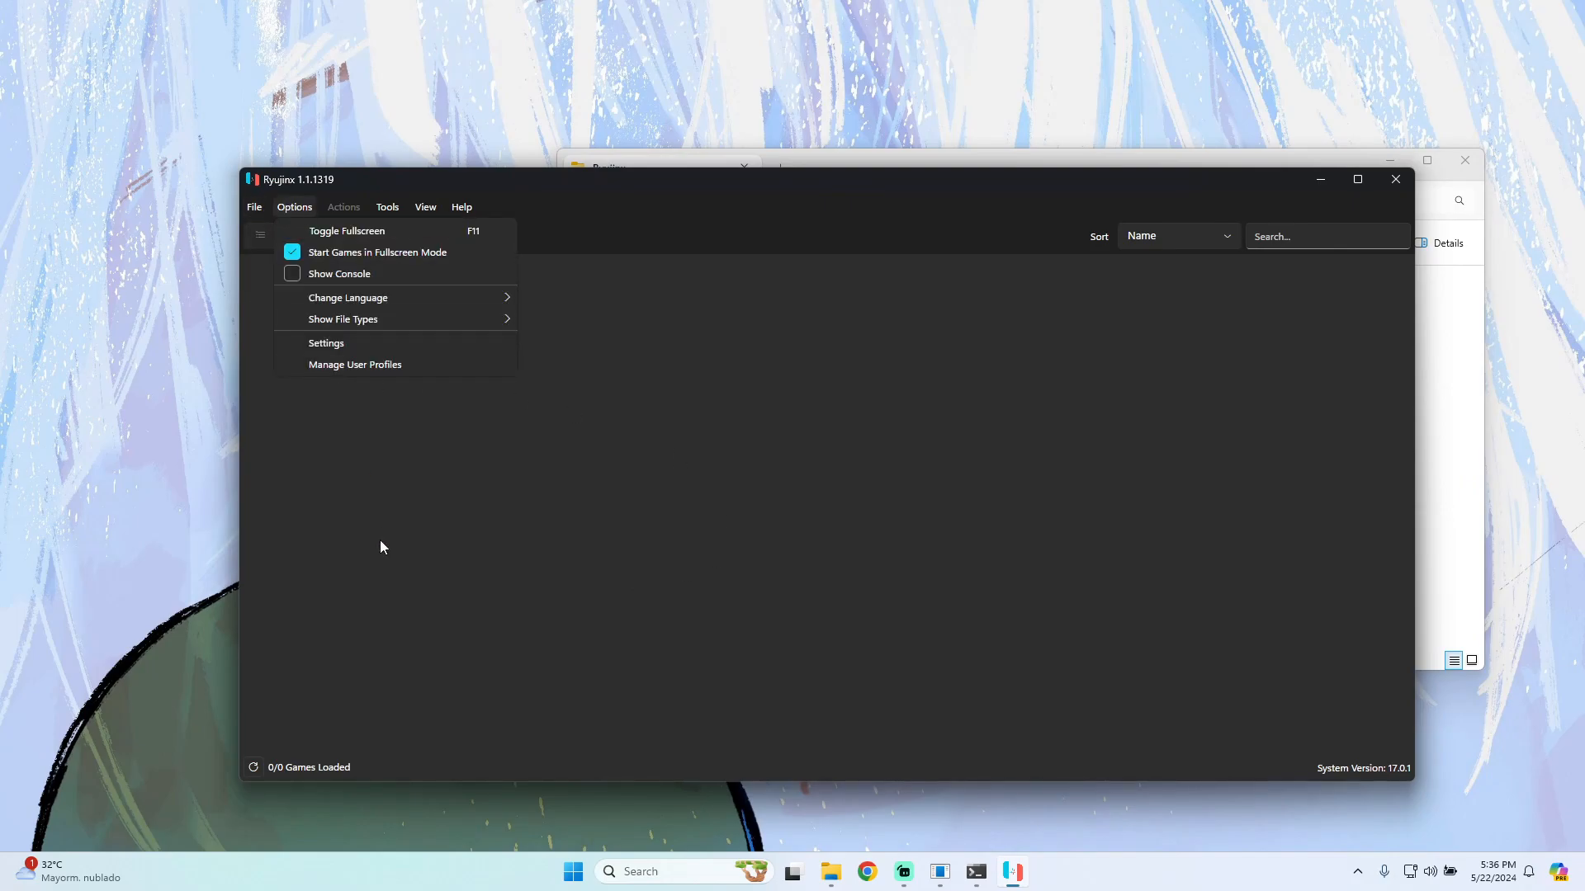
left_click(294, 208)
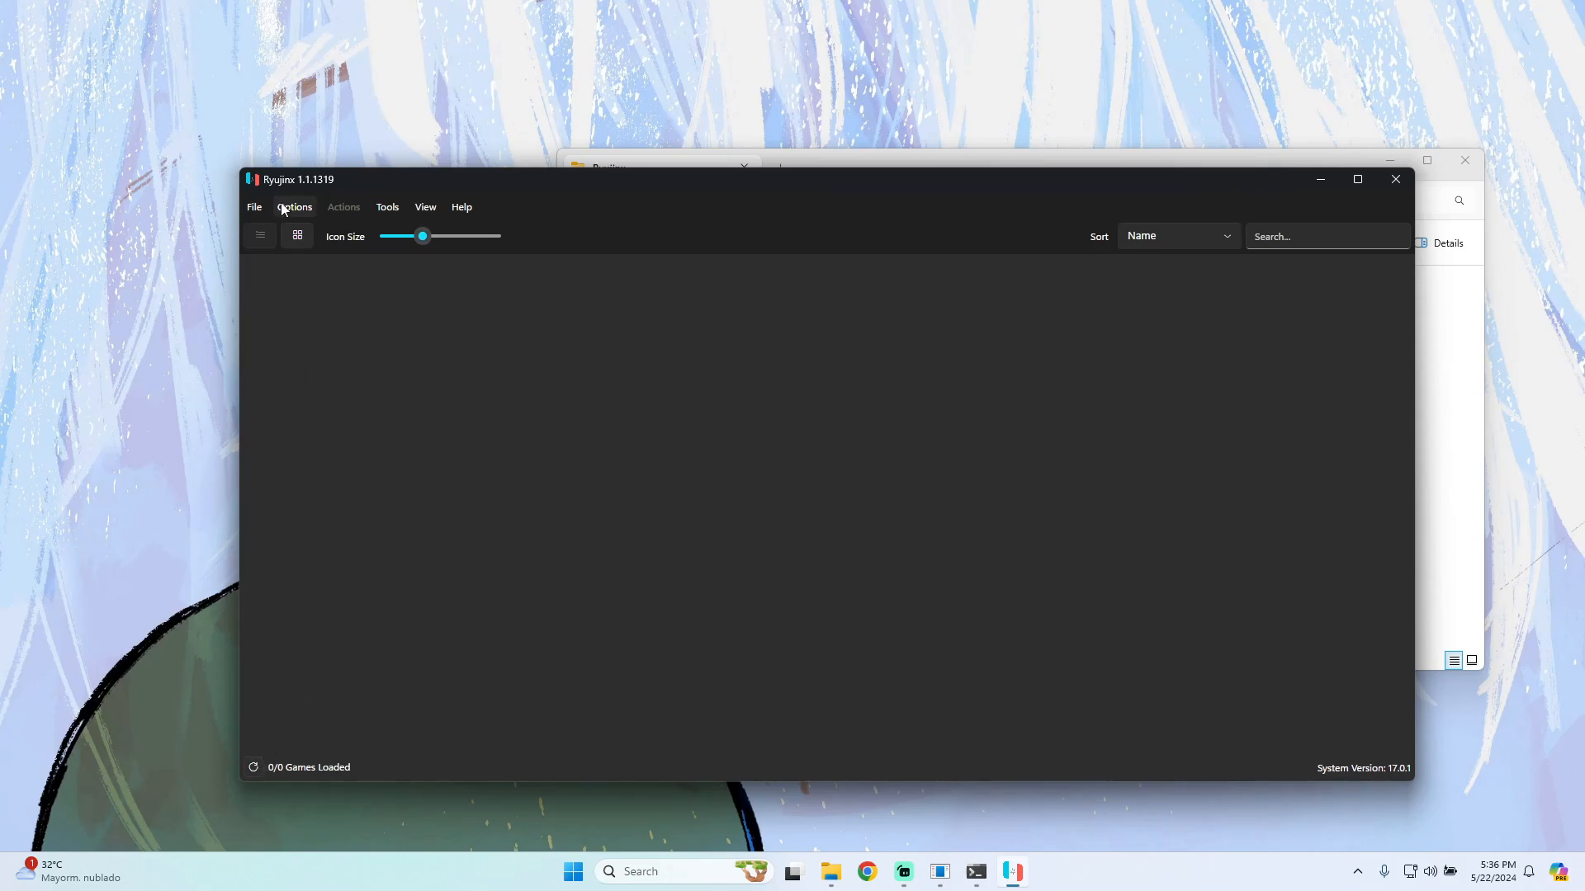
left_click(293, 208)
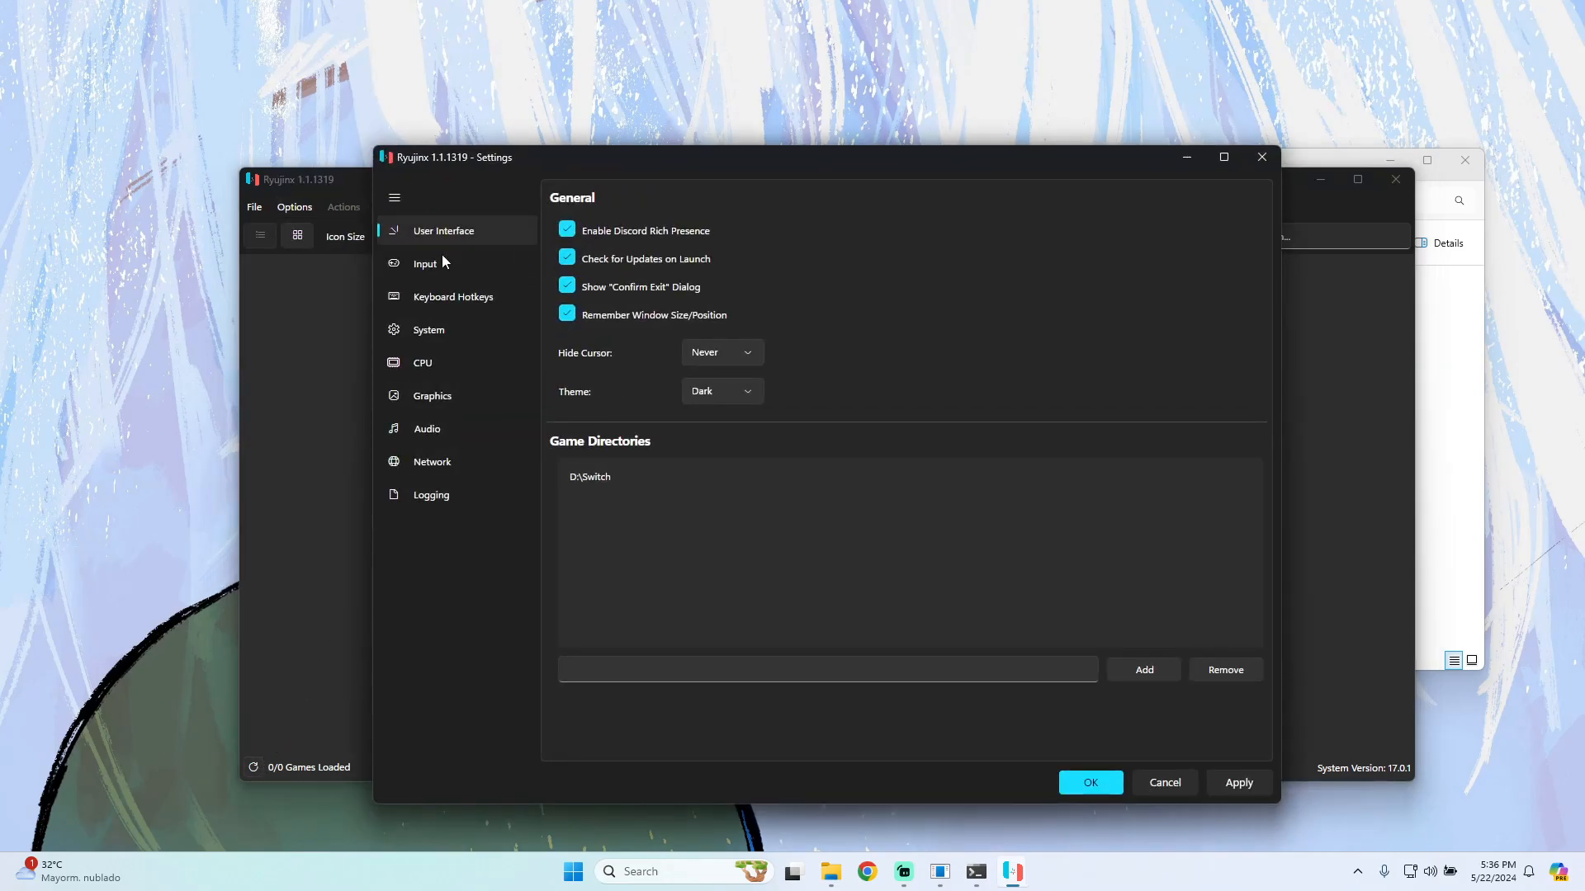
Replace the D:\Switch game directory with D:\Games and save the settings
left_click(1223, 669)
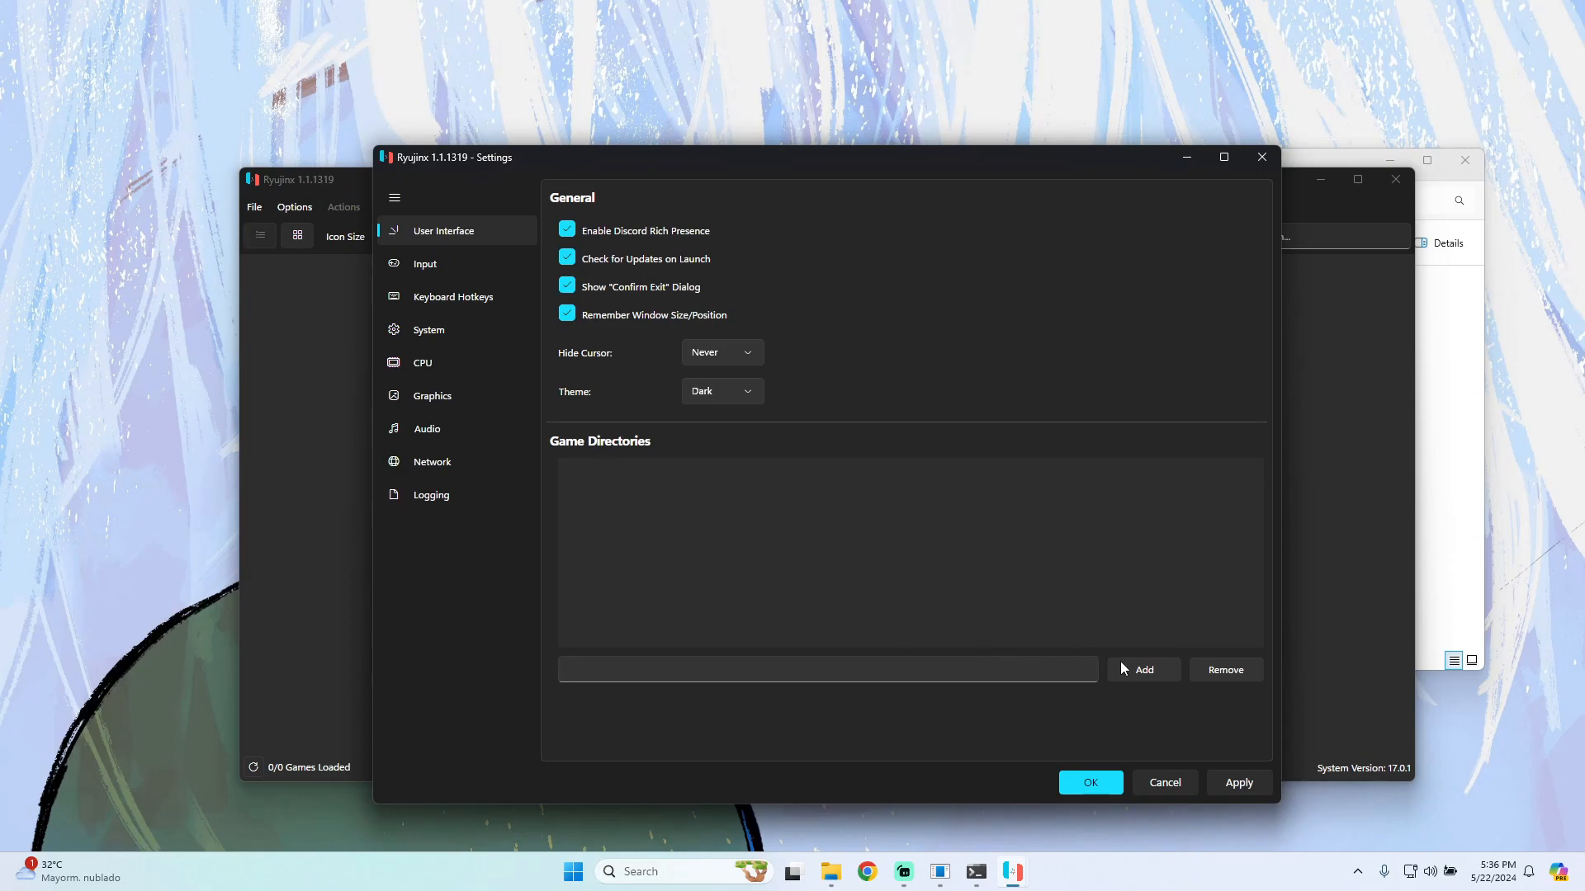
left_click(1142, 669)
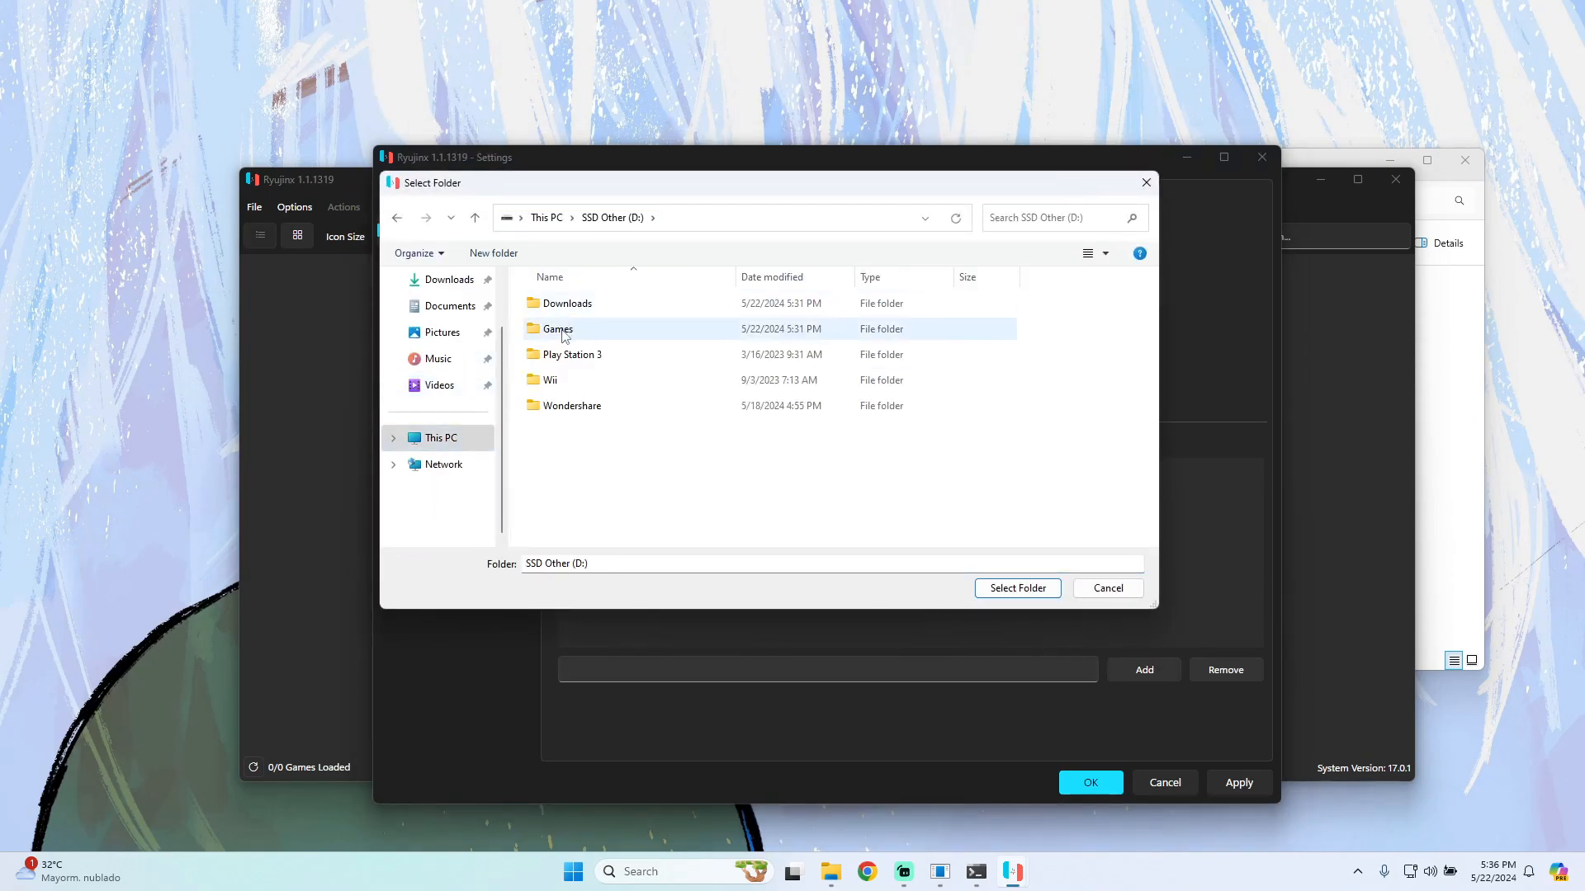
left_click(556, 329)
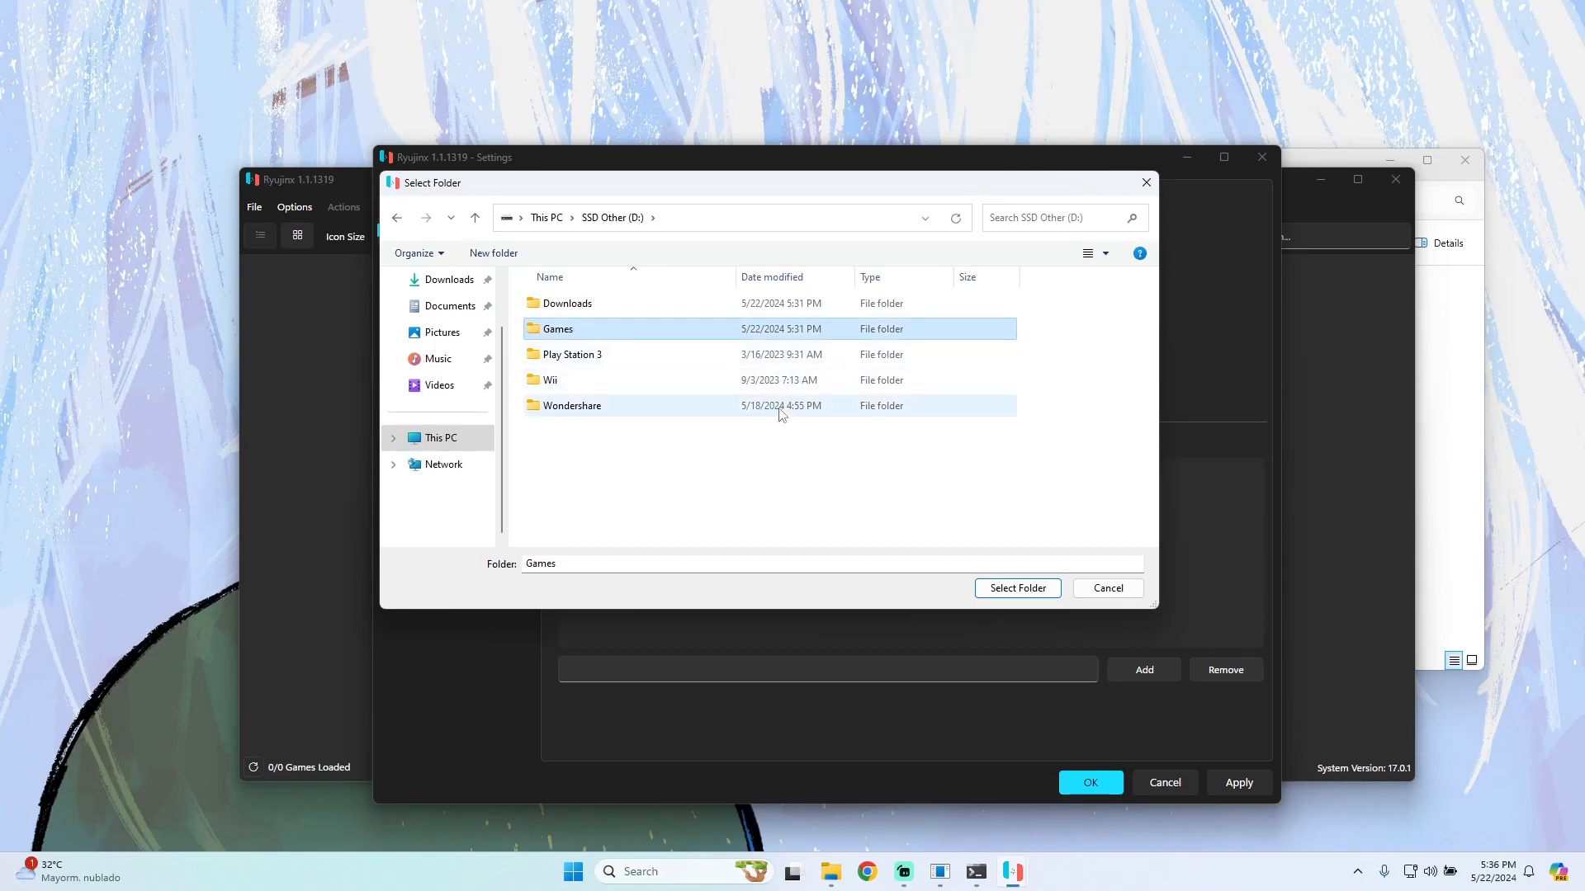
left_click(1017, 587)
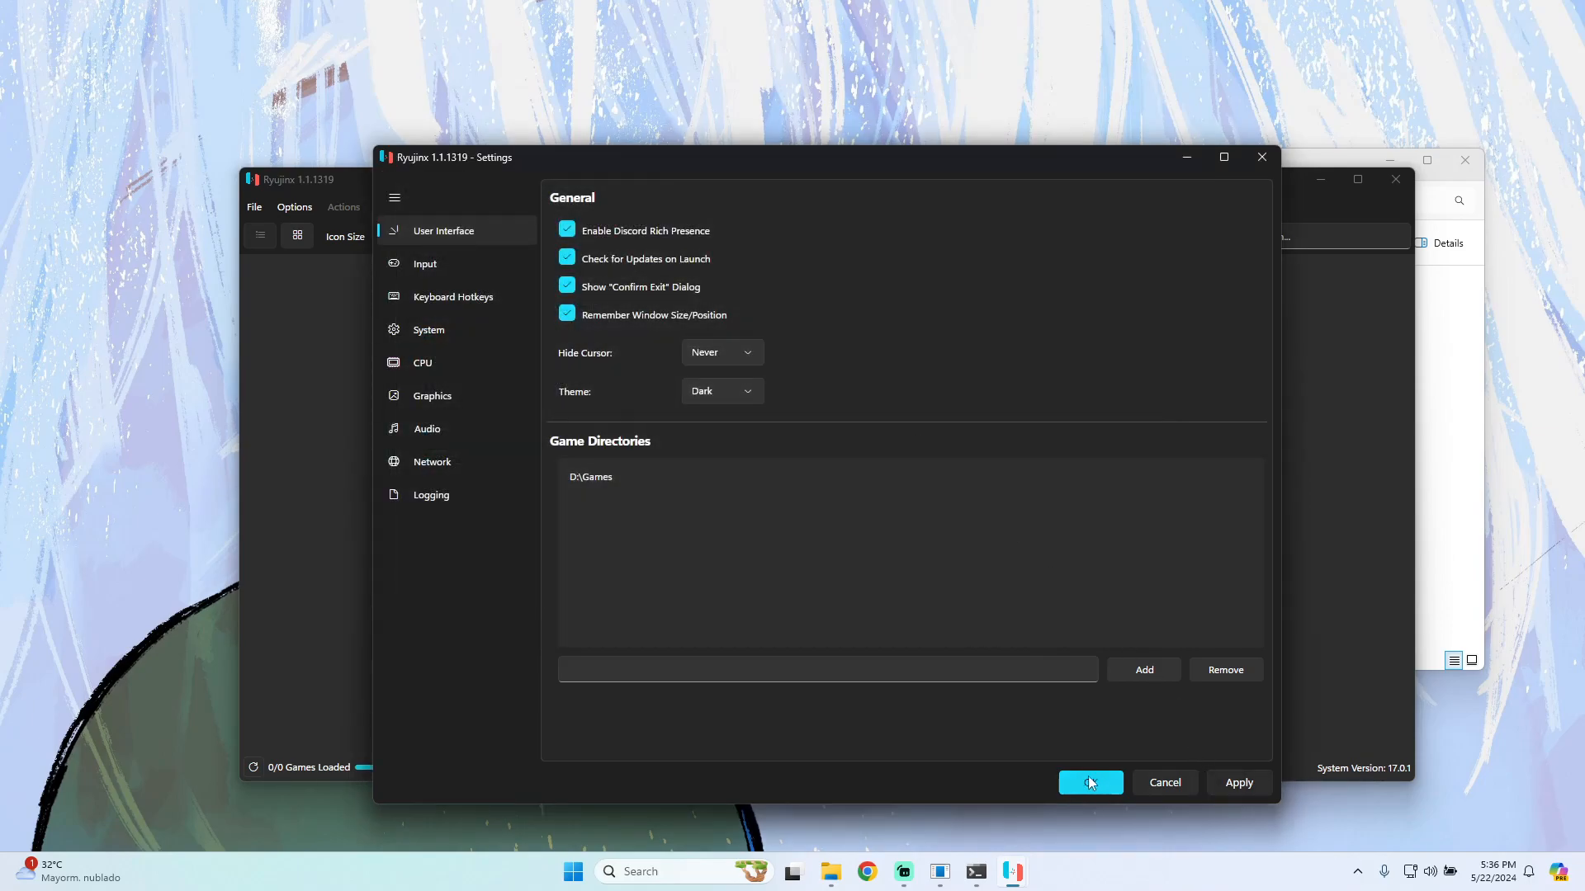
left_click(1089, 783)
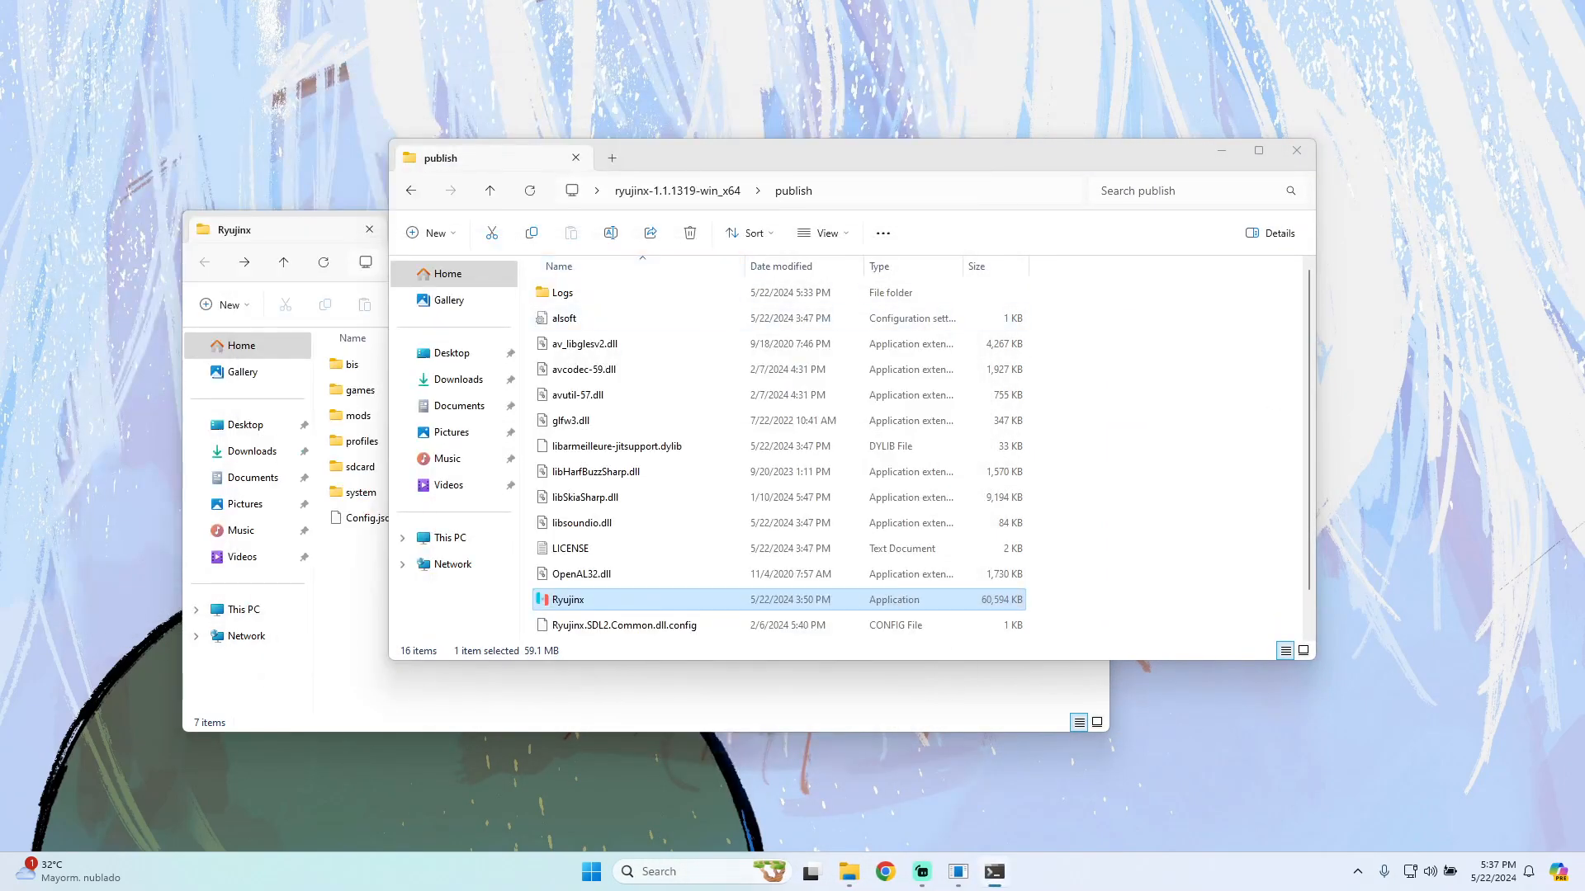
Launch the Ryujinx application again from its publish folder
double_click(566, 599)
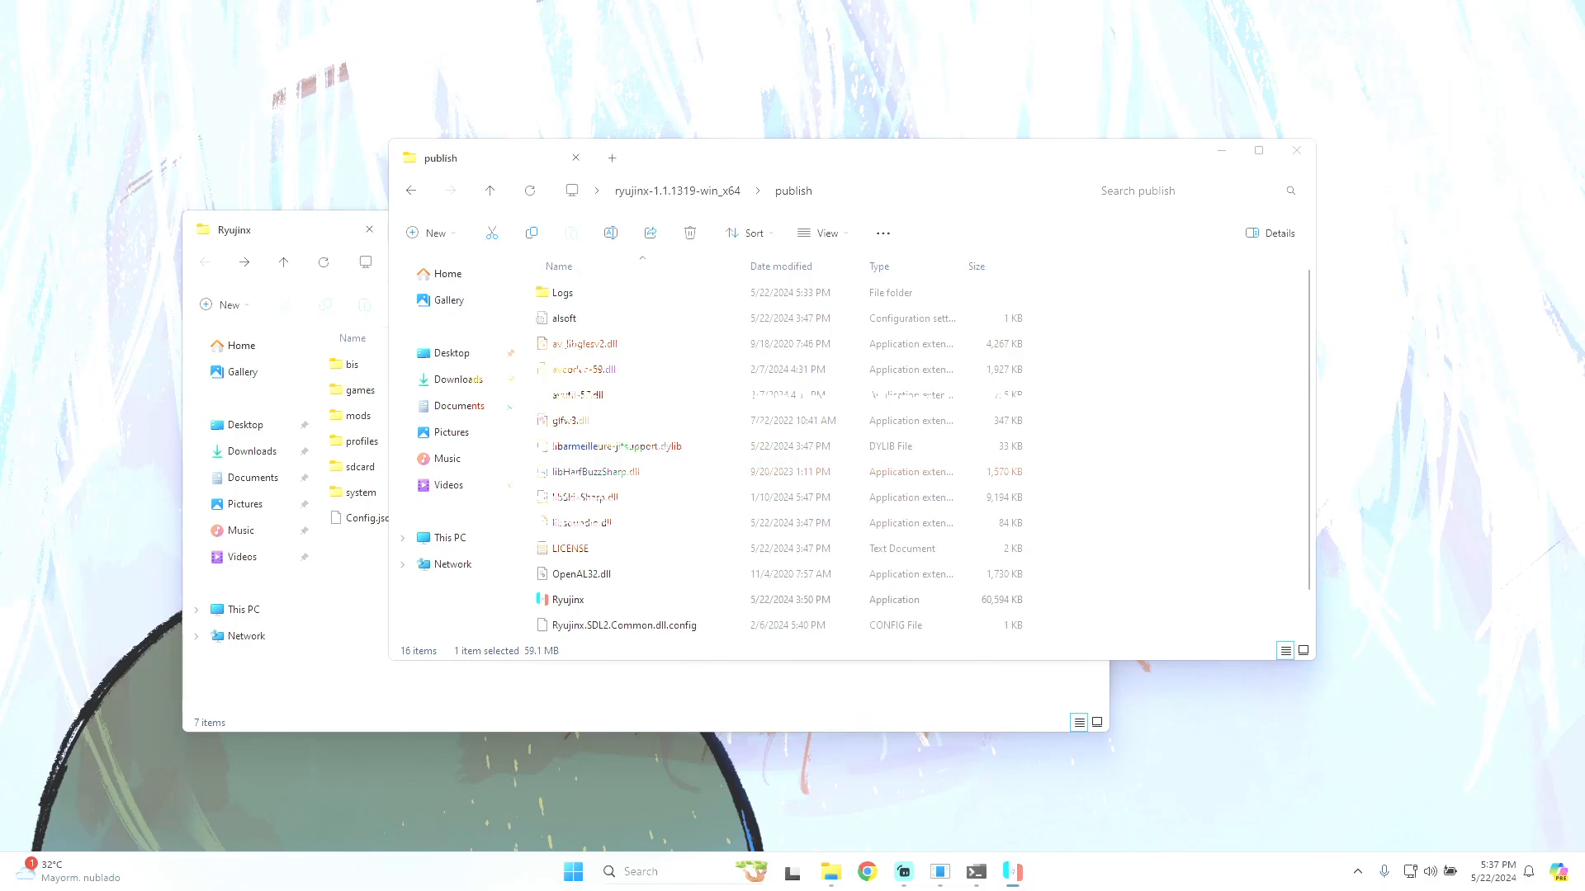
mouse_move(1096, 551)
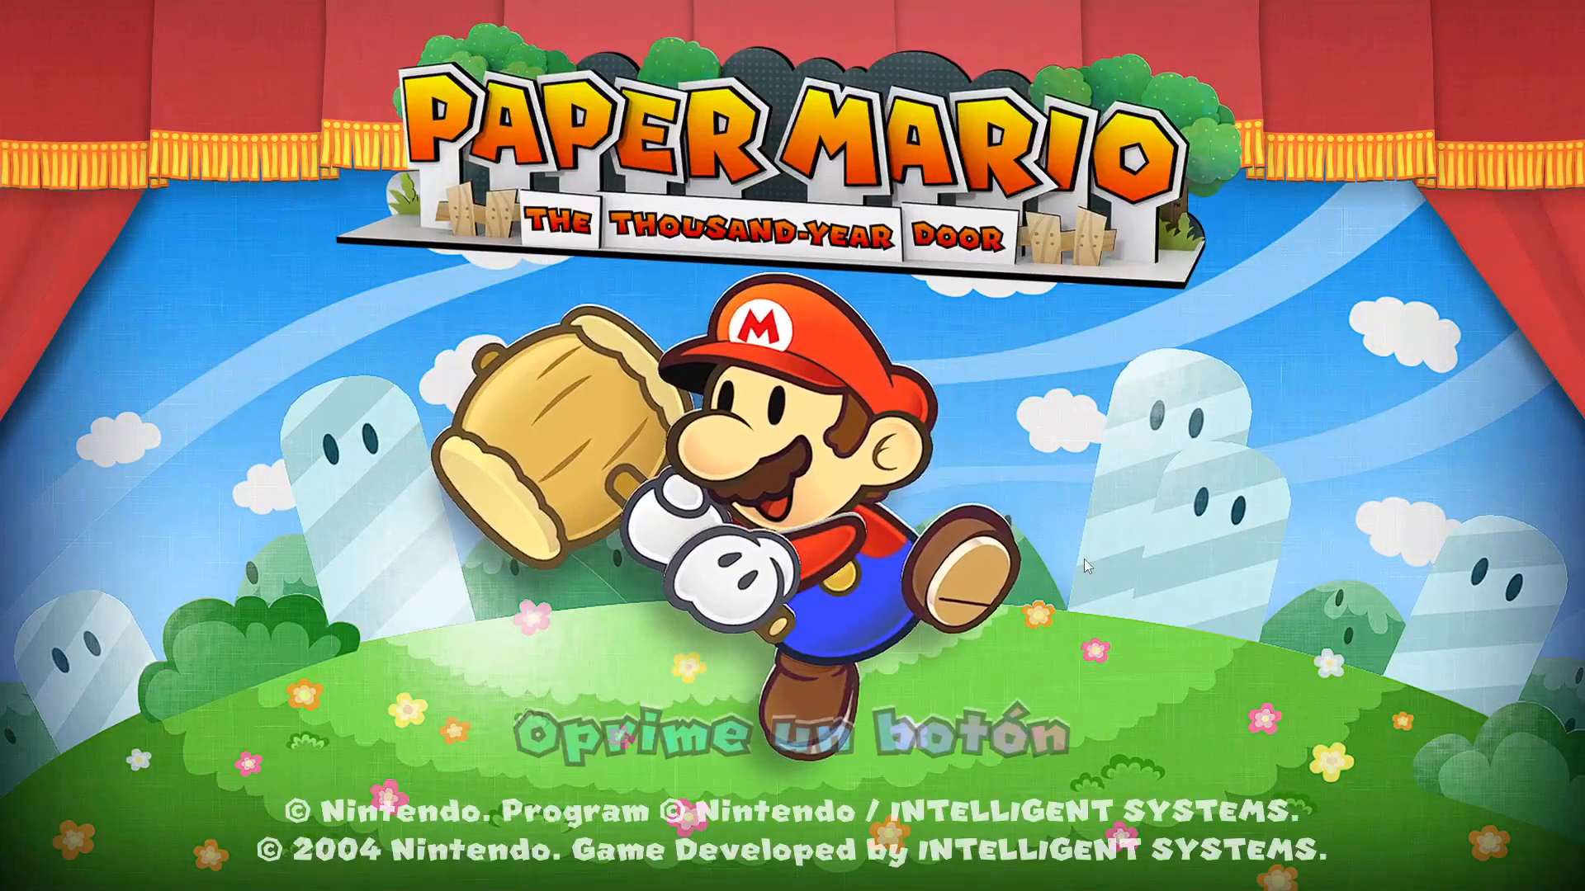
Confirm on the Paper Mario title screen to reach the four-slot save file selection
key("enter")
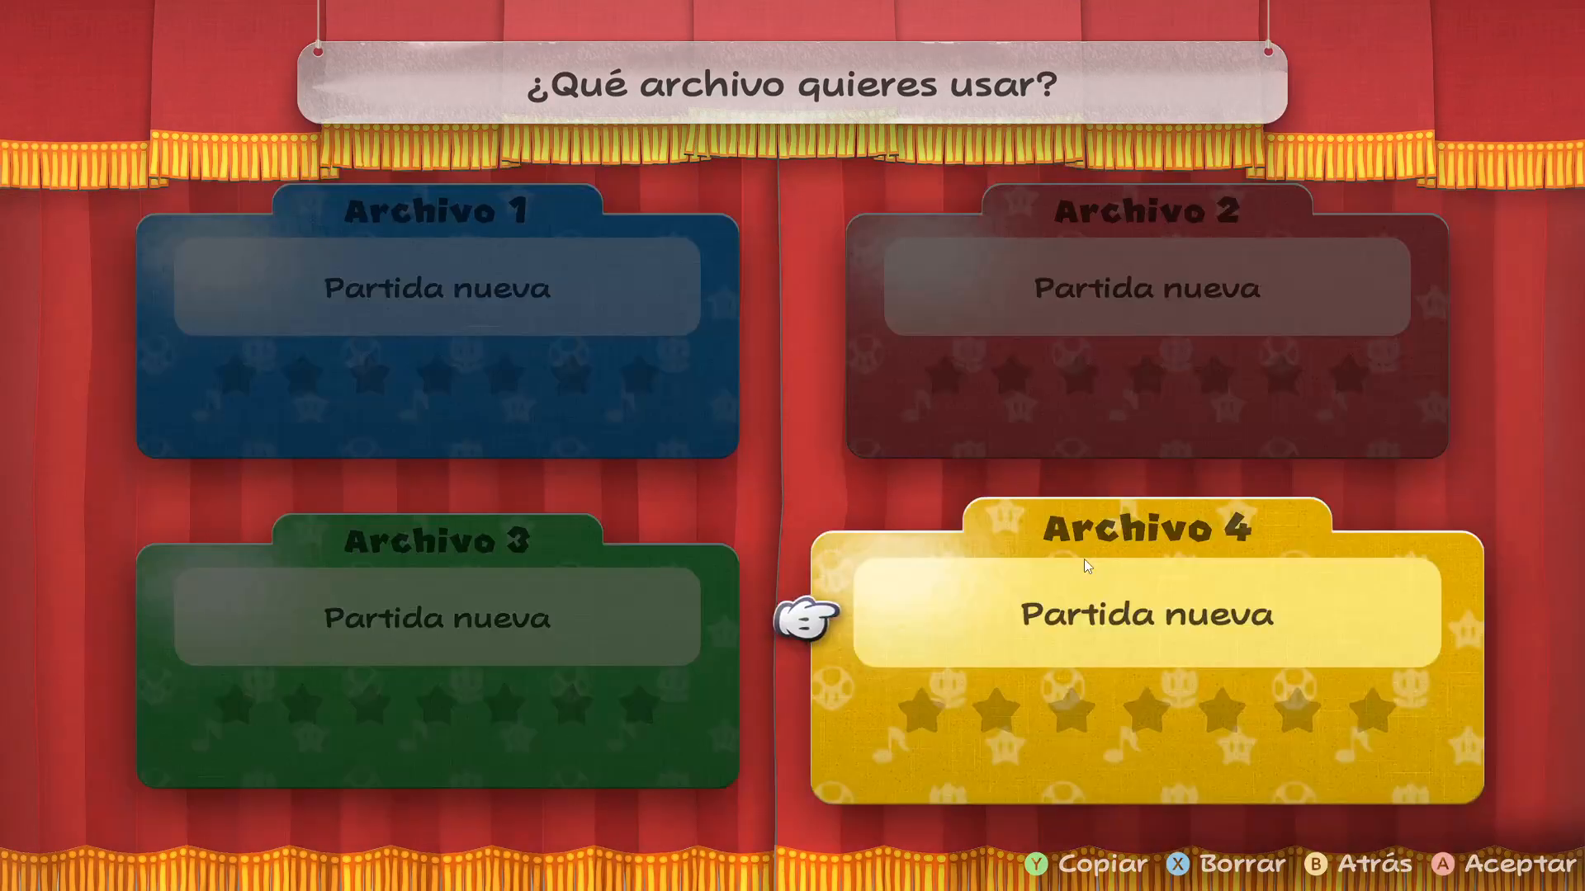